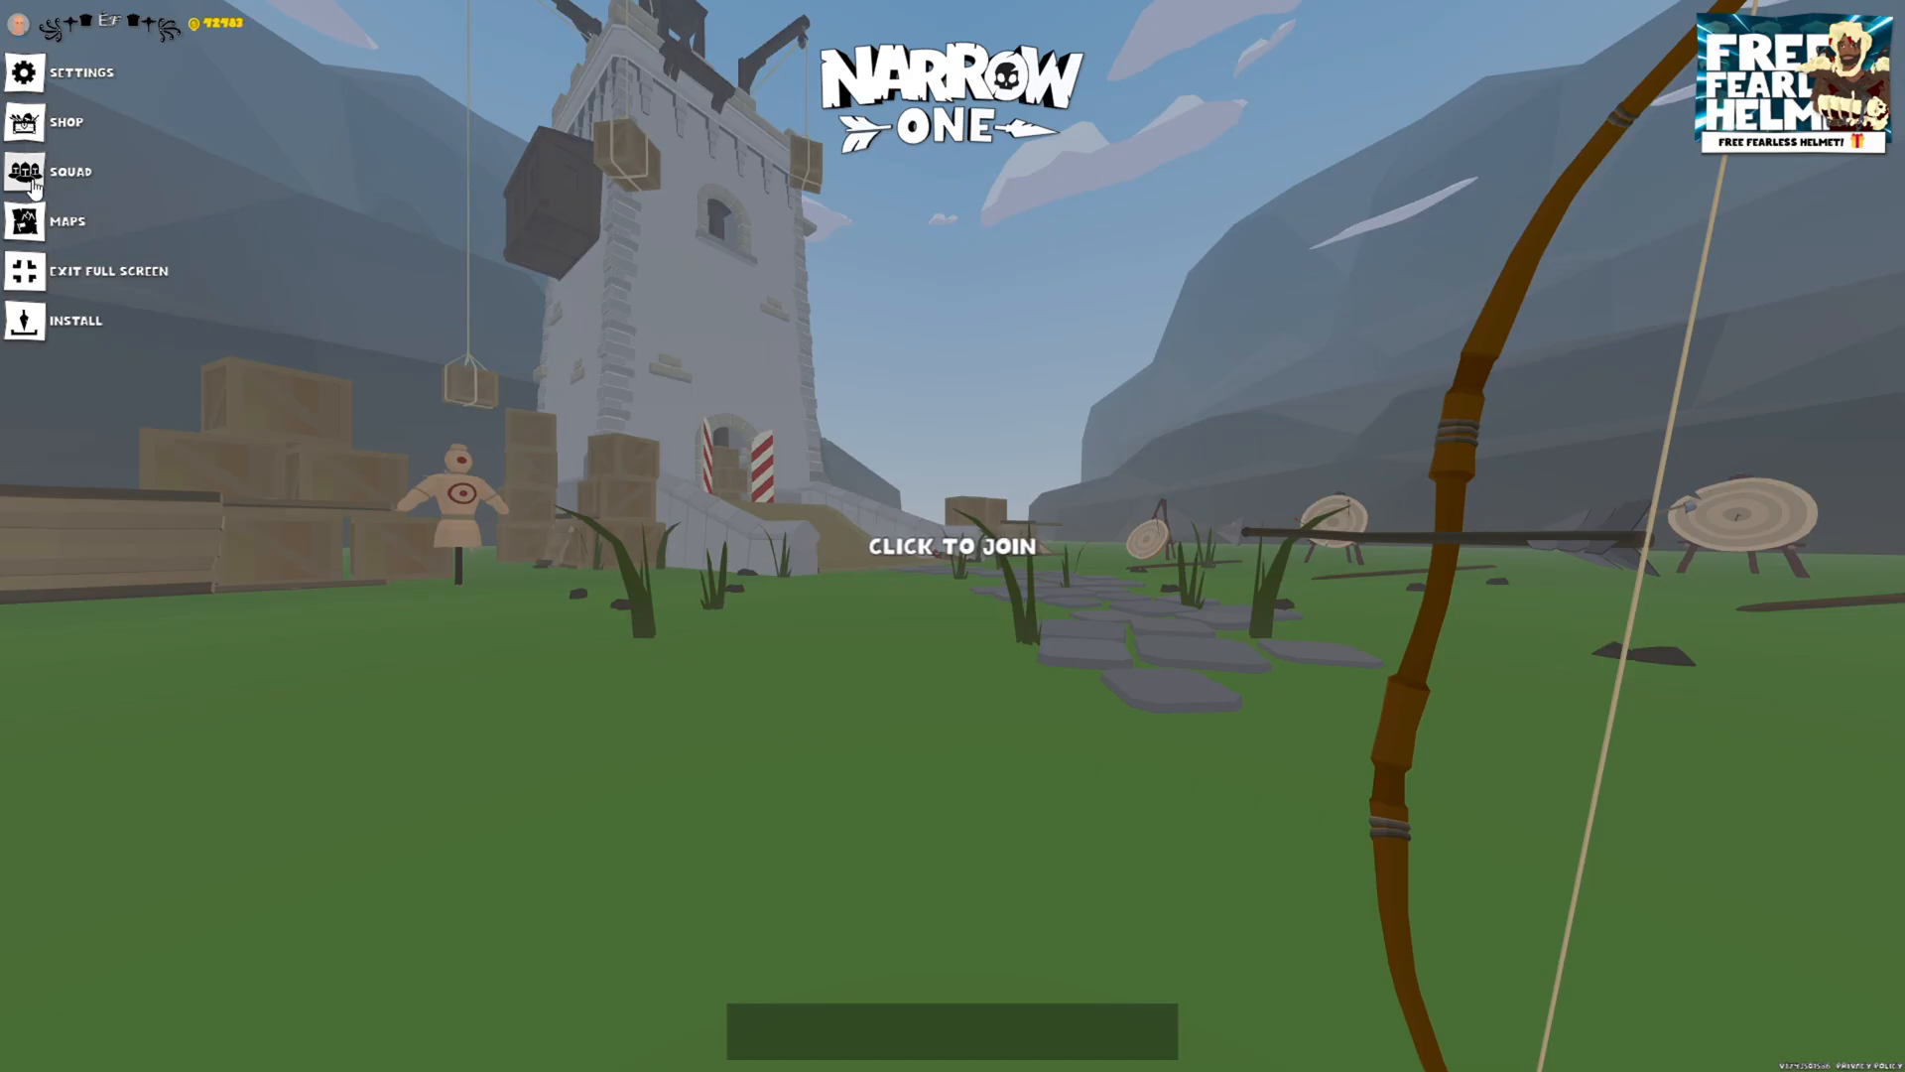
# Open Squad in Narrow One and edit the Assault class outfit.
pyautogui.click(71, 170)
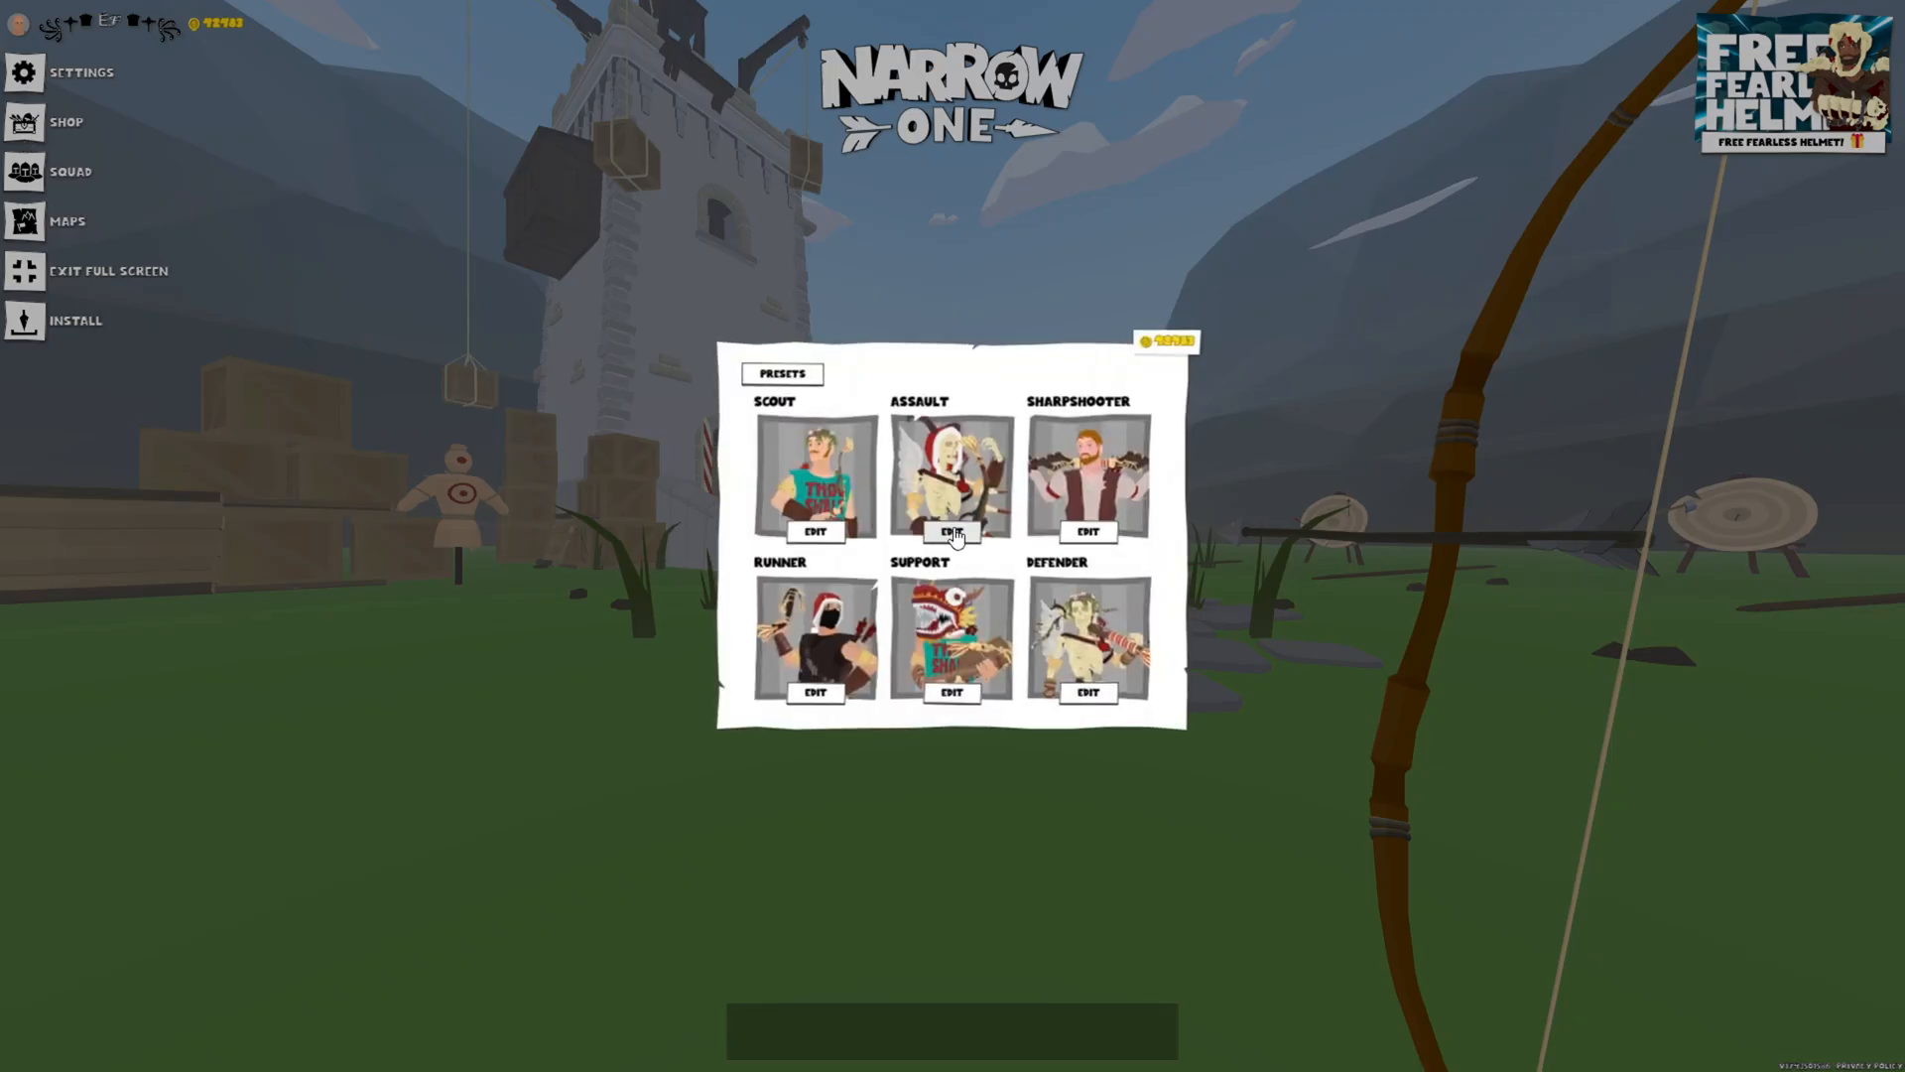
pyautogui.click(950, 531)
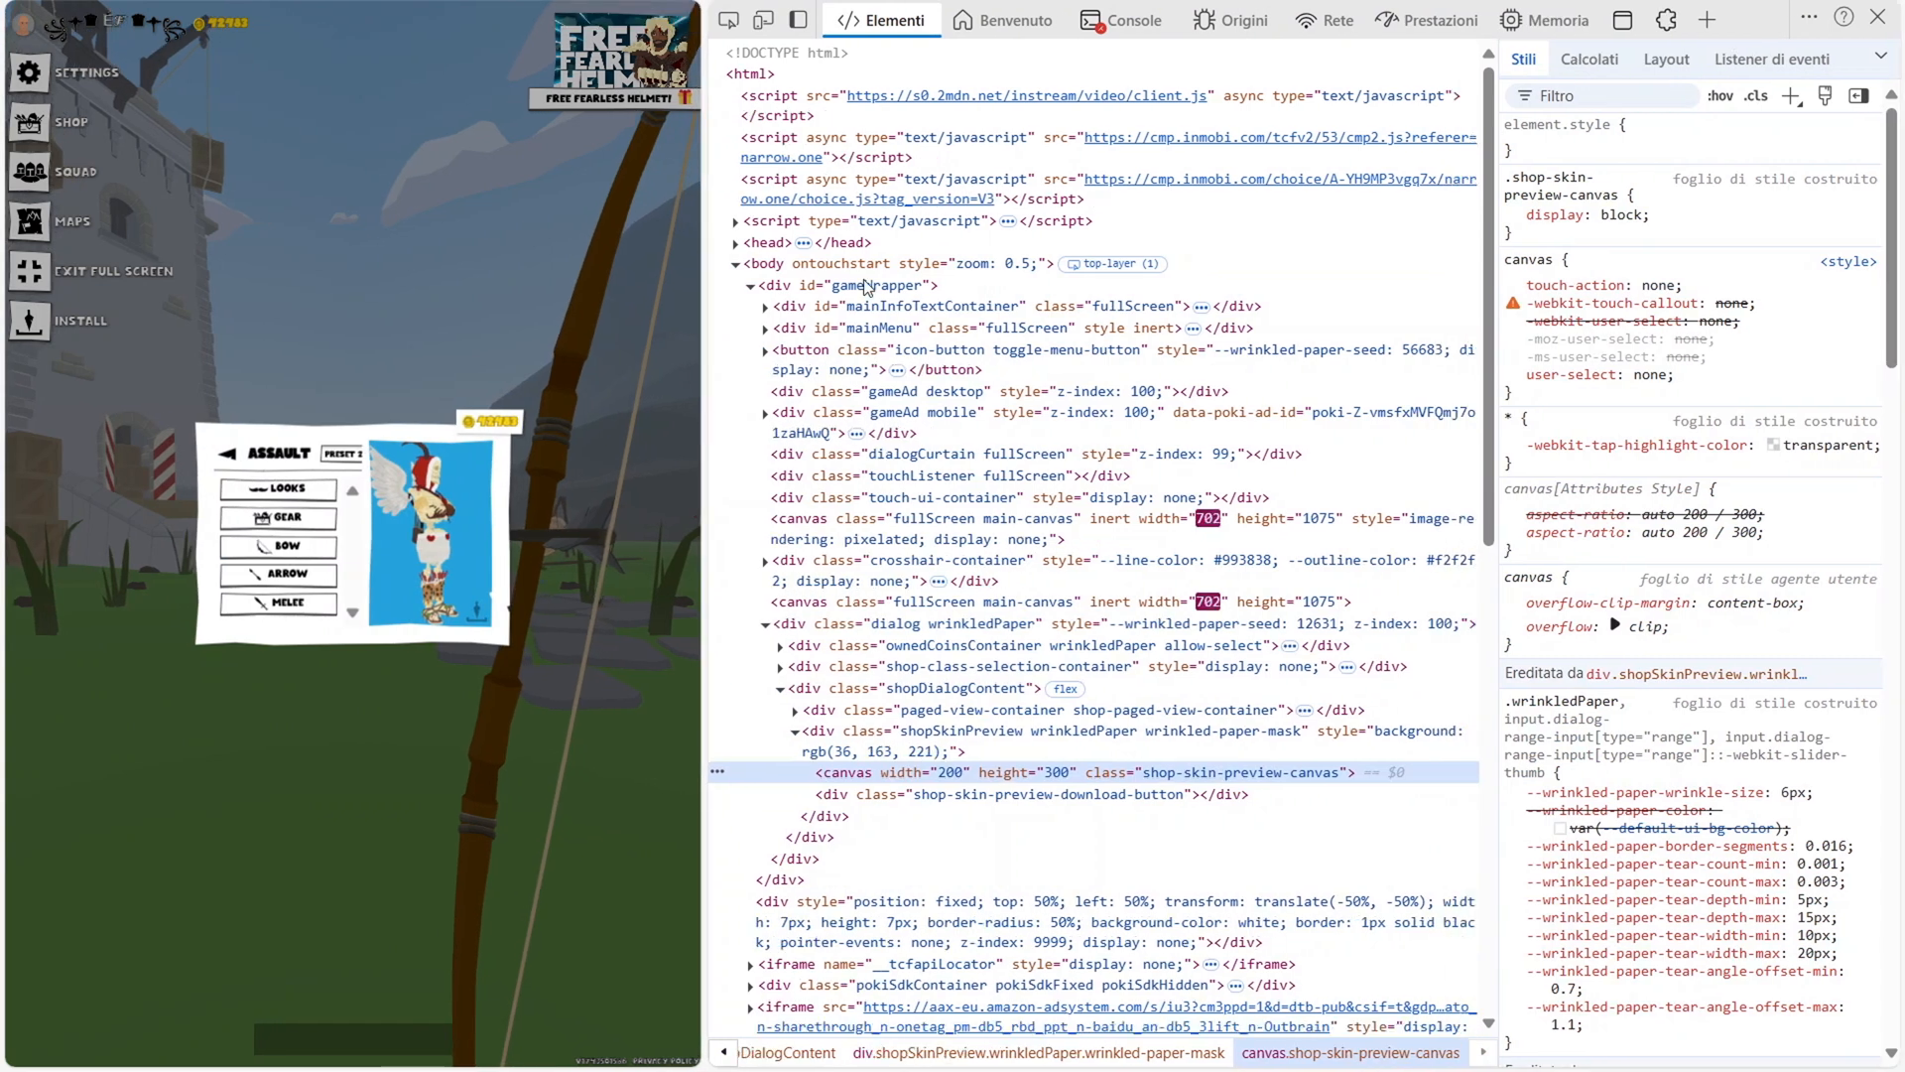
# Show DevTools network requests filtered to Fetch/XHR to list the loaded skin models.
pyautogui.click(1324, 20)
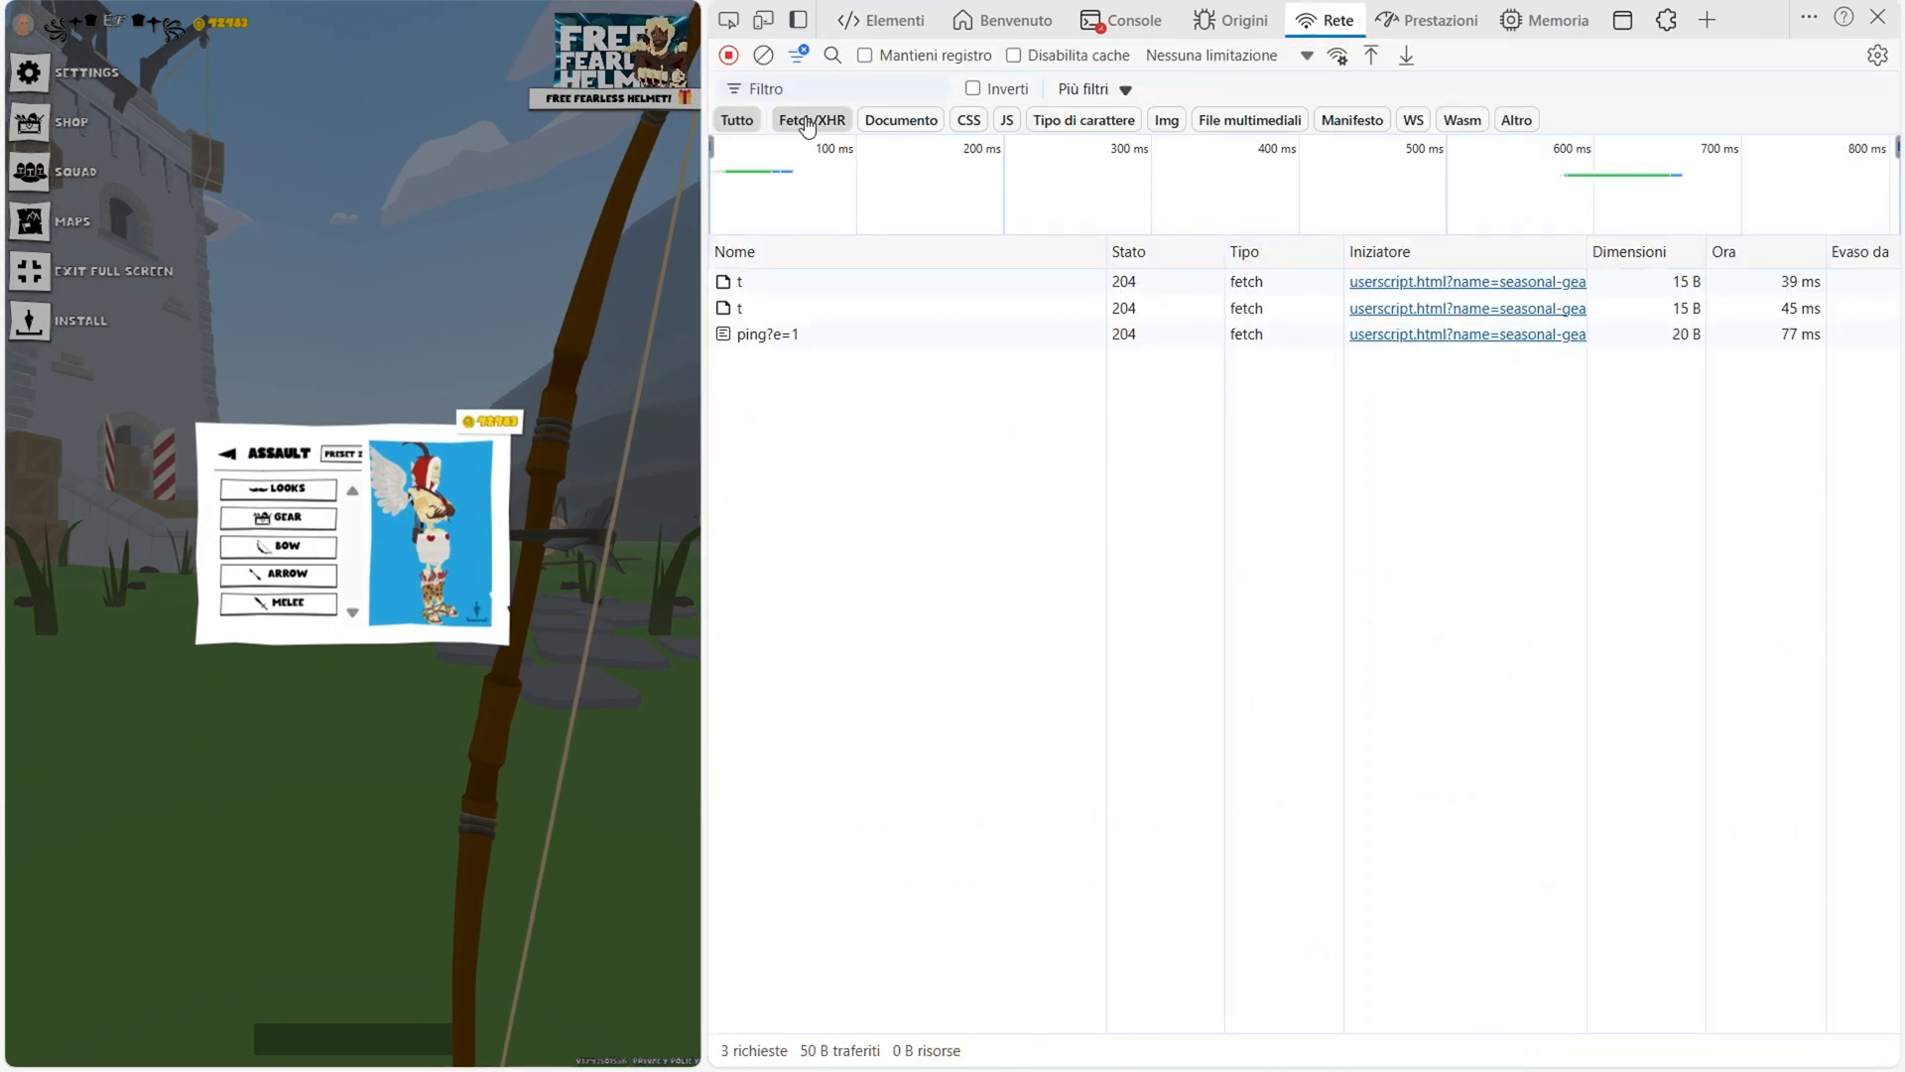
pyautogui.click(810, 119)
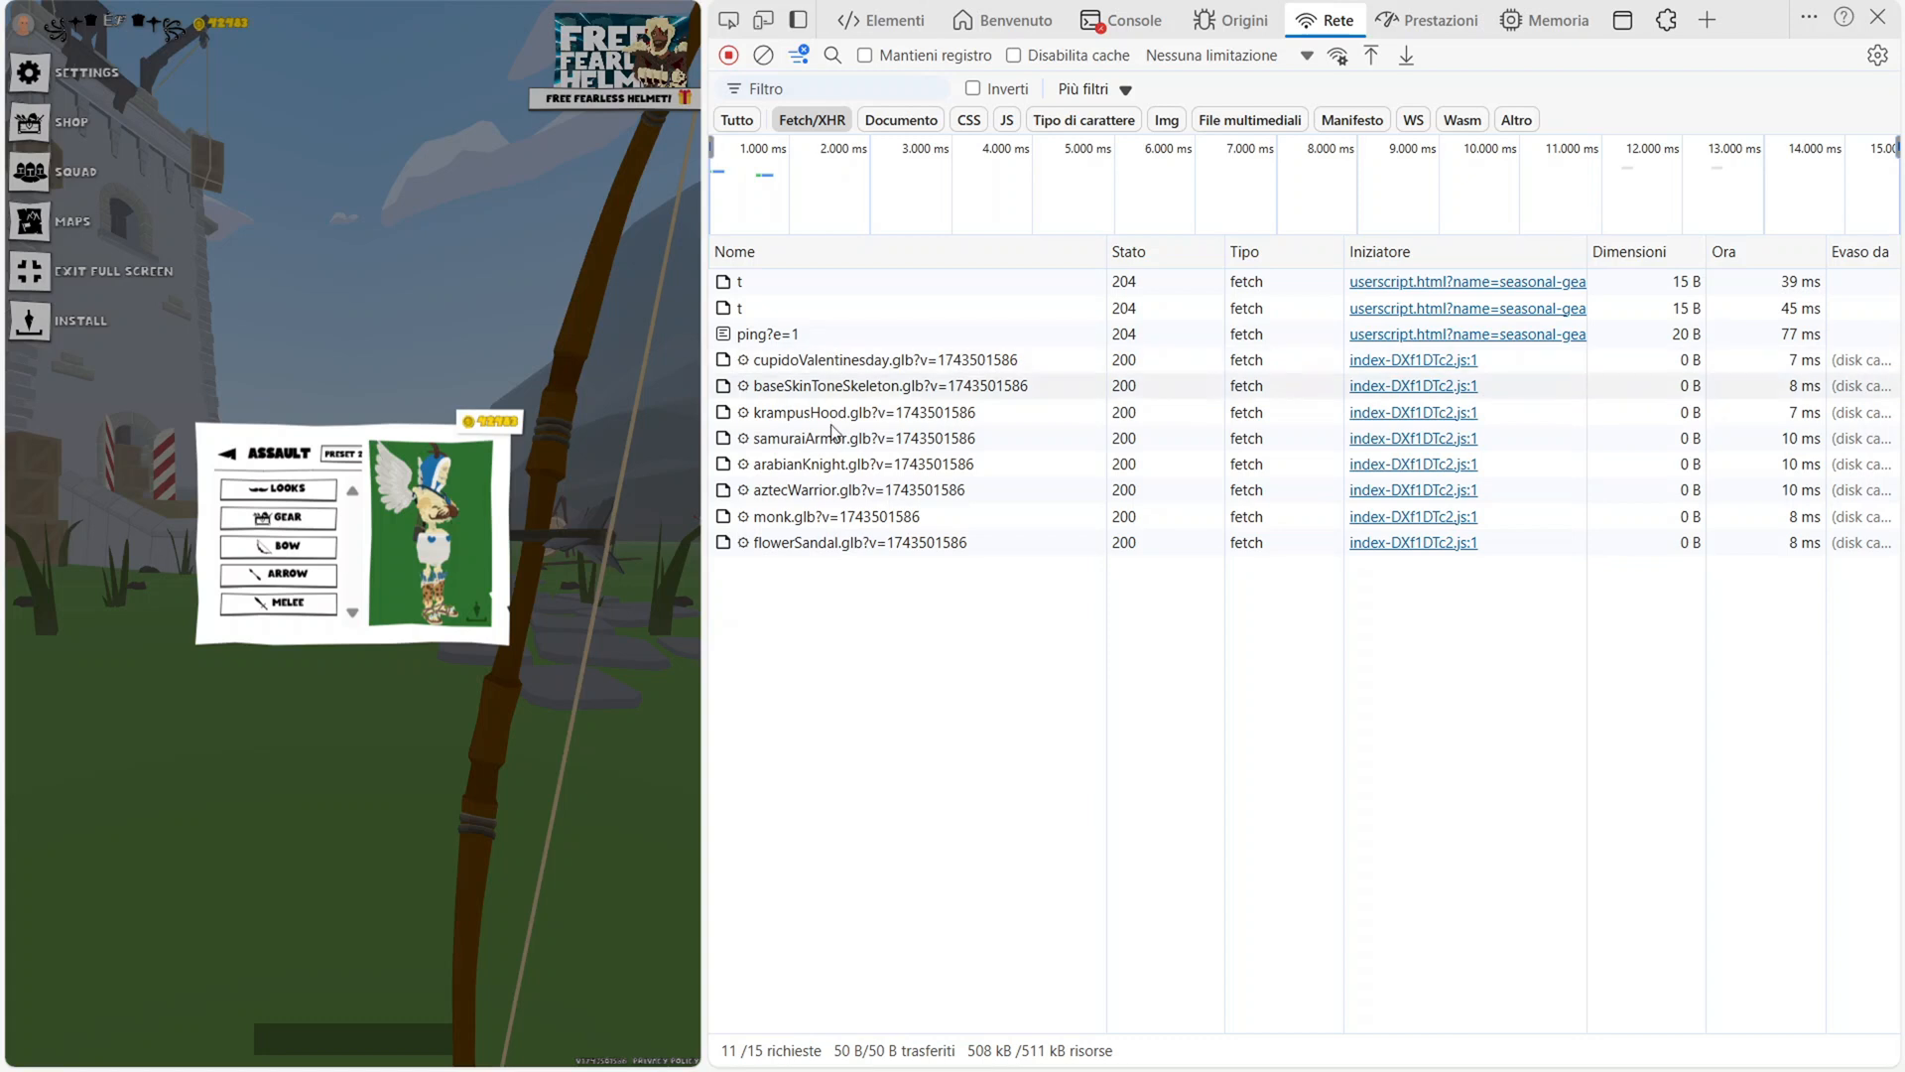
pyautogui.moveTo(757, 377)
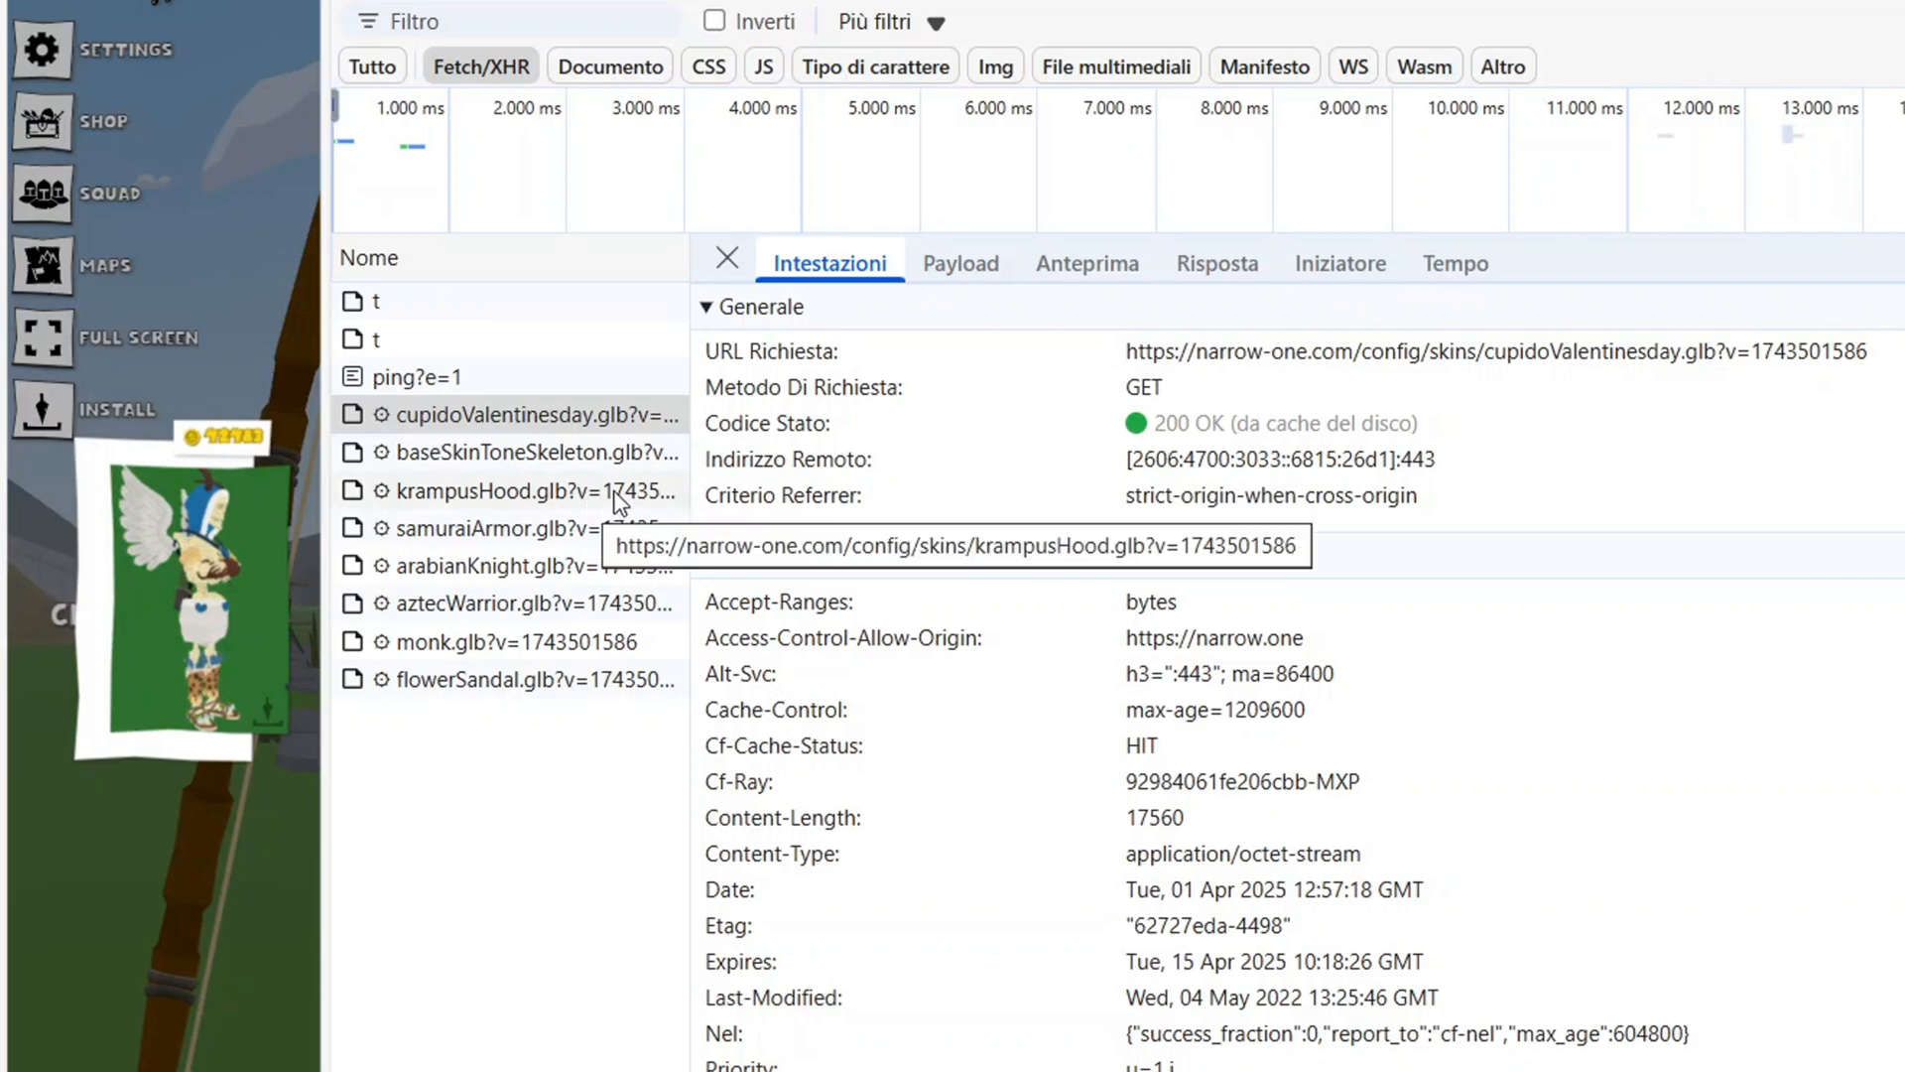
# Inspect the baseSkinToneSkeleton, samuraiArmor, aztecWarrior, monk and next .glb requests.
pyautogui.click(535, 453)
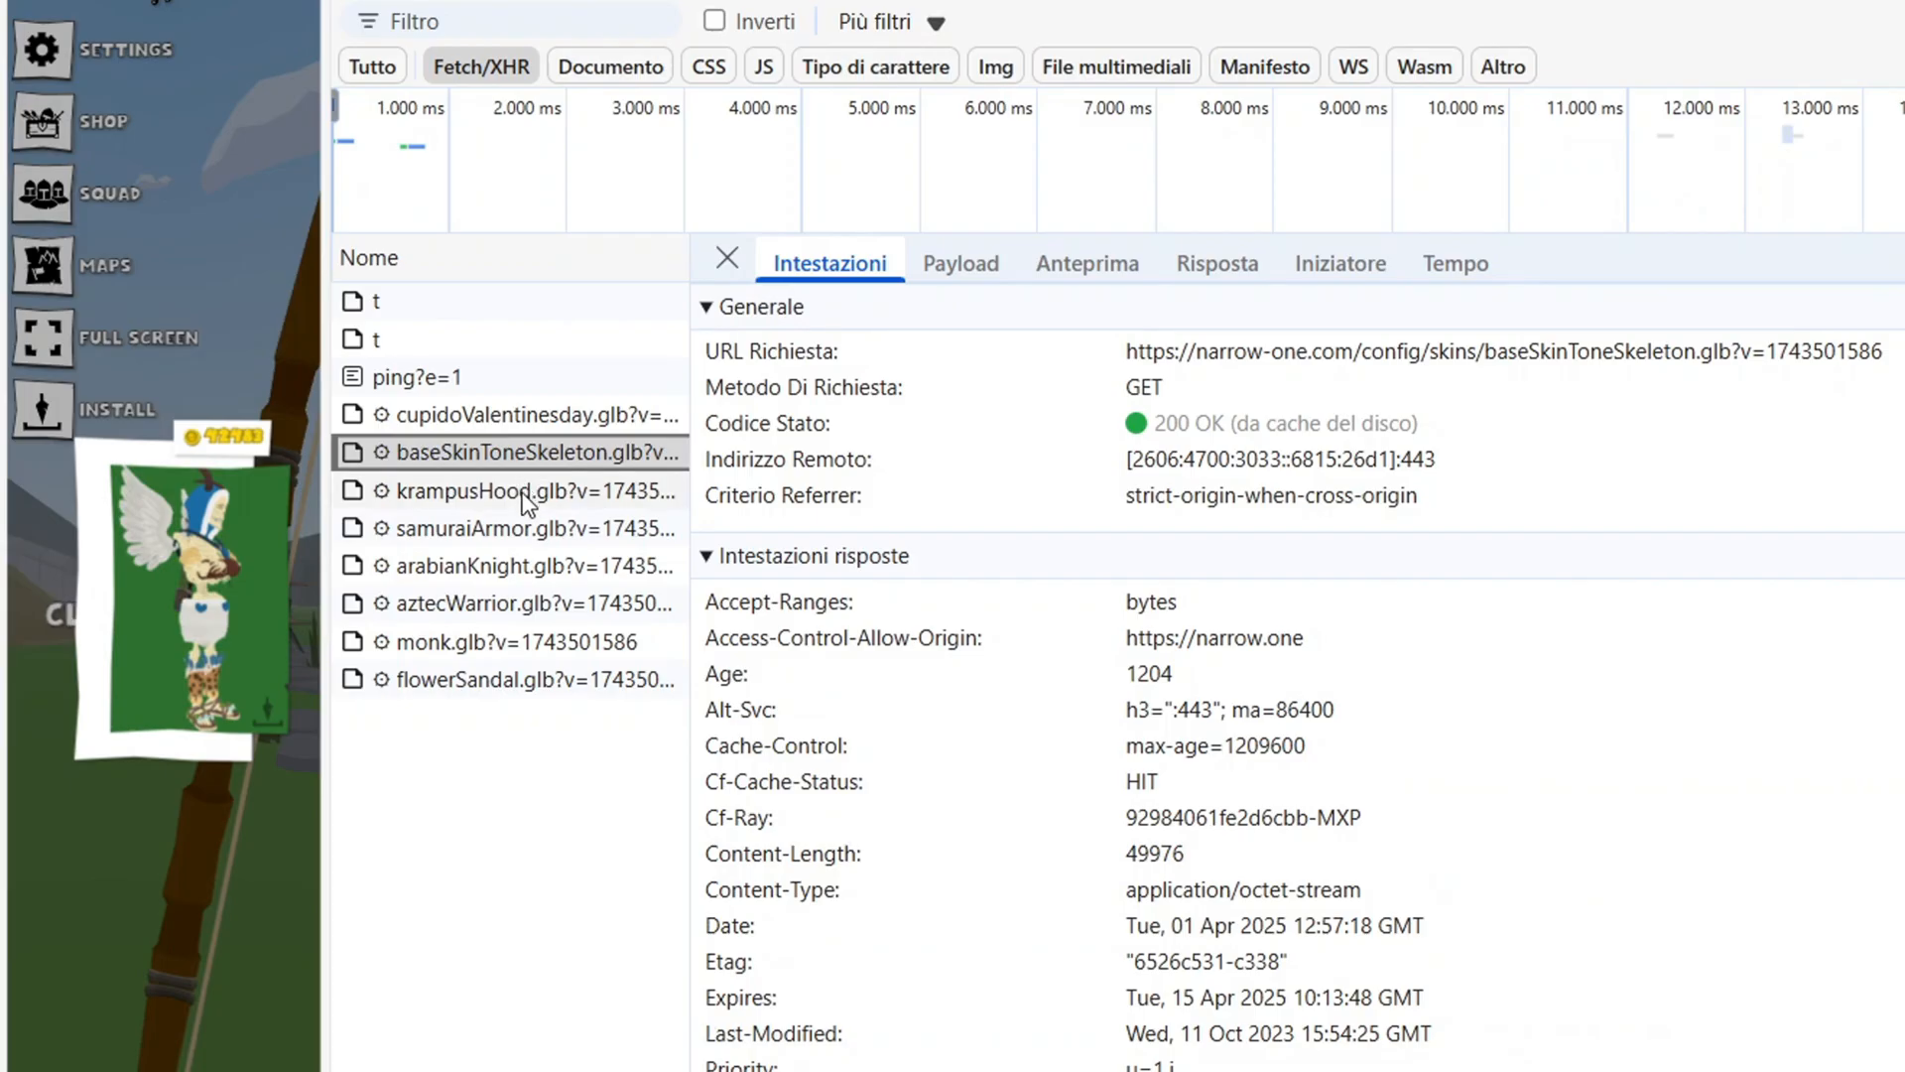
pyautogui.click(532, 527)
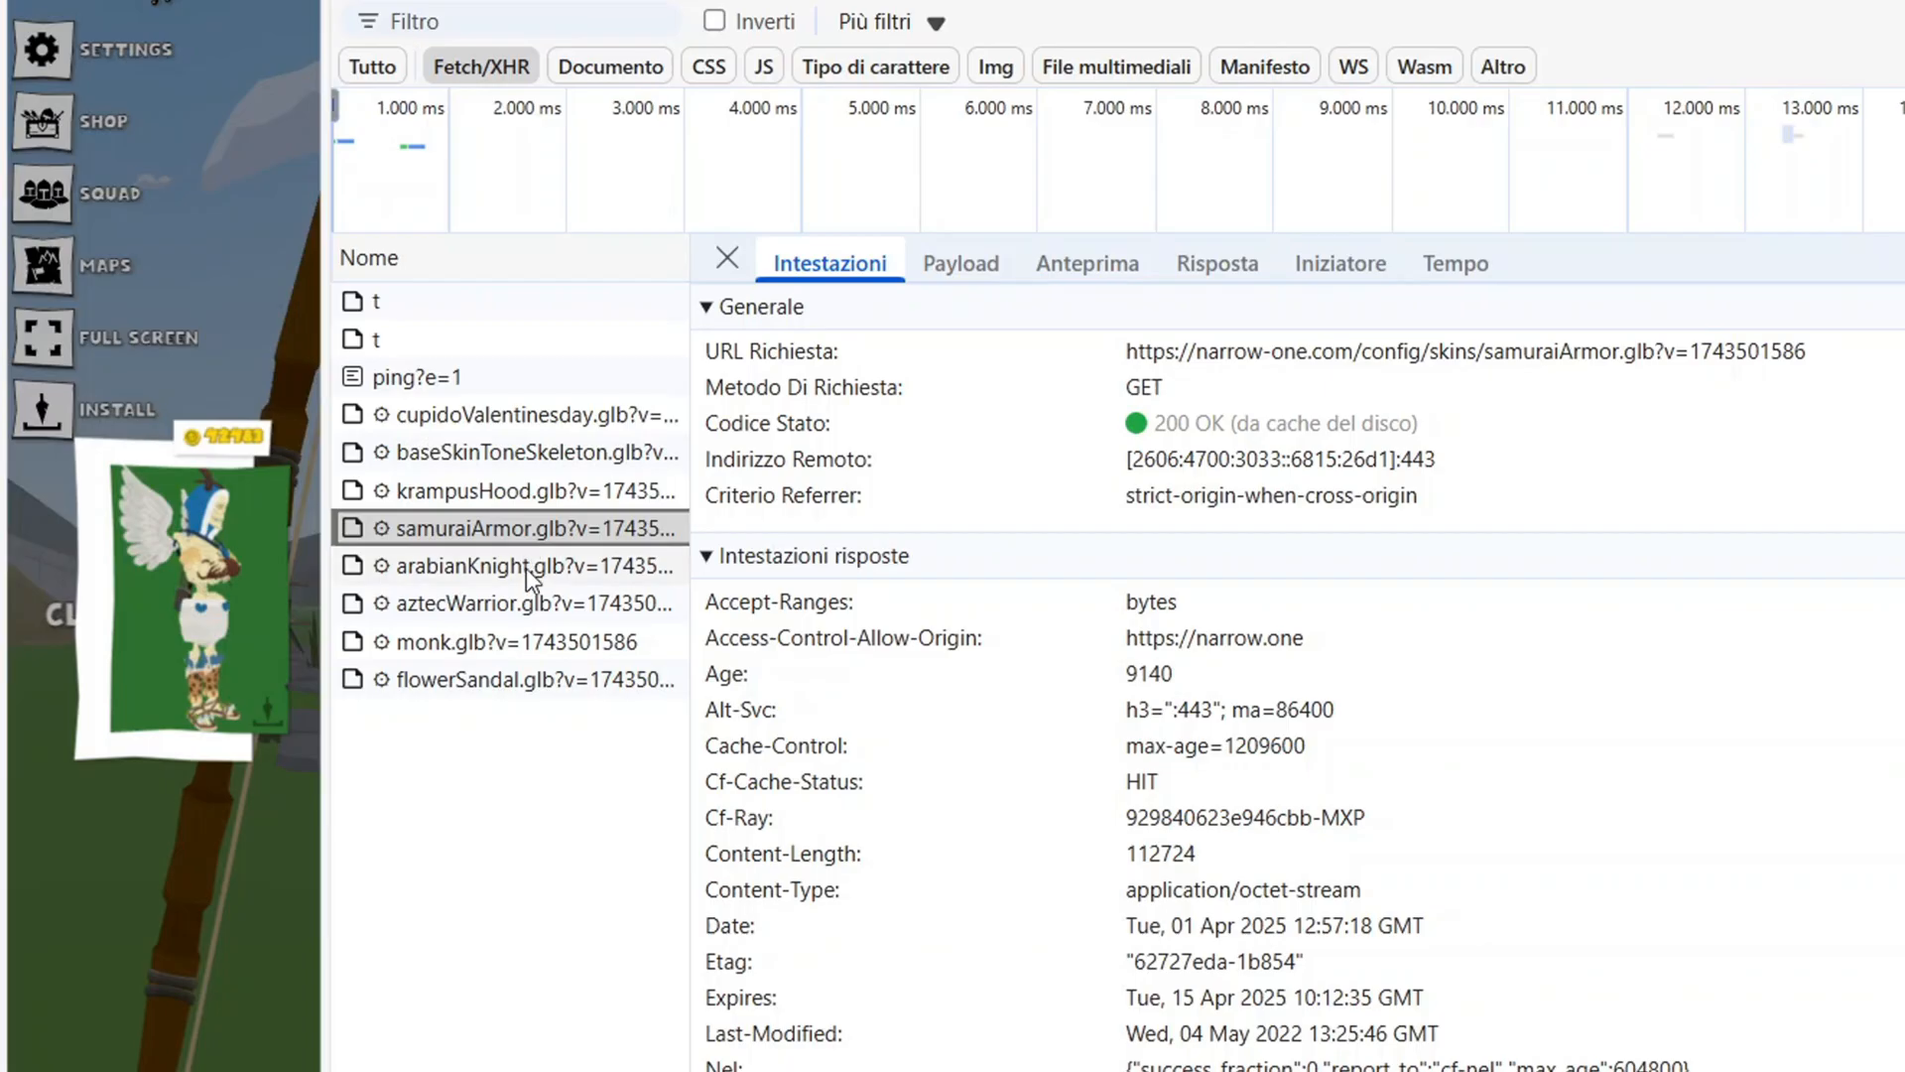
pyautogui.click(535, 602)
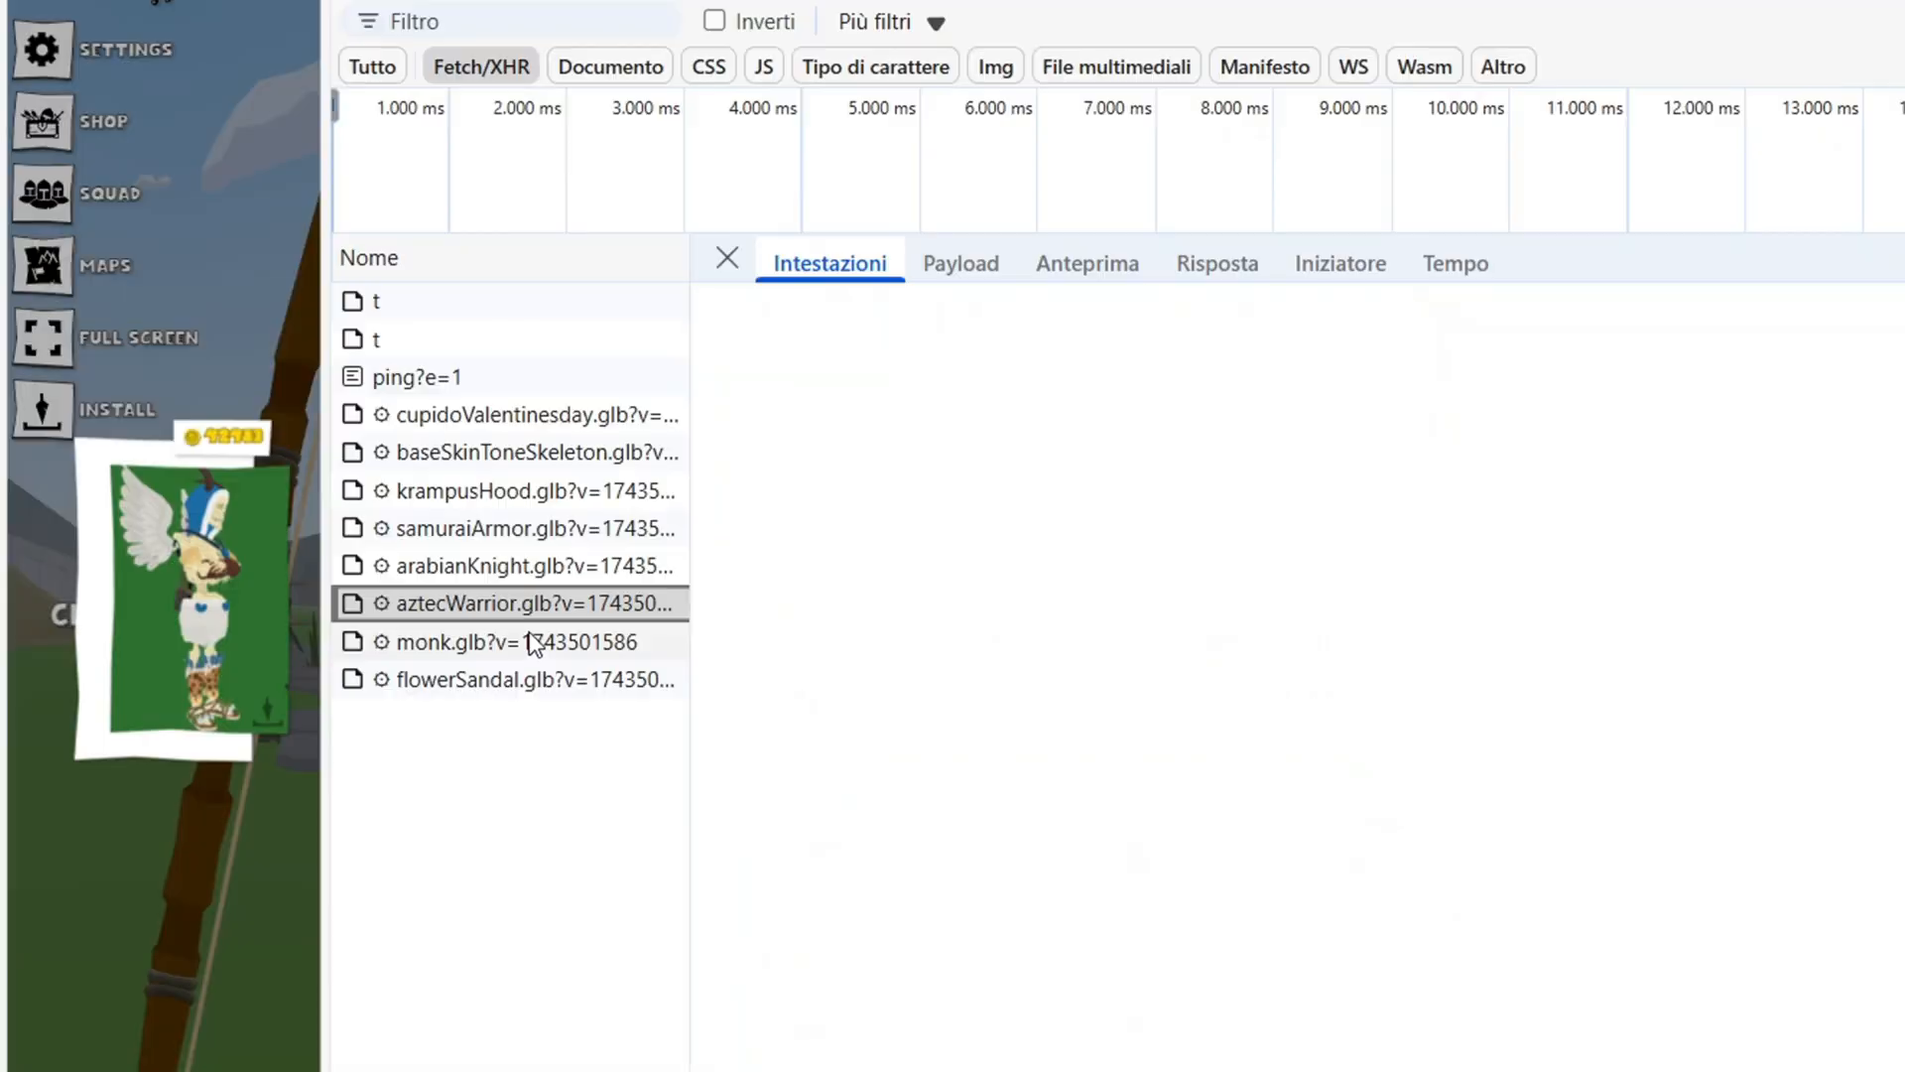
pyautogui.click(523, 642)
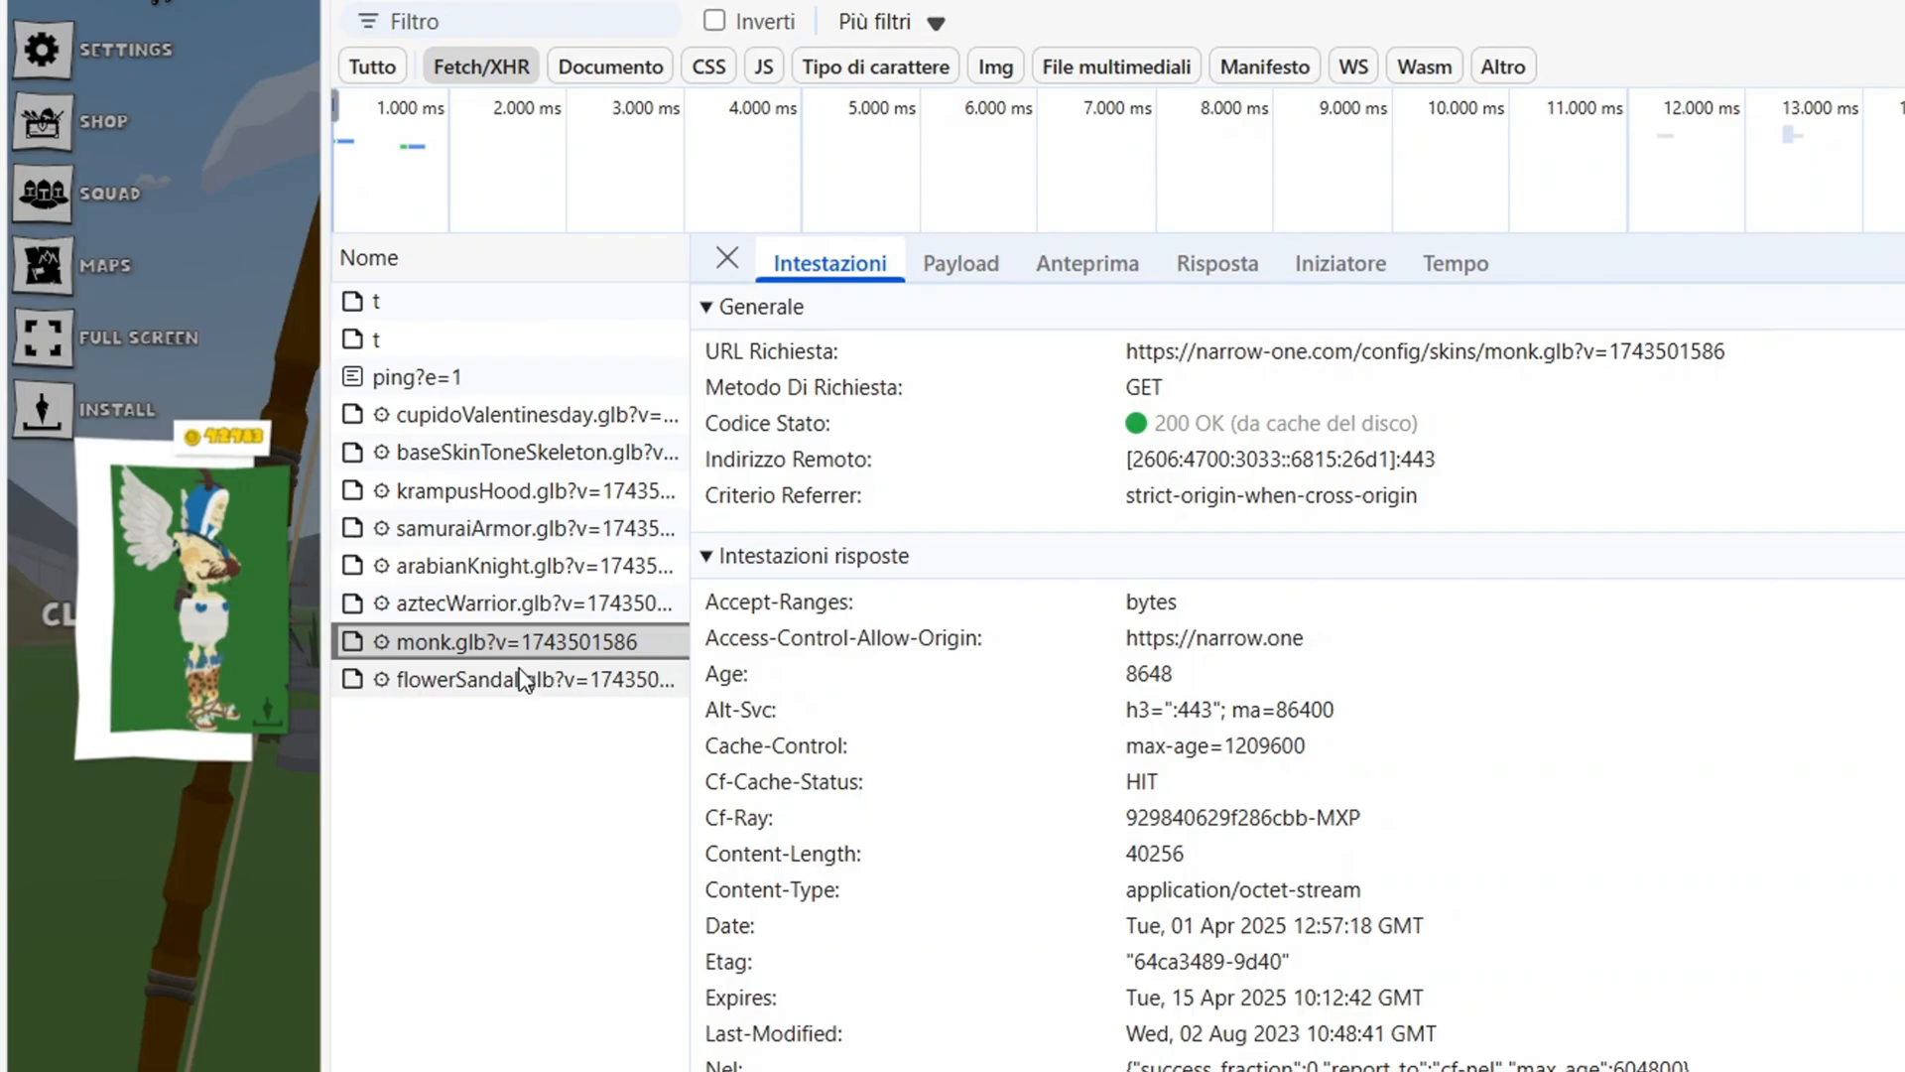
pyautogui.click(510, 679)
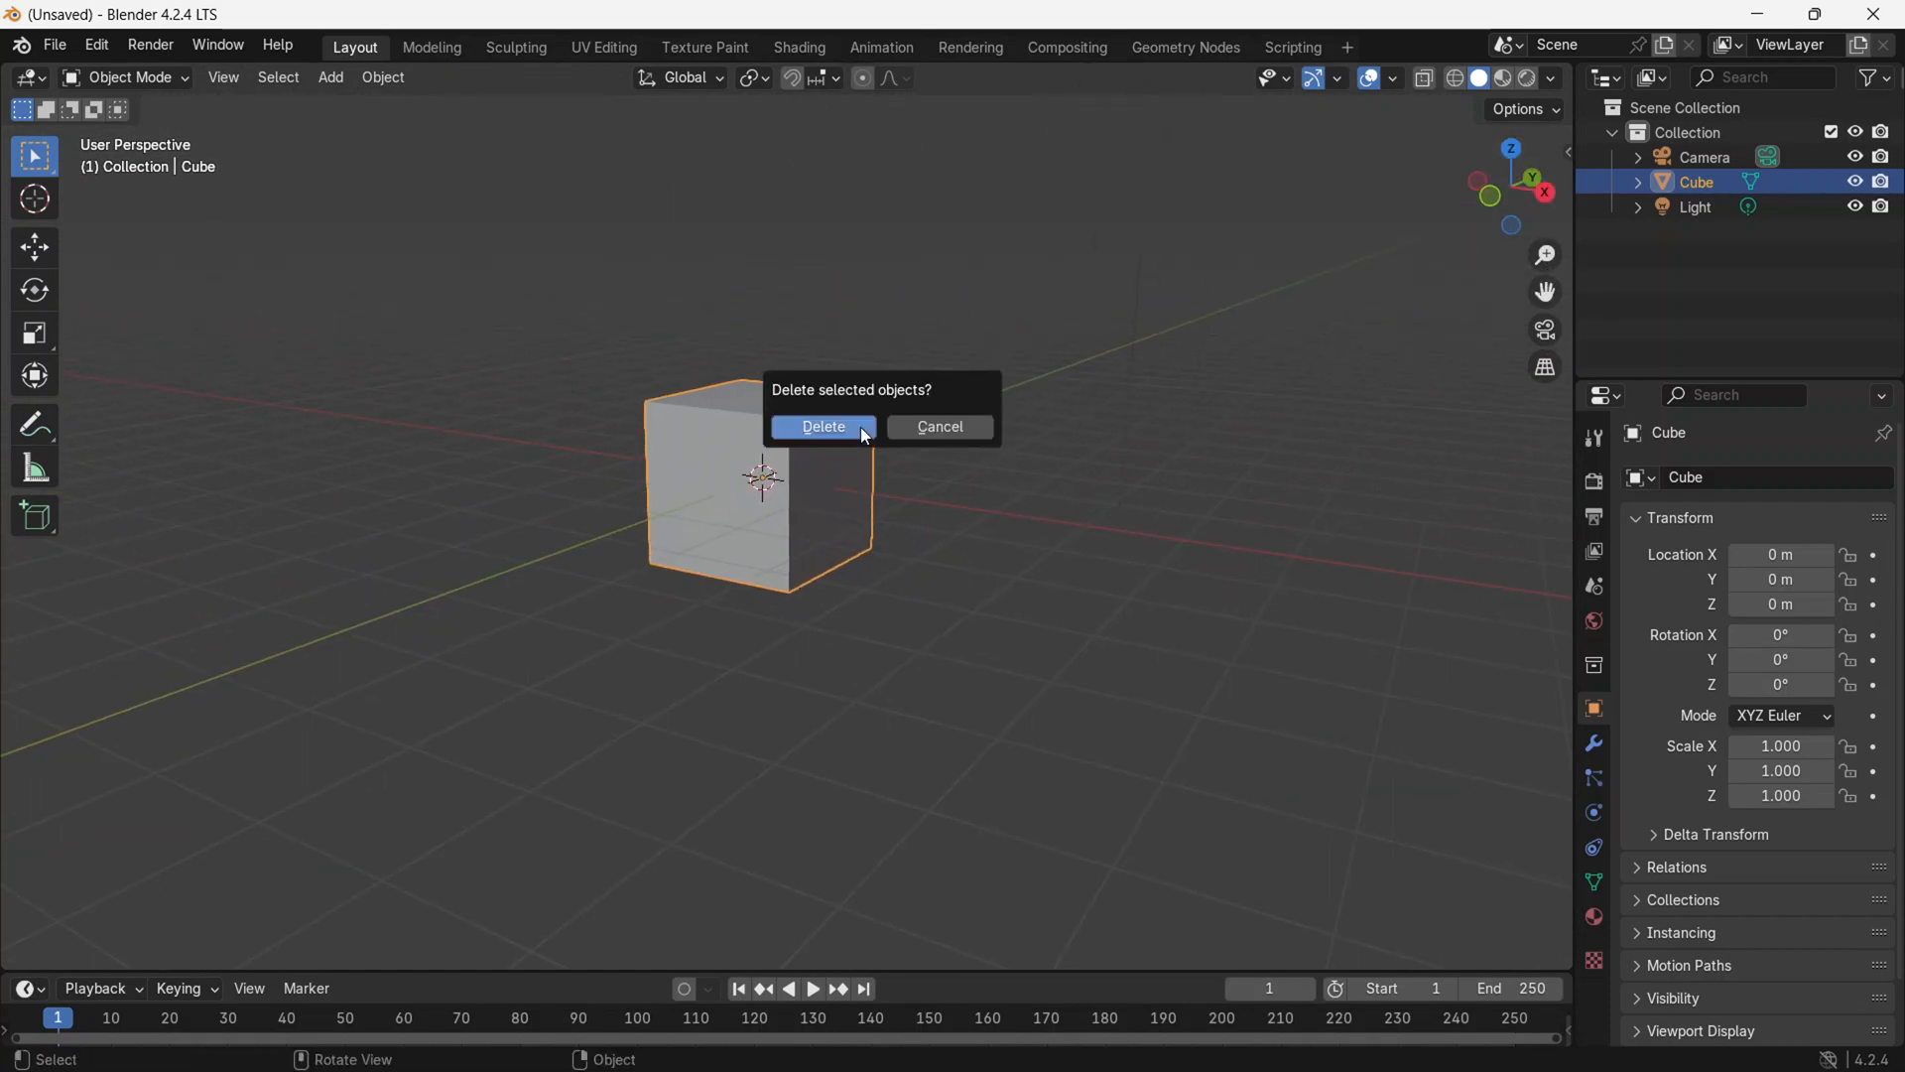
# Delete the default cube and start a glTF 2.0 import from the File menu.
pyautogui.click(823, 427)
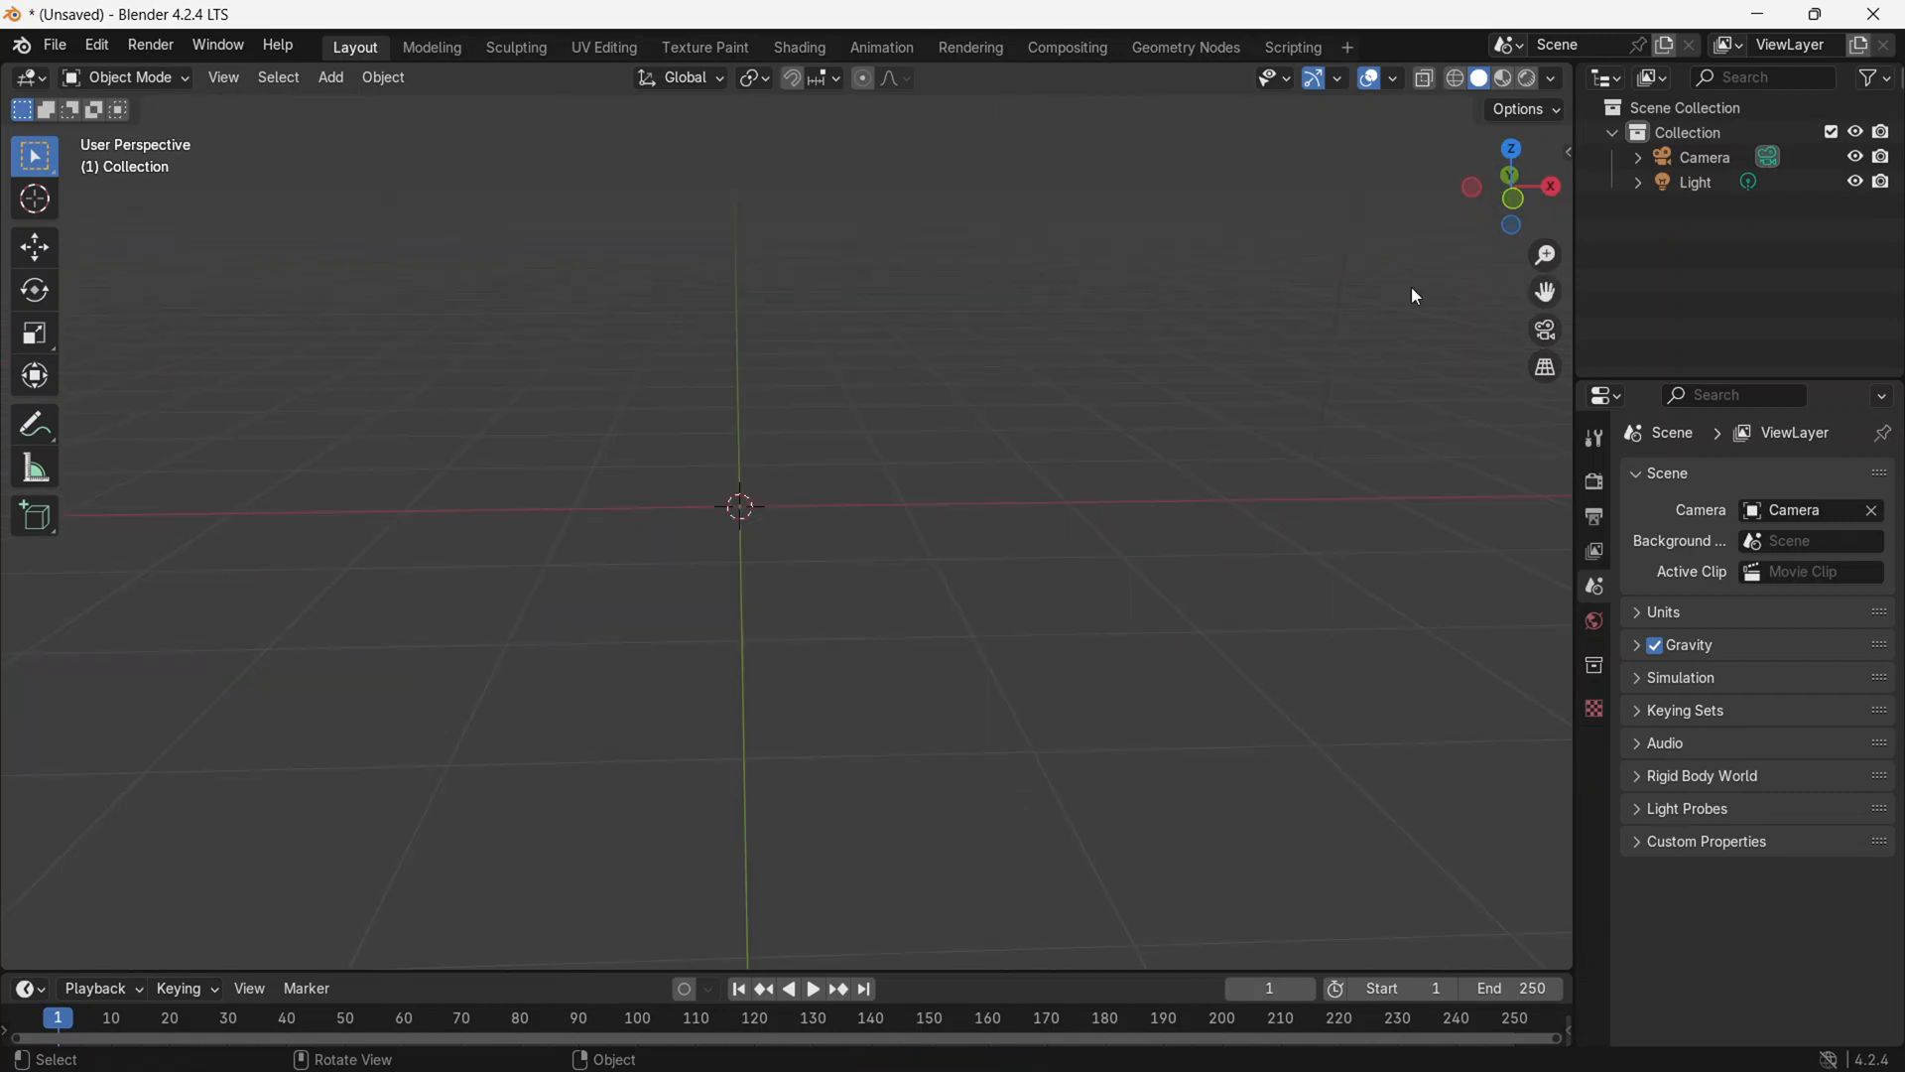
pyautogui.click(53, 45)
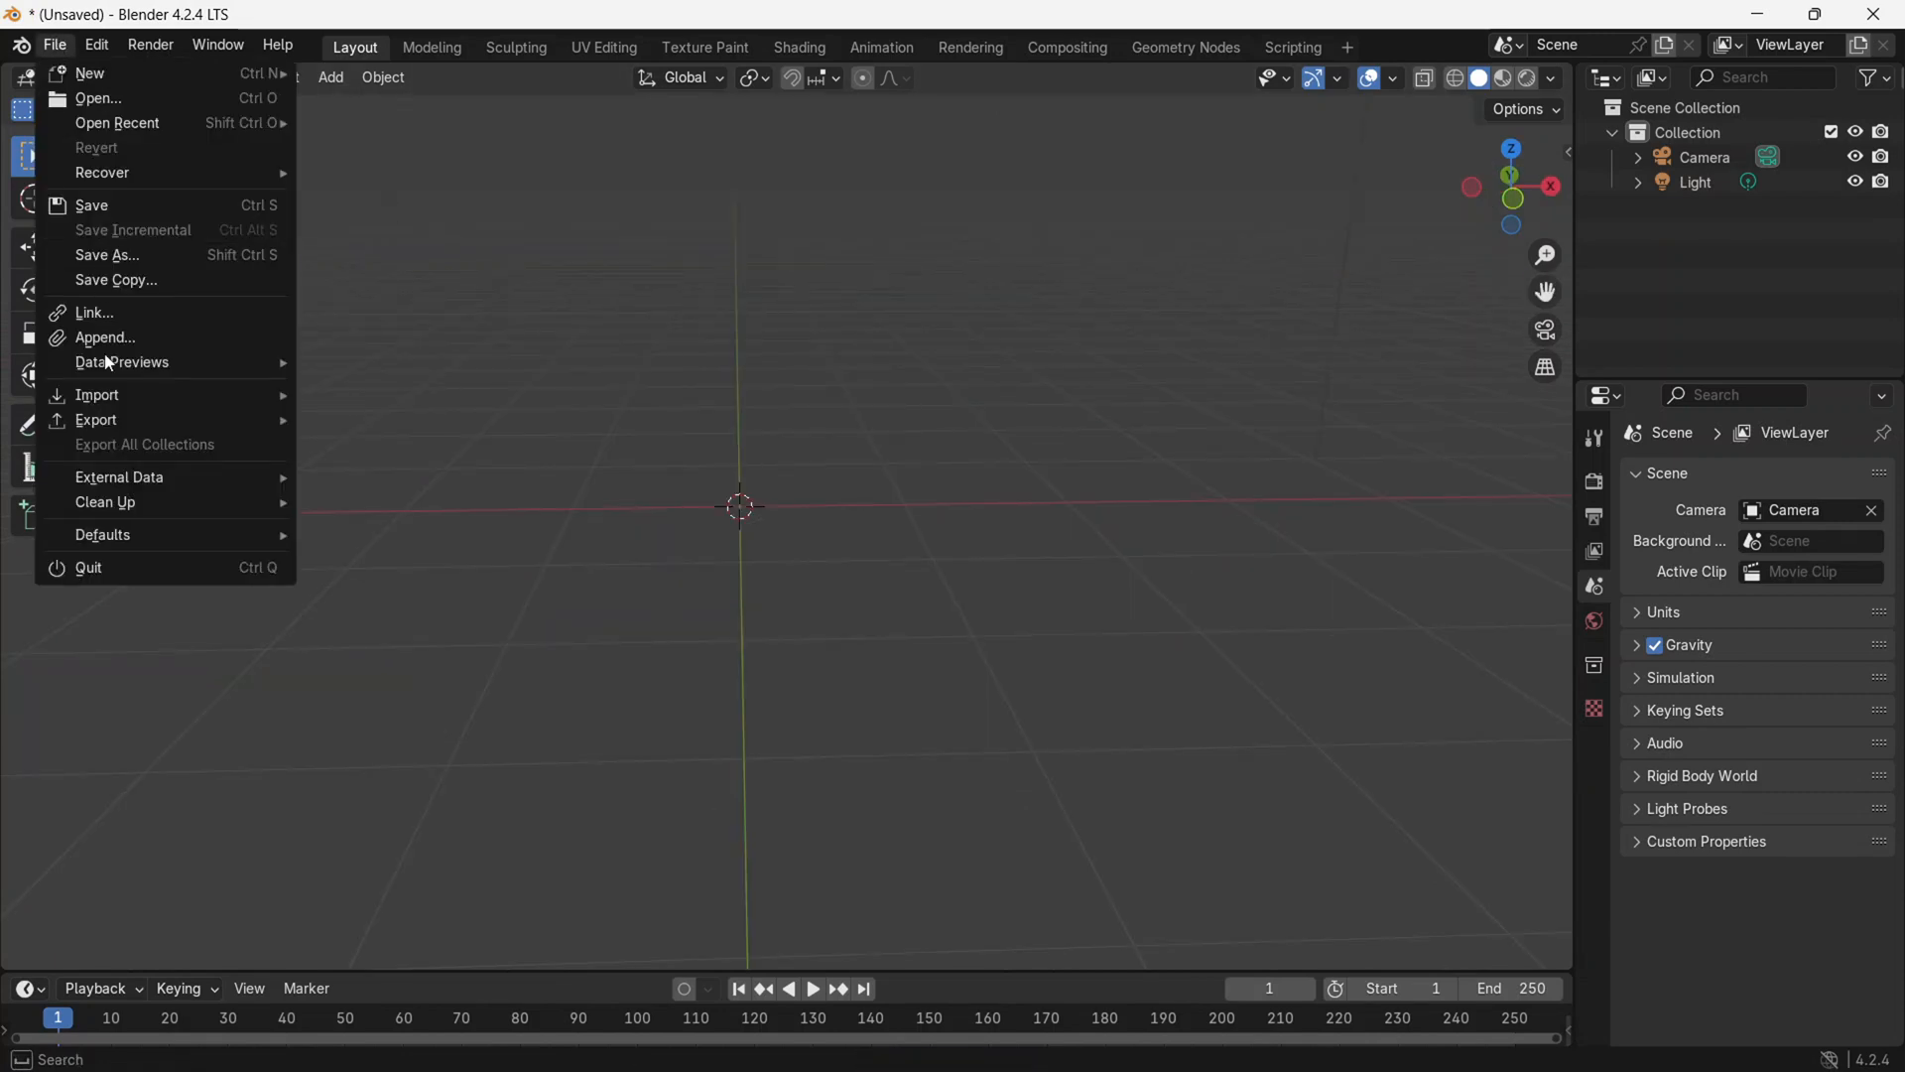
pyautogui.moveTo(96, 394)
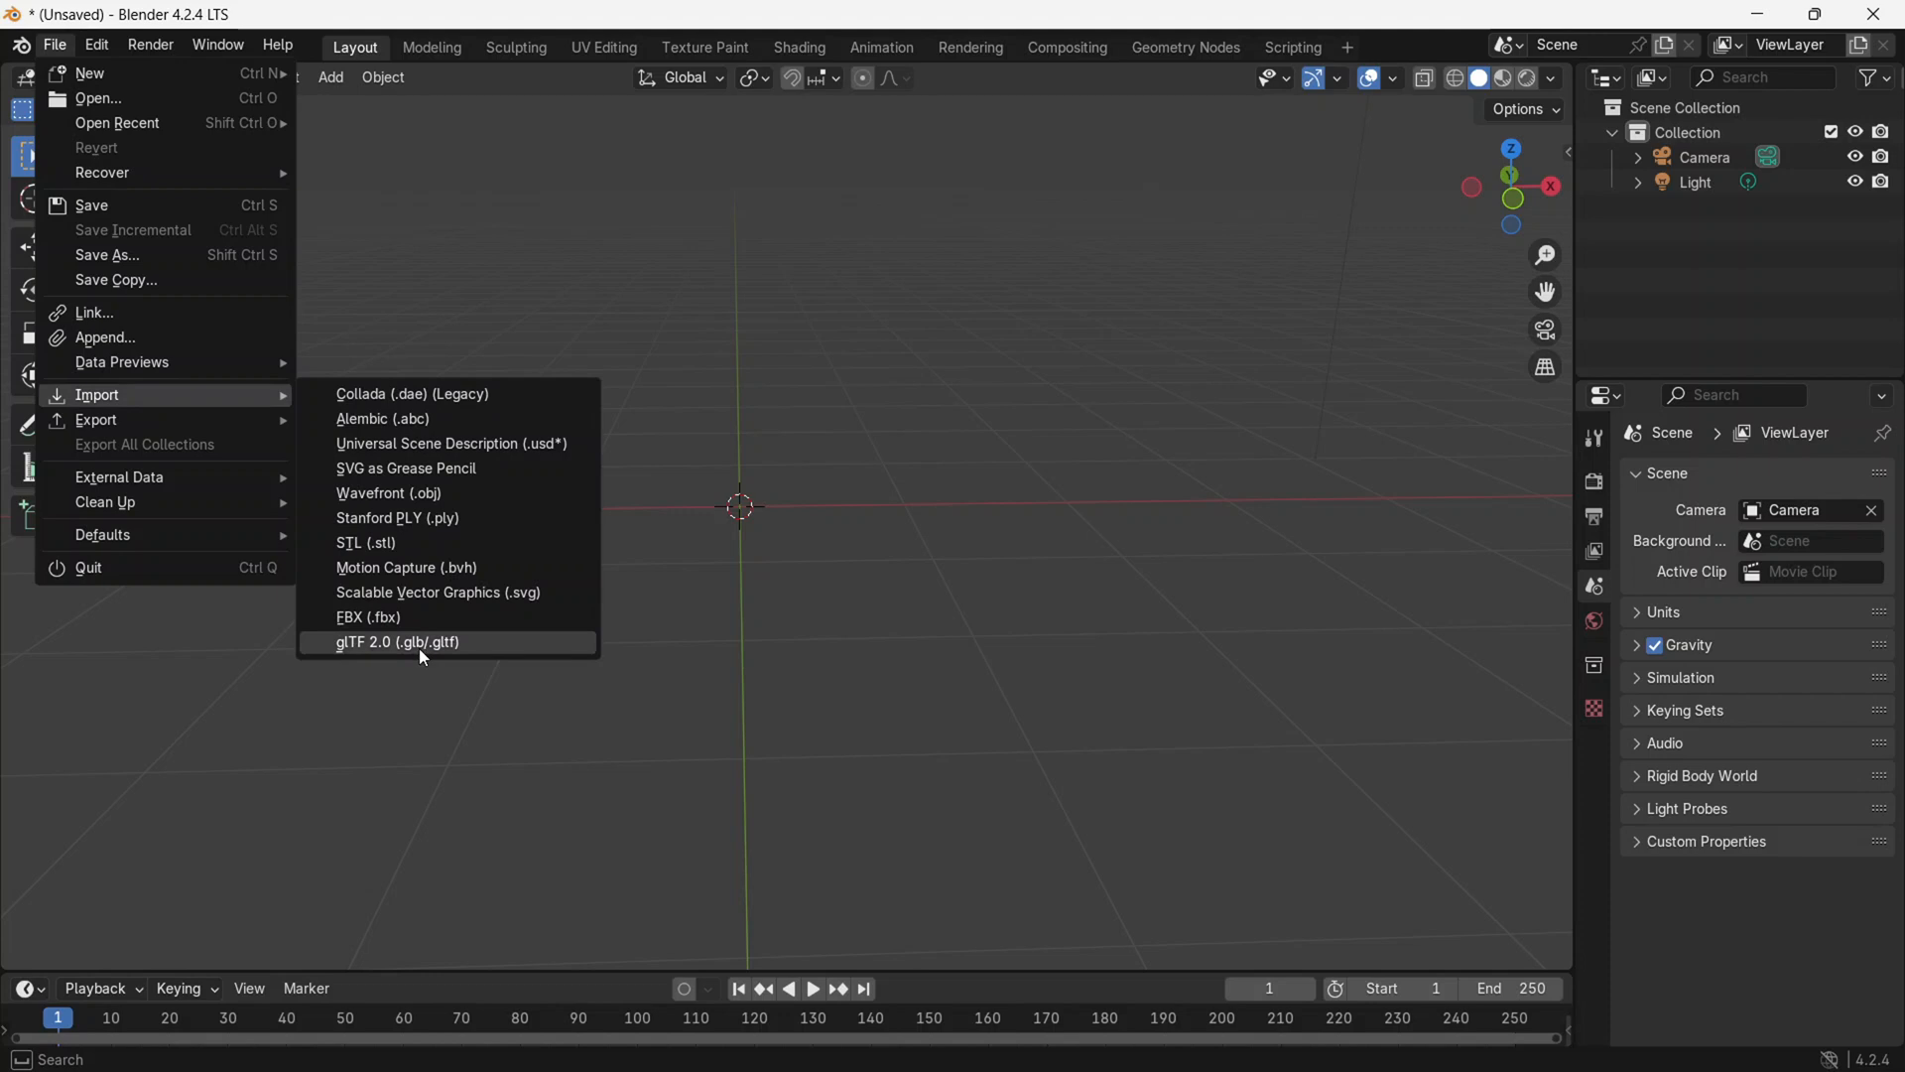
pyautogui.click(397, 642)
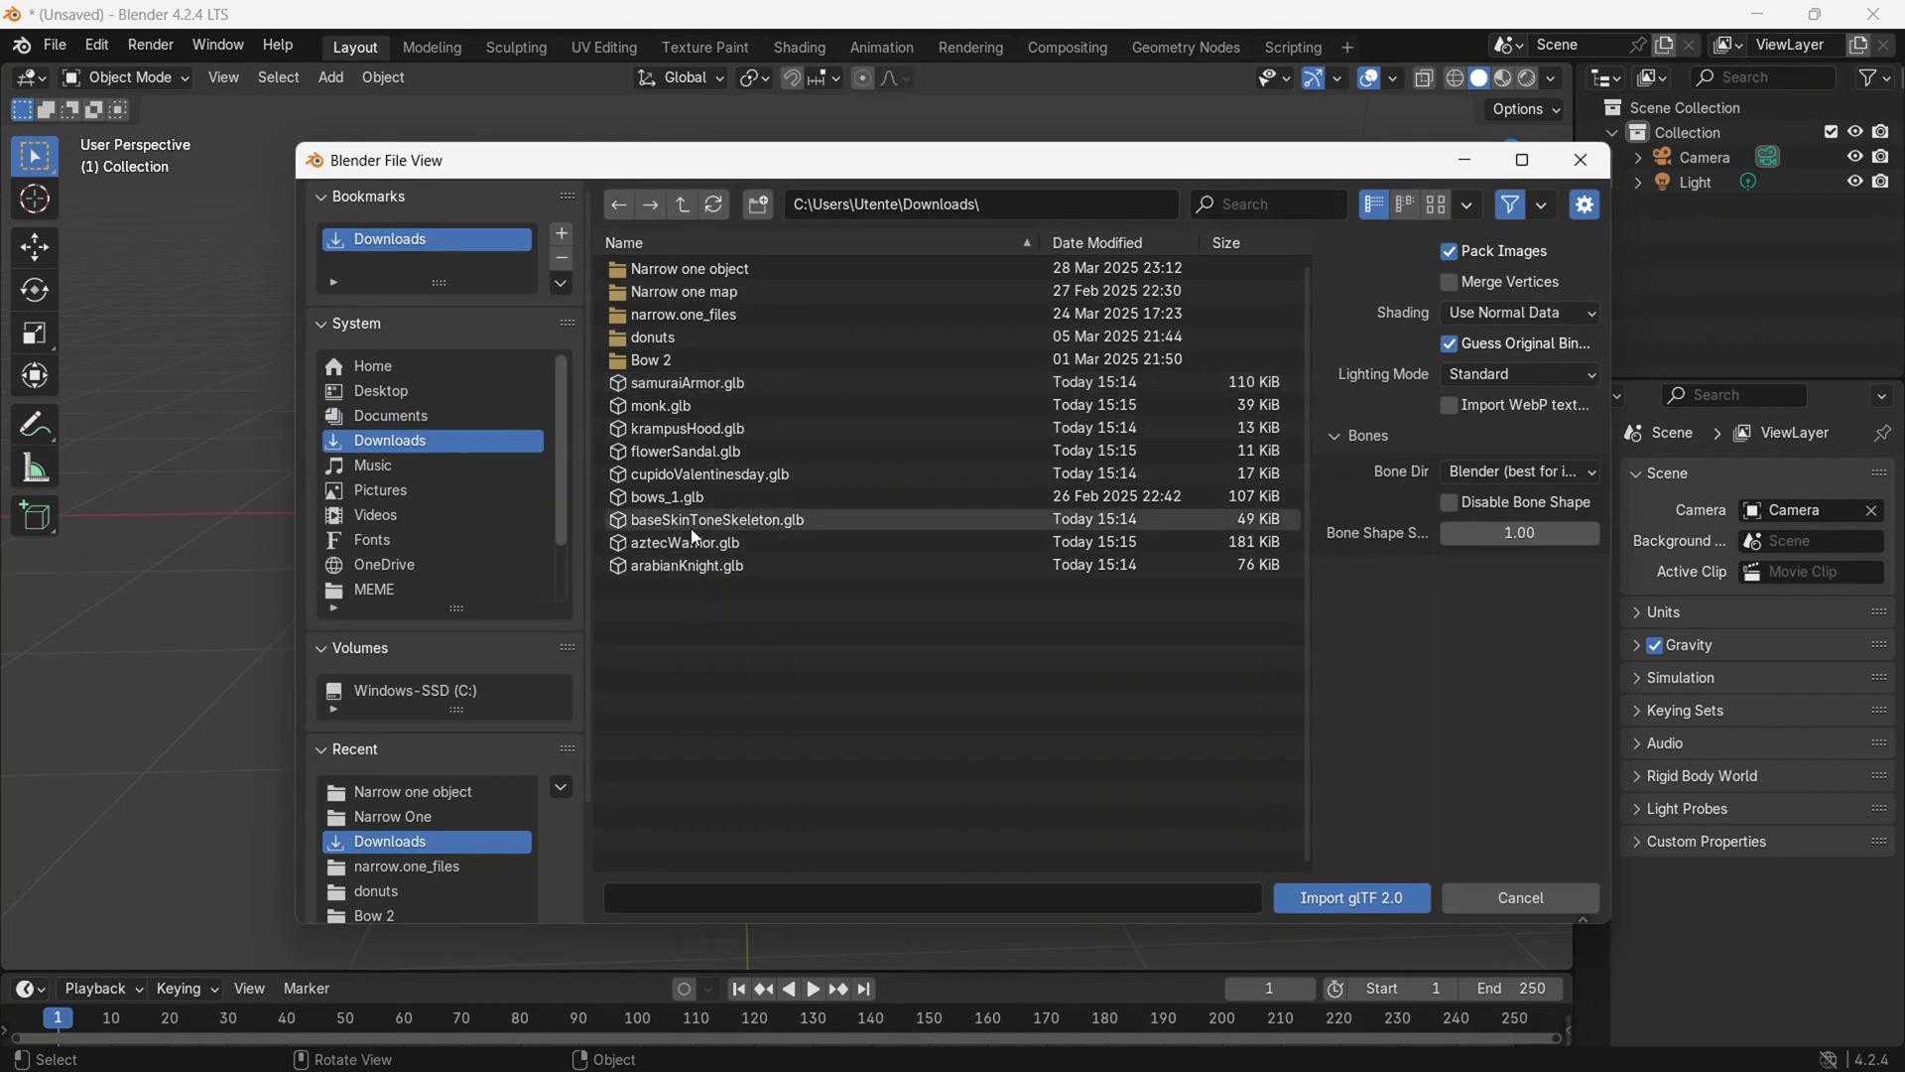
# Import baseSkinToneSkeleton.glb, deselect it, and view it in Material Preview shading.
pyautogui.click(1516, 897)
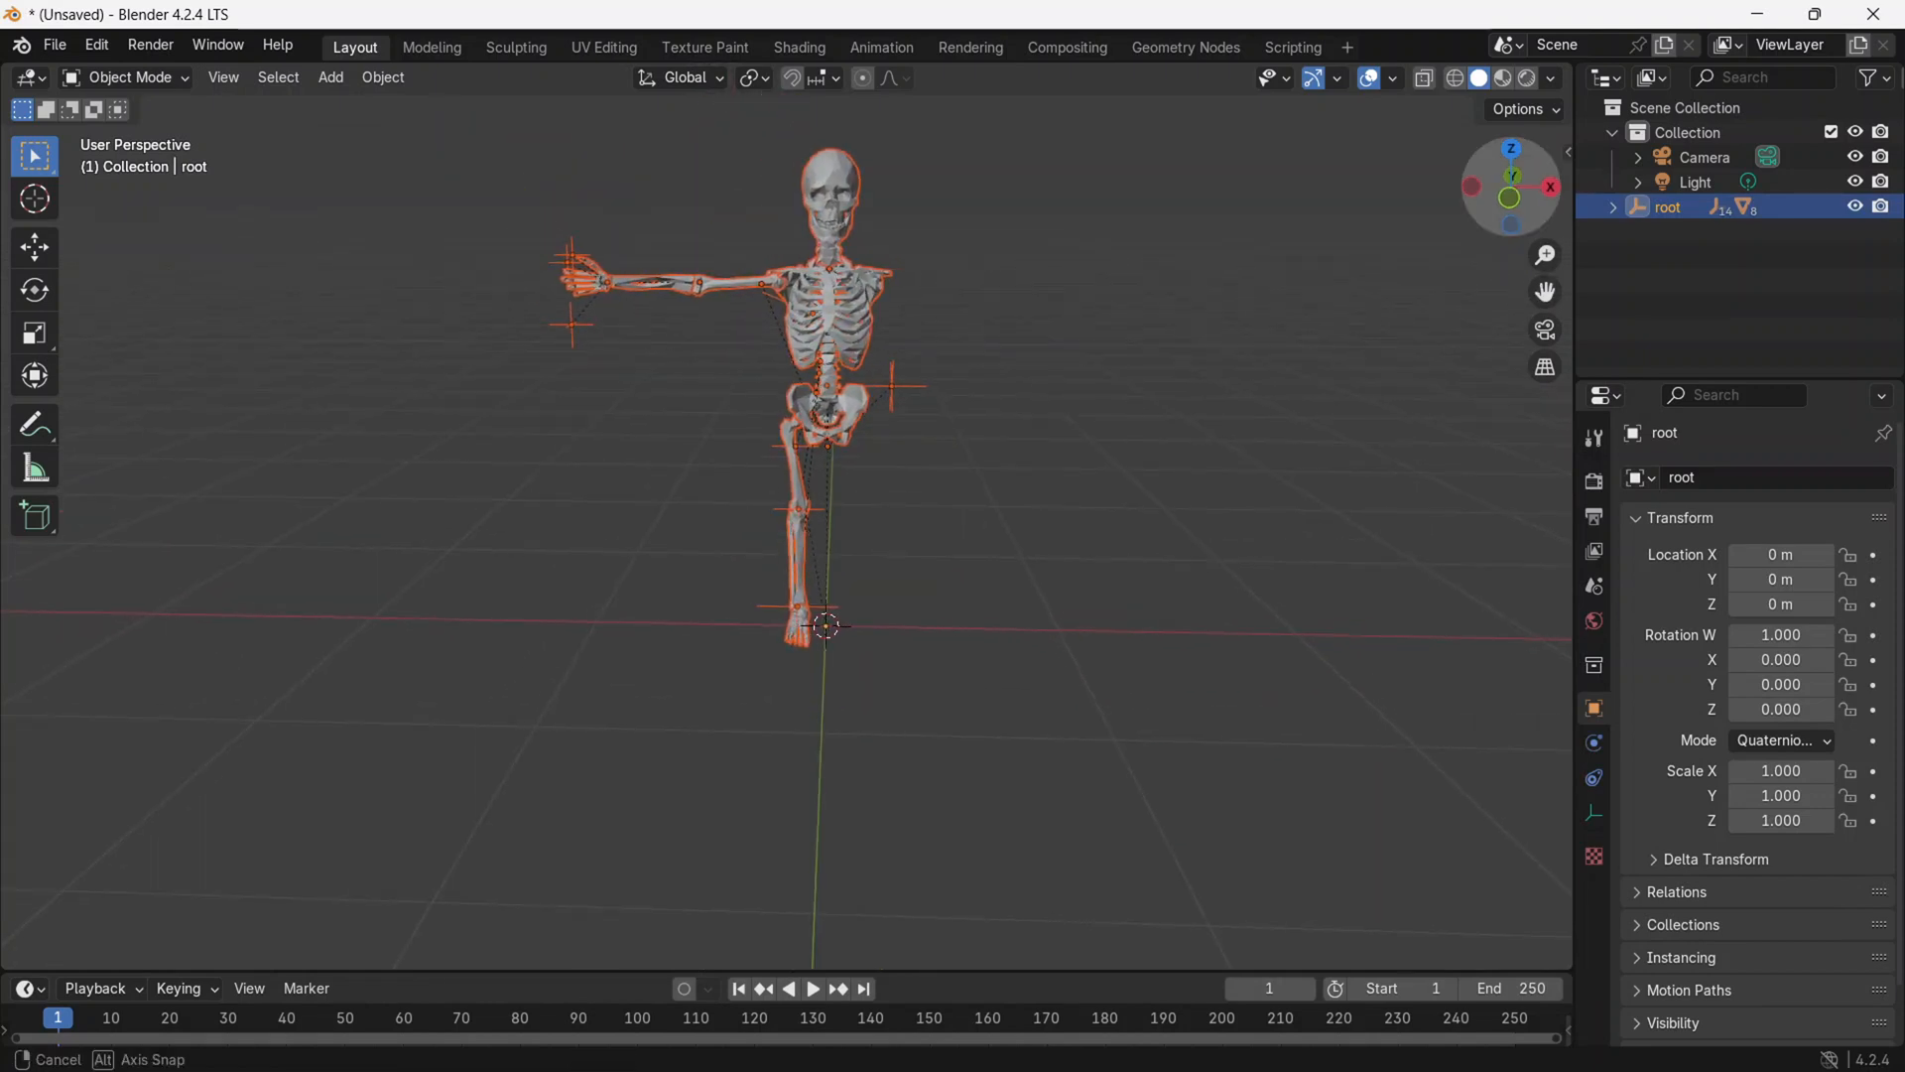
pyautogui.click(765, 240)
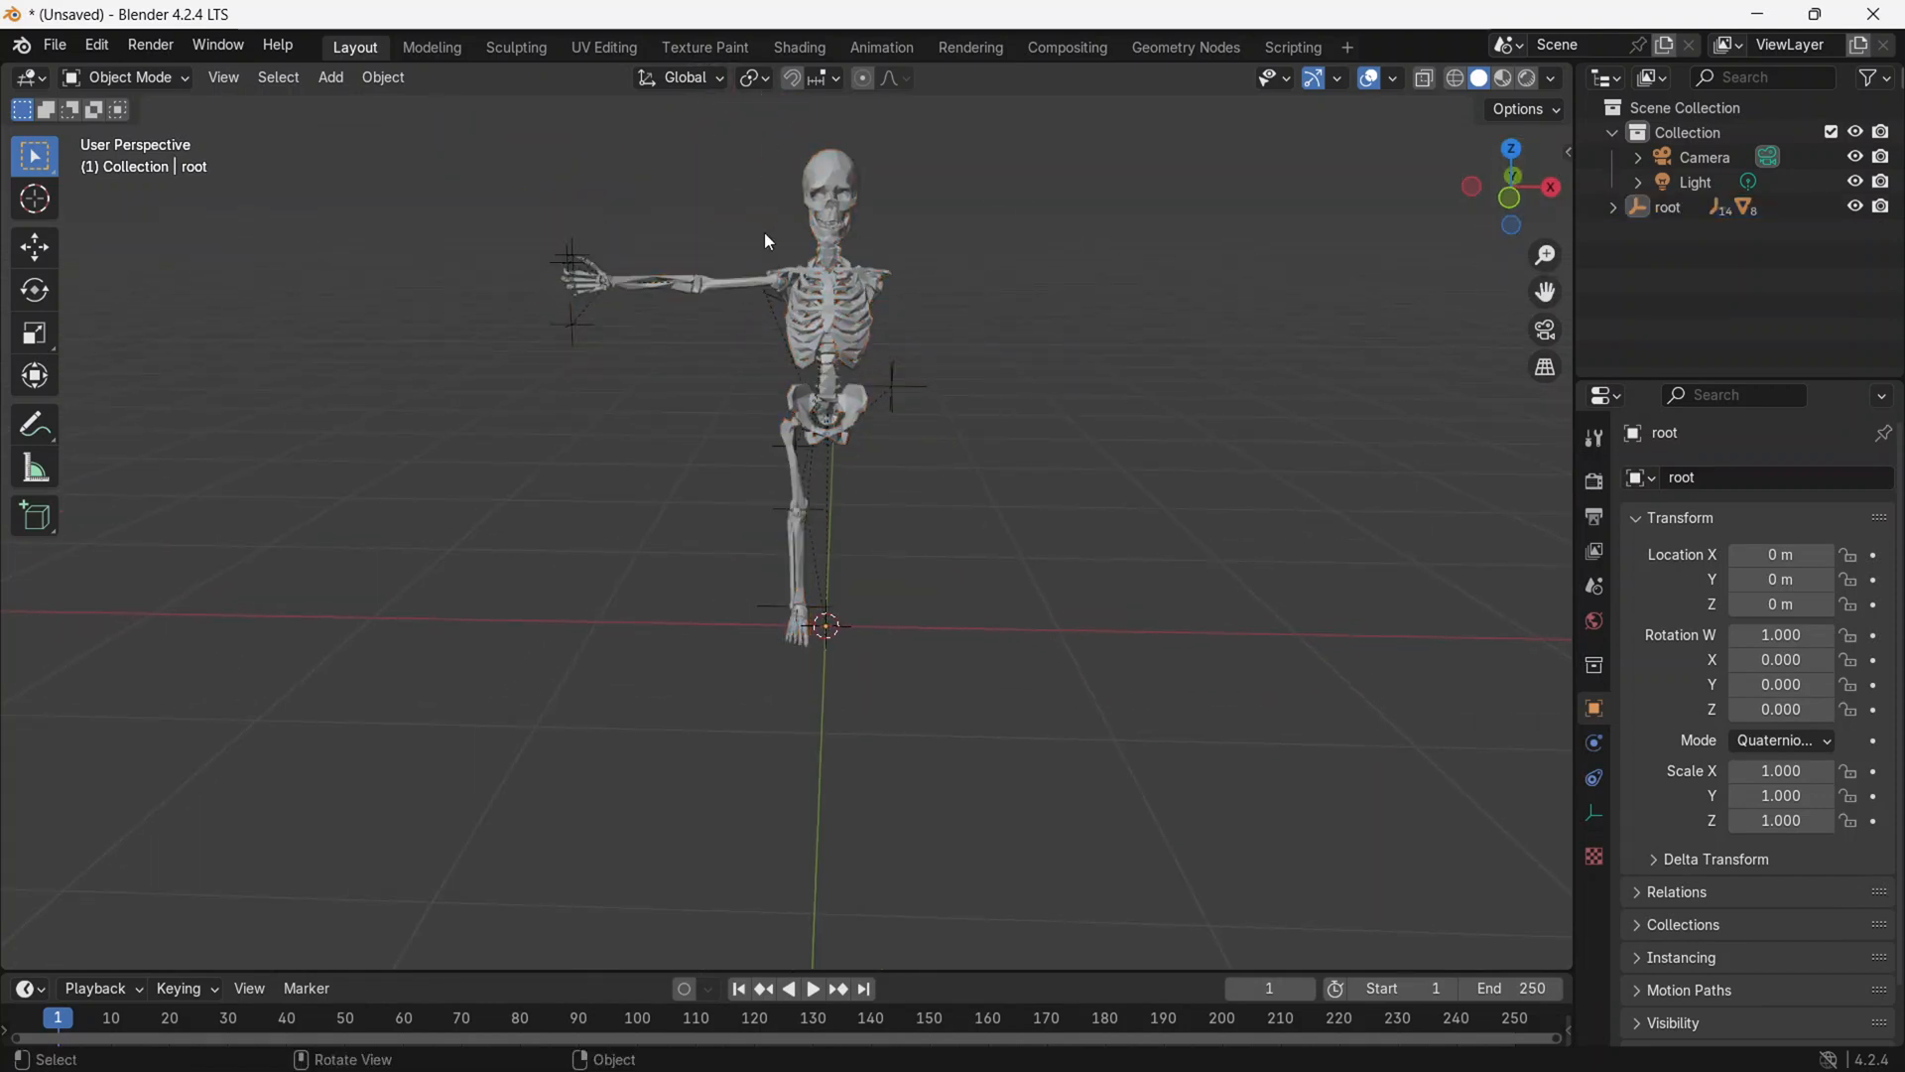
pyautogui.moveTo(1389, 147)
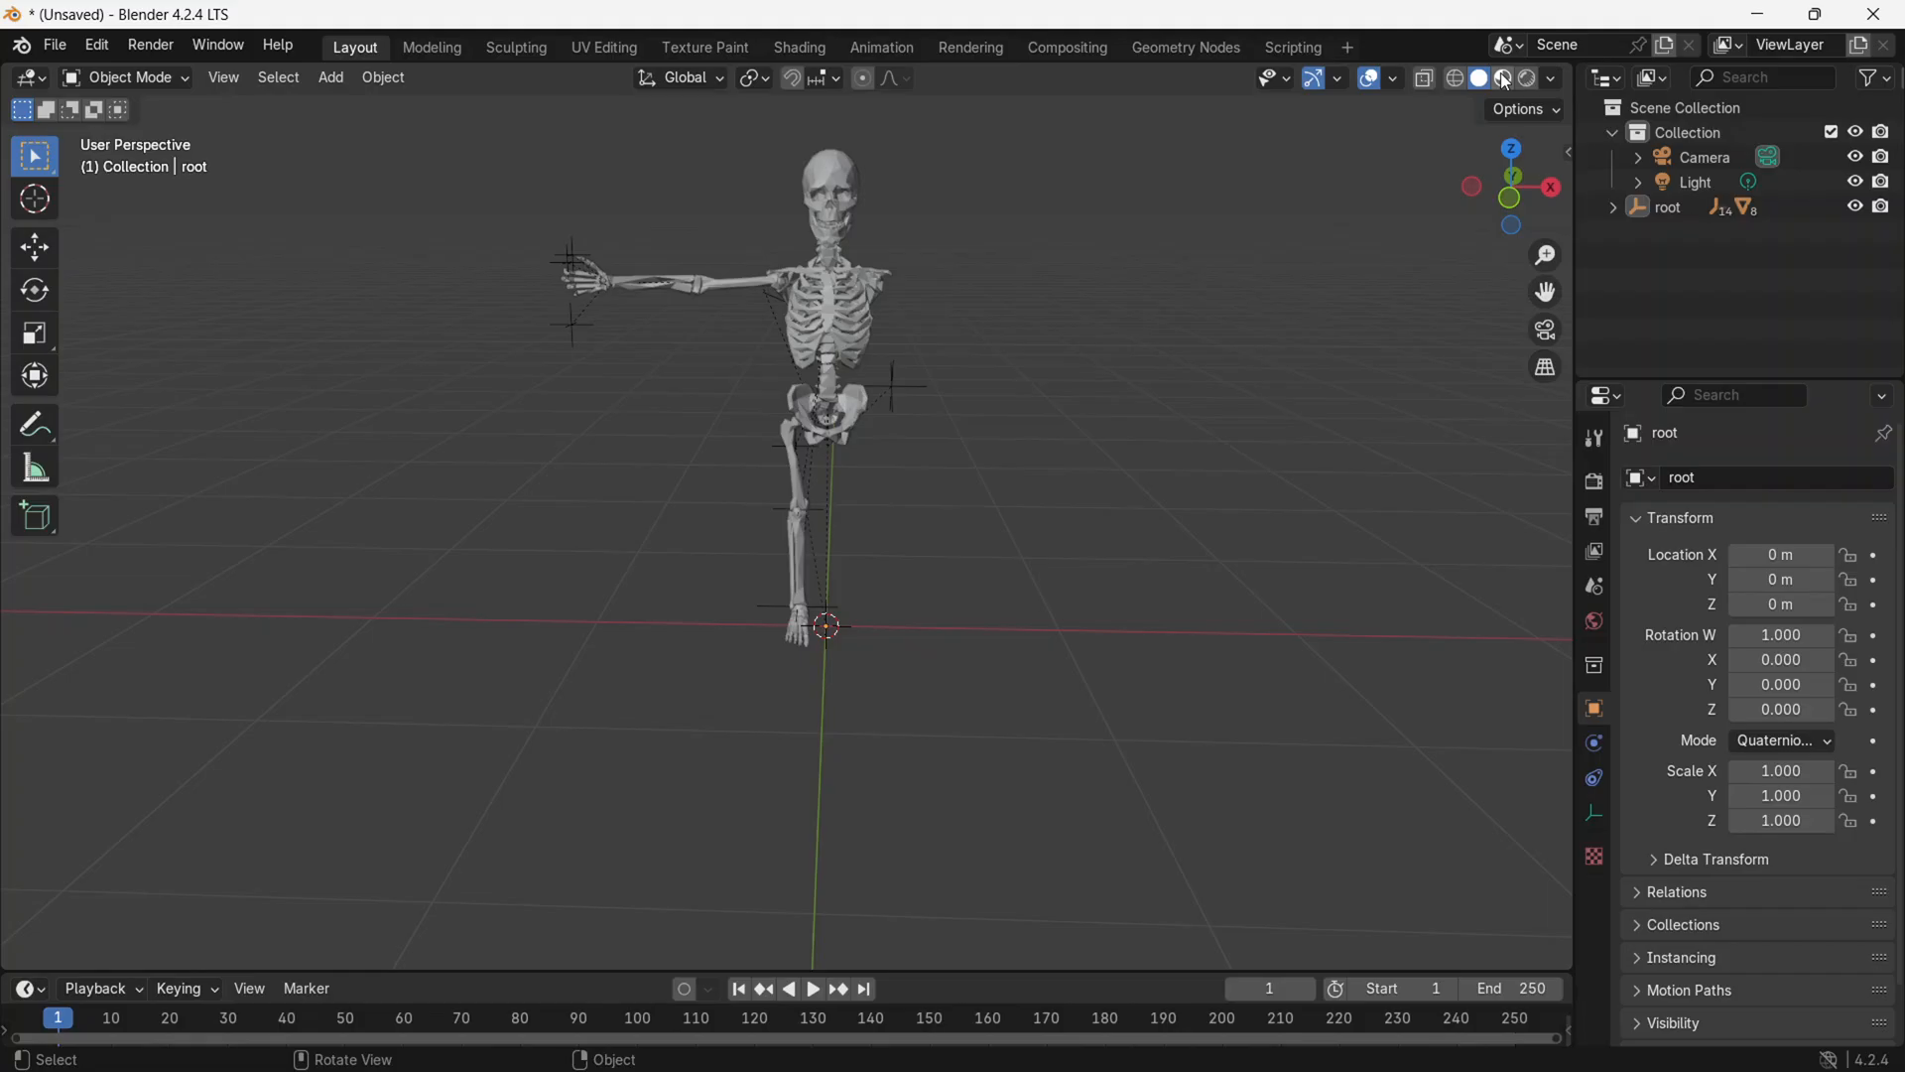
pyautogui.click(1501, 77)
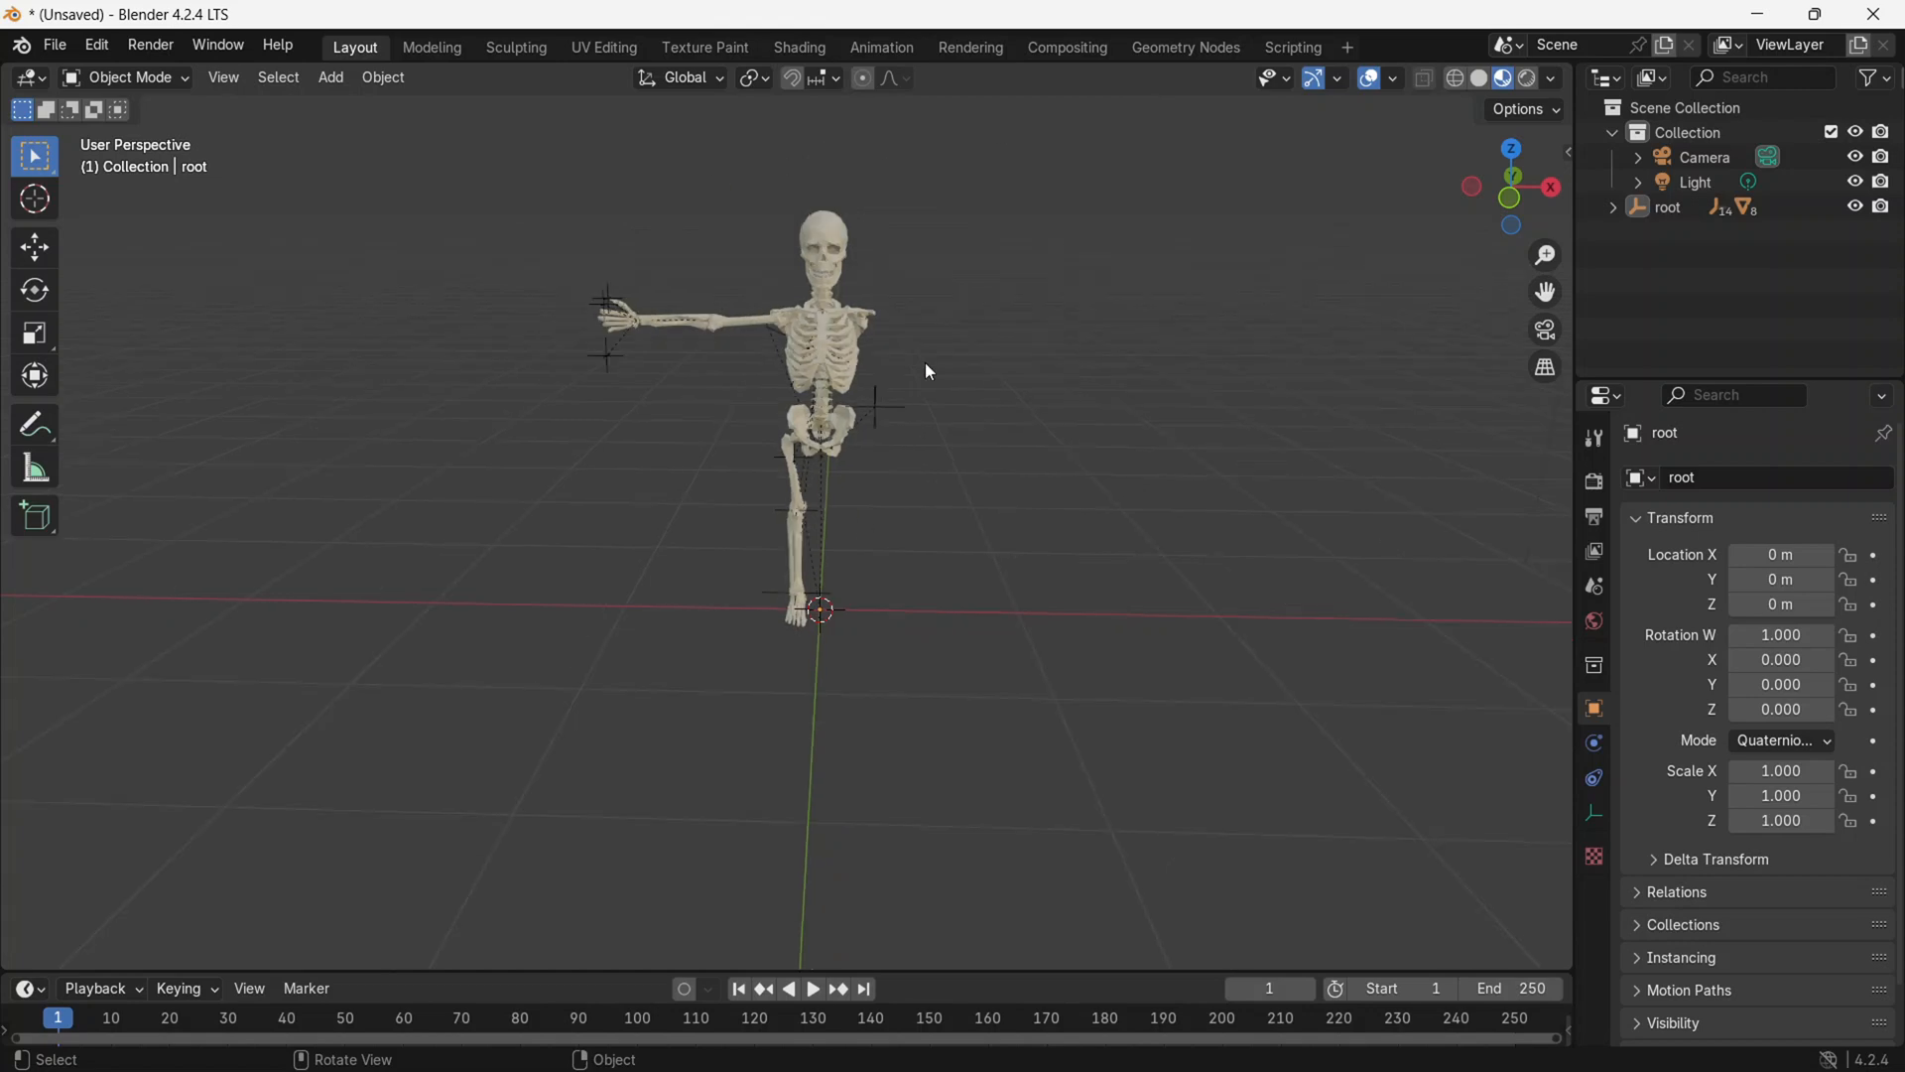
# Import cupidoValentinesday.glb via File > Import > glTF 2.0, plus further part files.
pyautogui.click(54, 44)
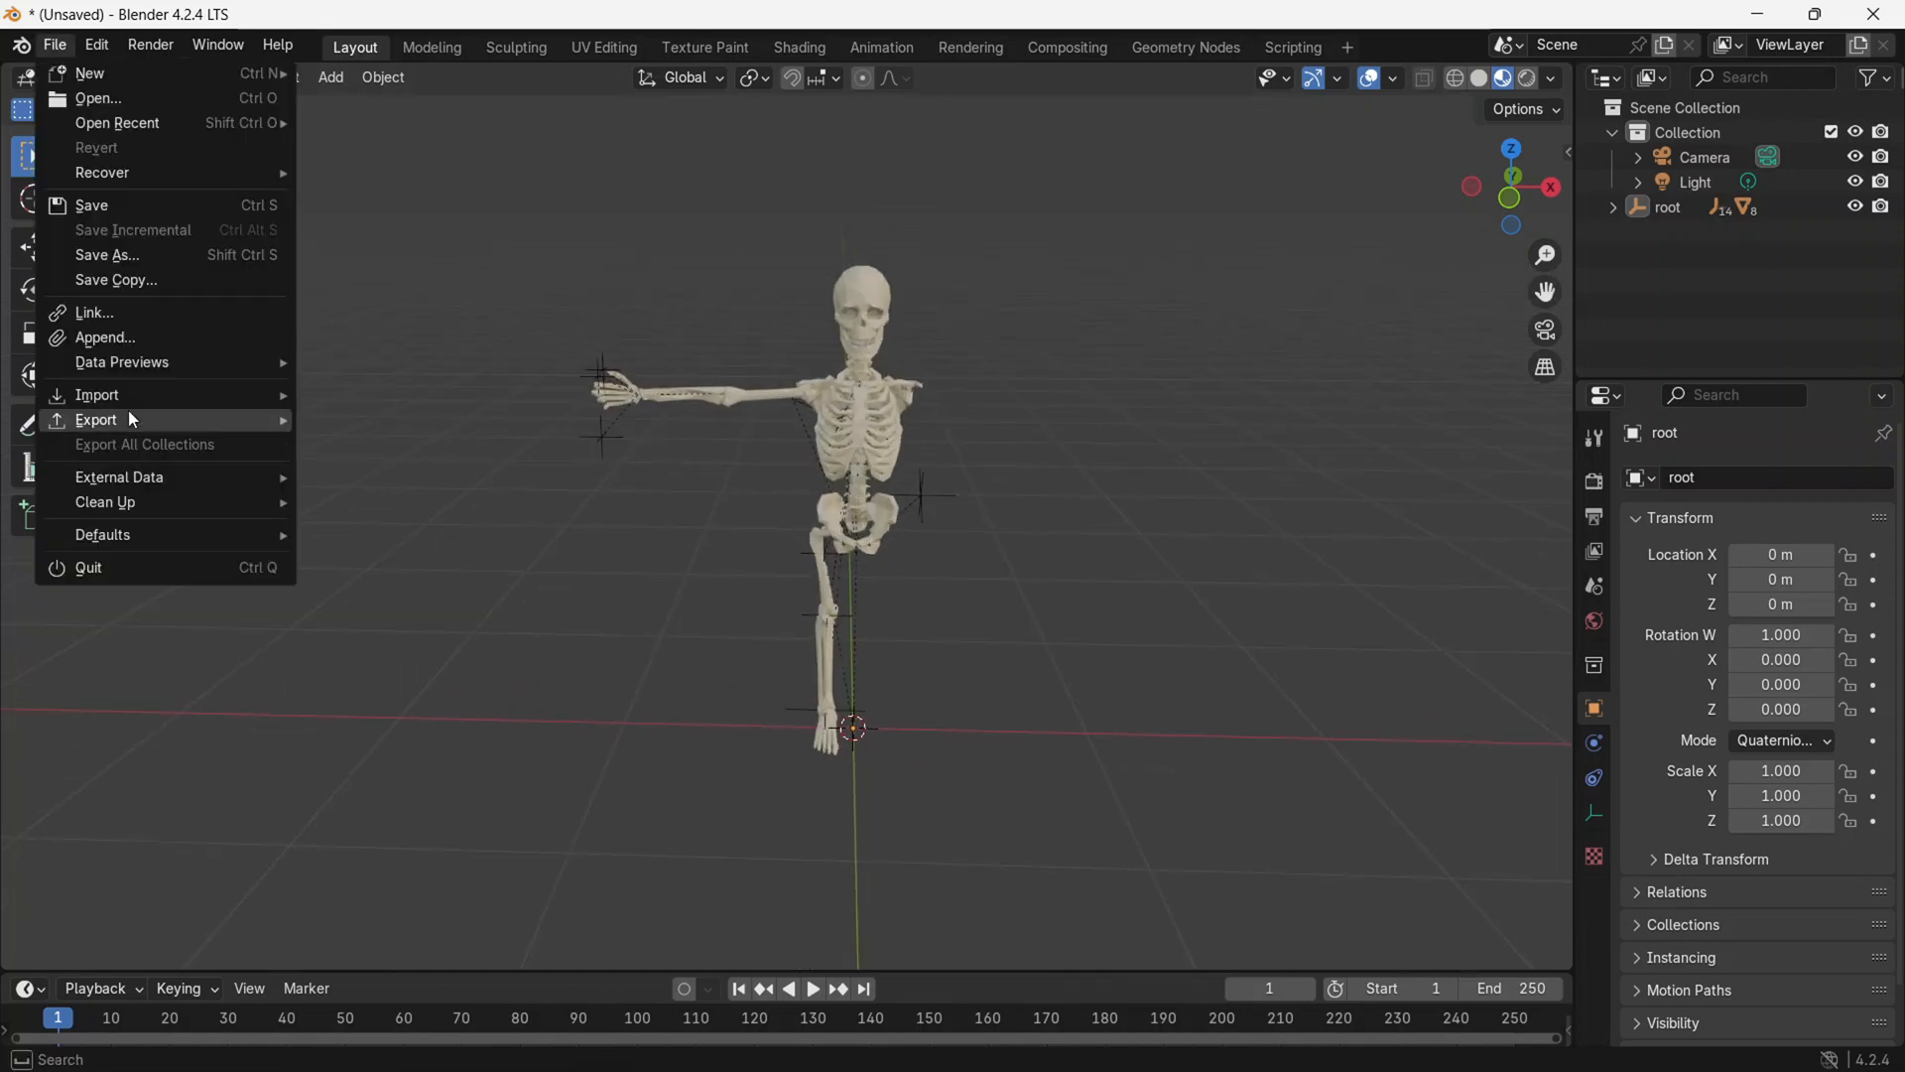
pyautogui.click(96, 419)
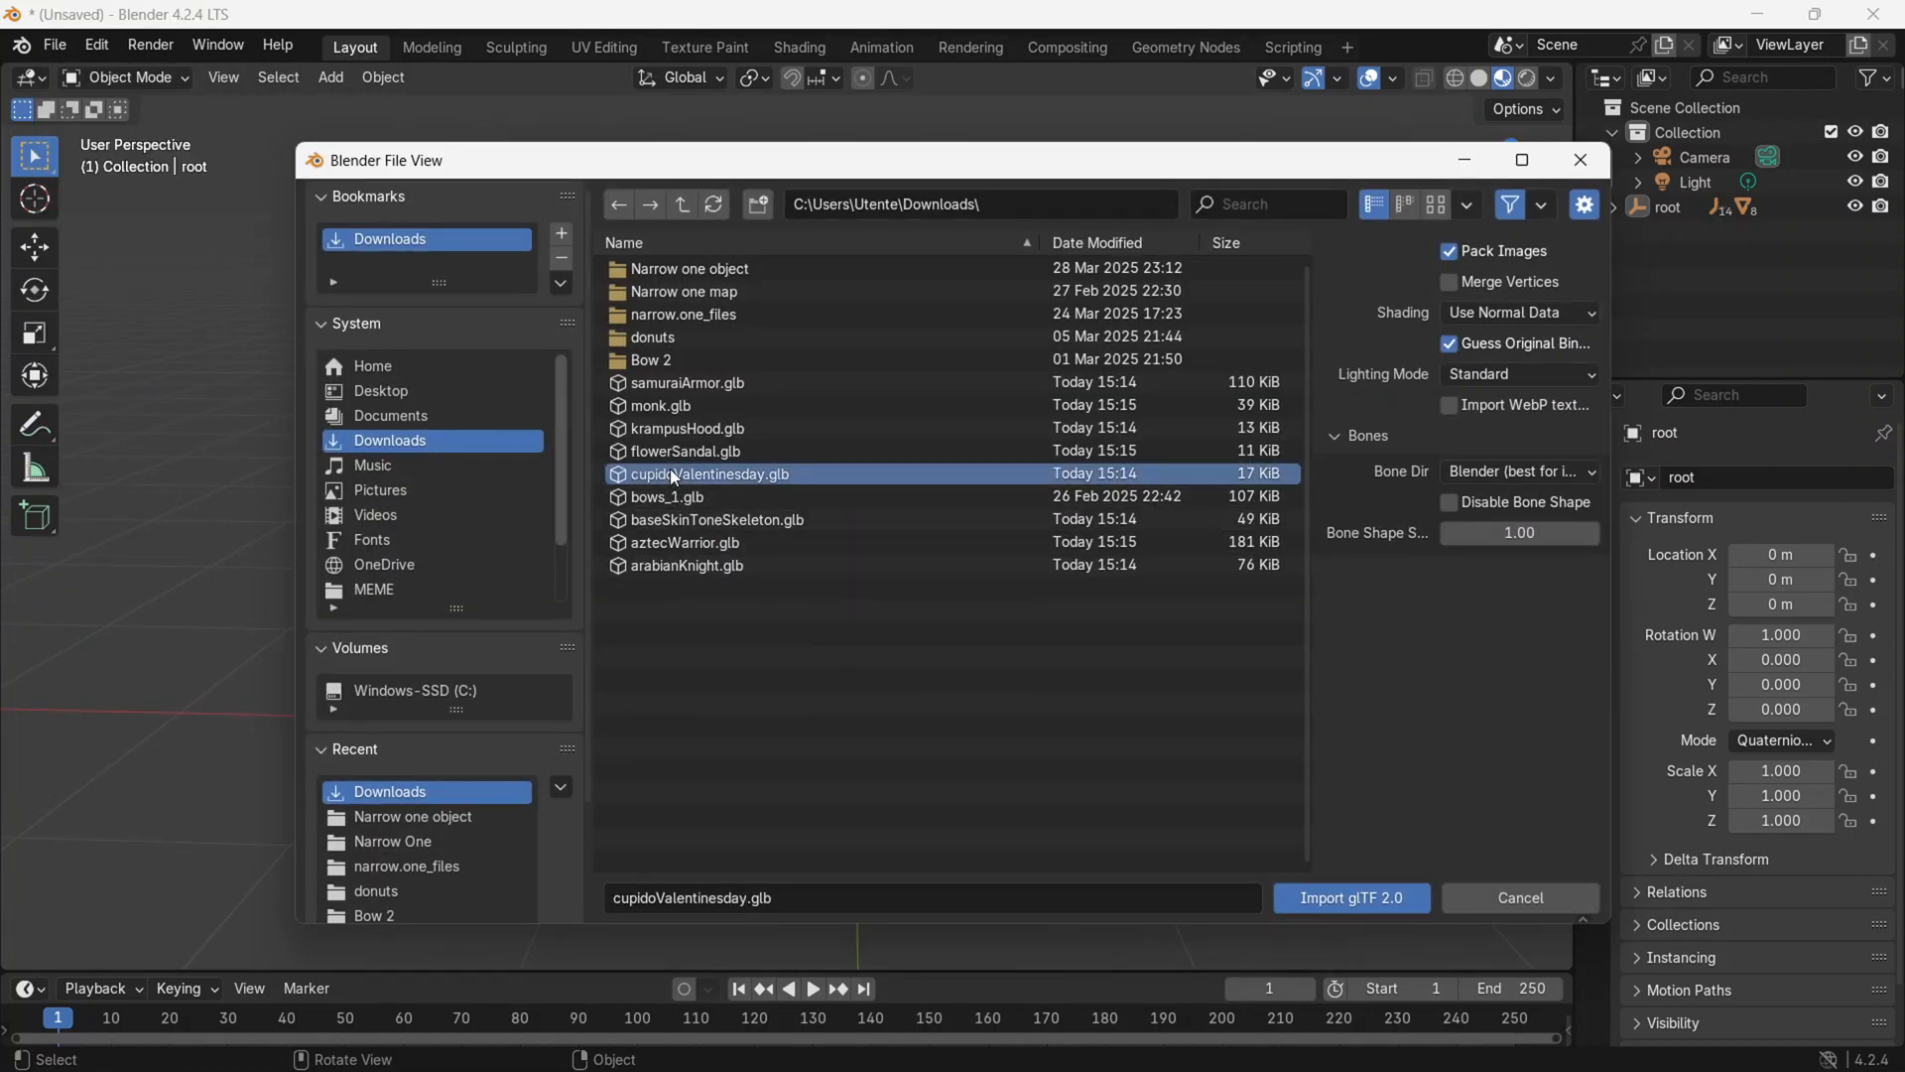
pyautogui.click(1350, 896)
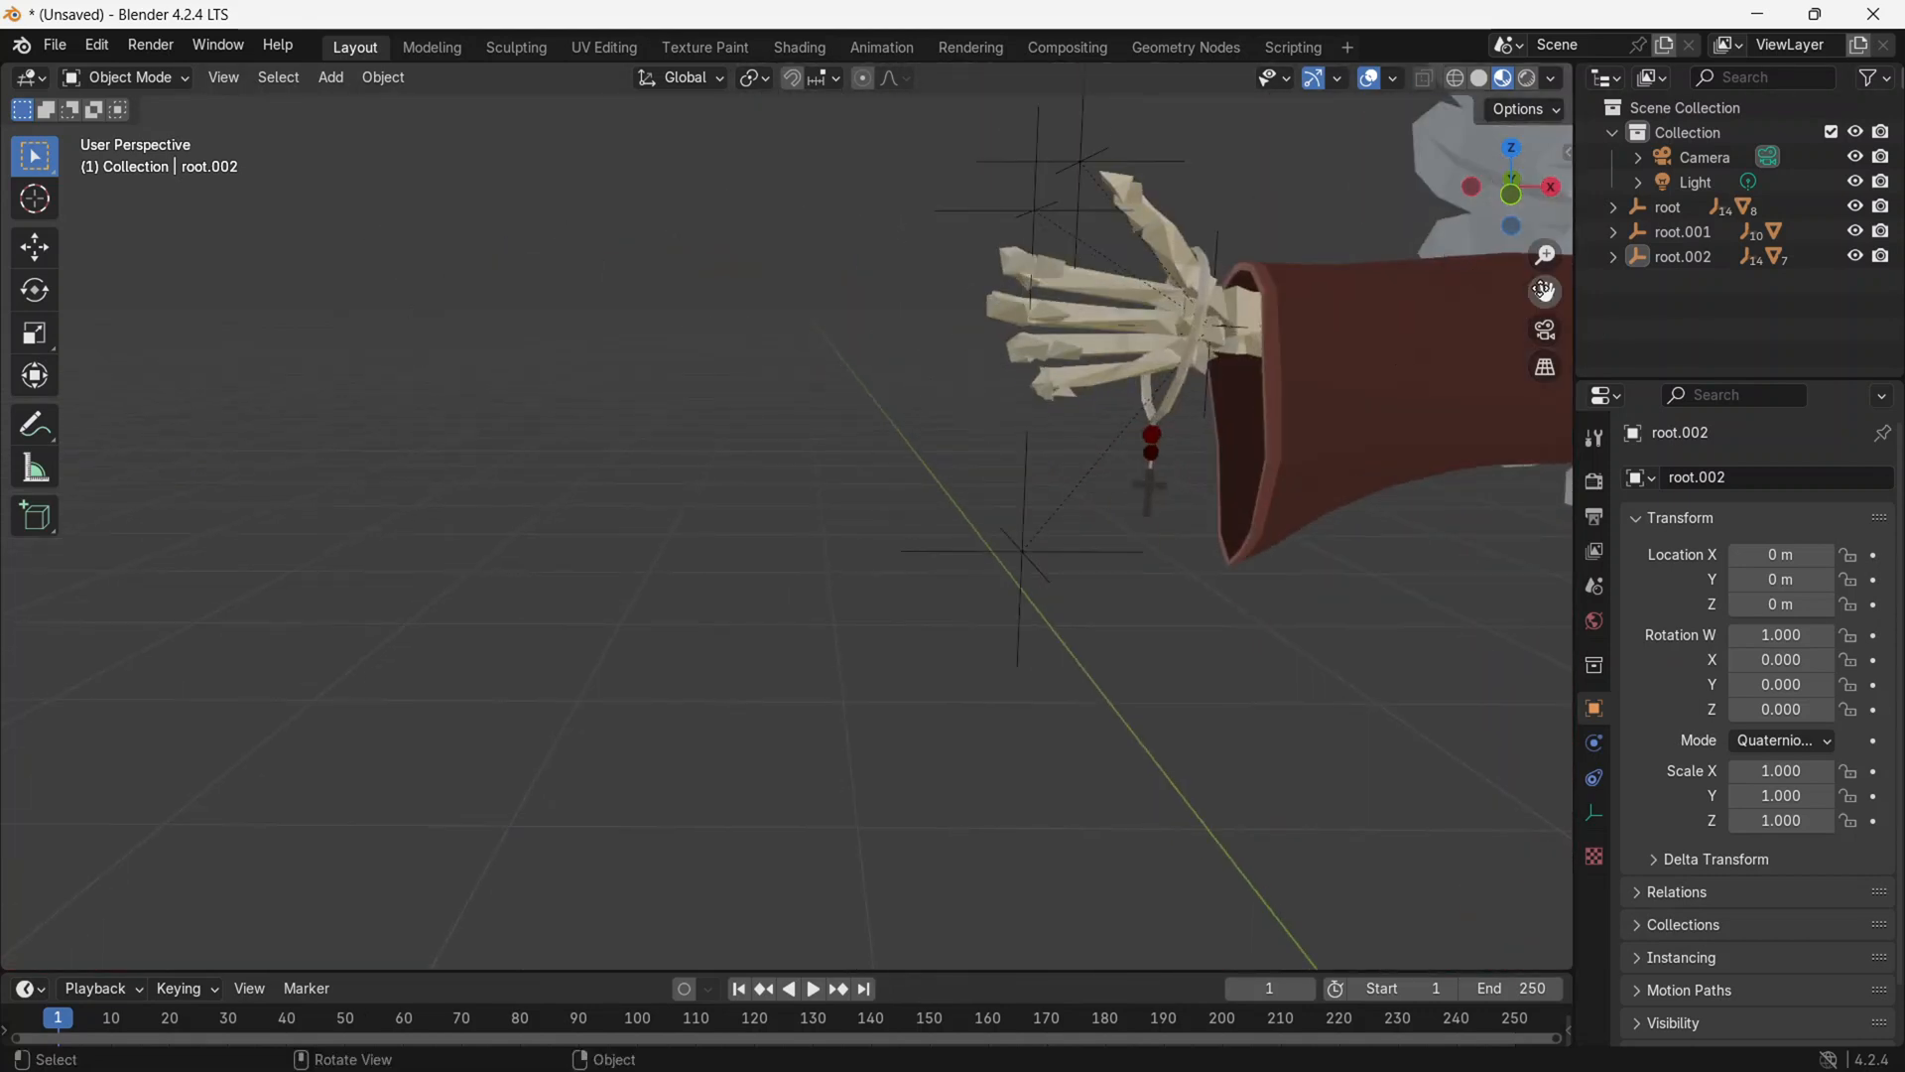
pyautogui.click(1030, 474)
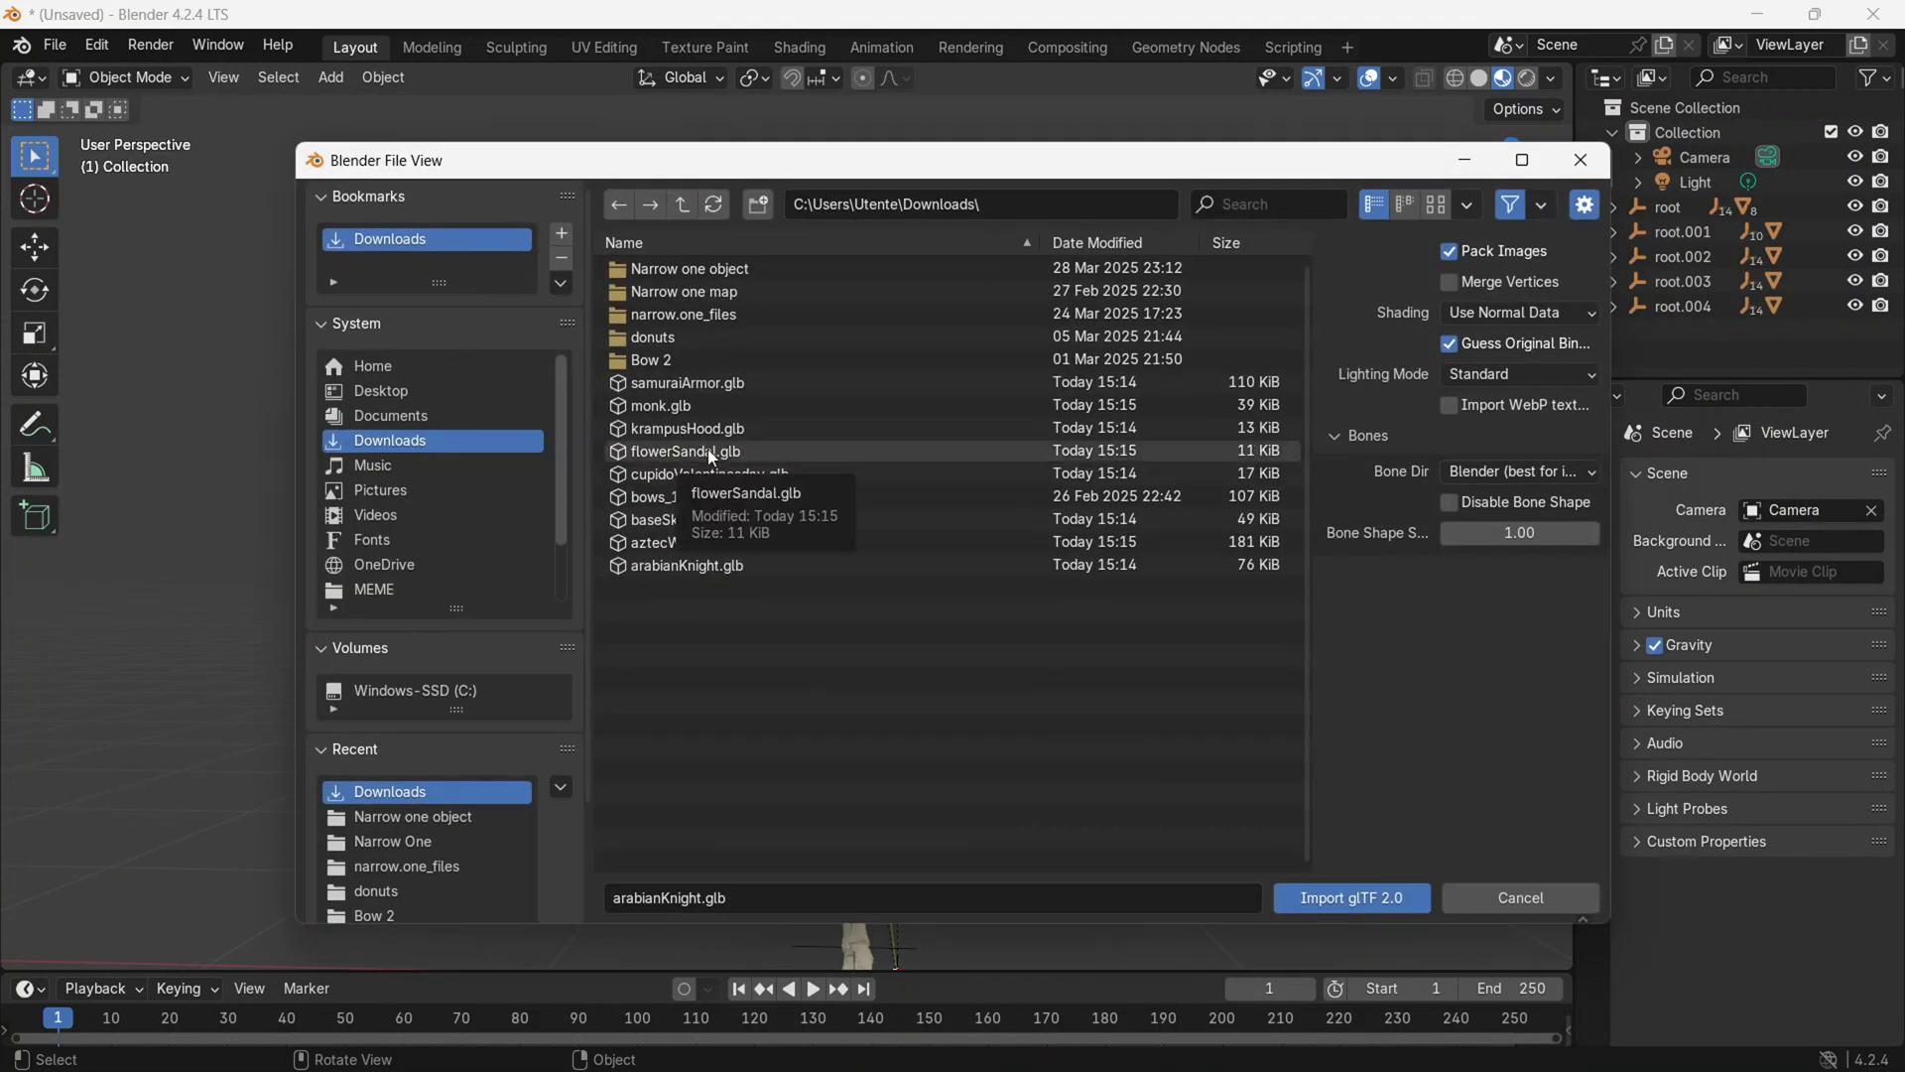
# Import flowerSandal.glb and select an unwanted armour piece for removal.
pyautogui.click(683, 451)
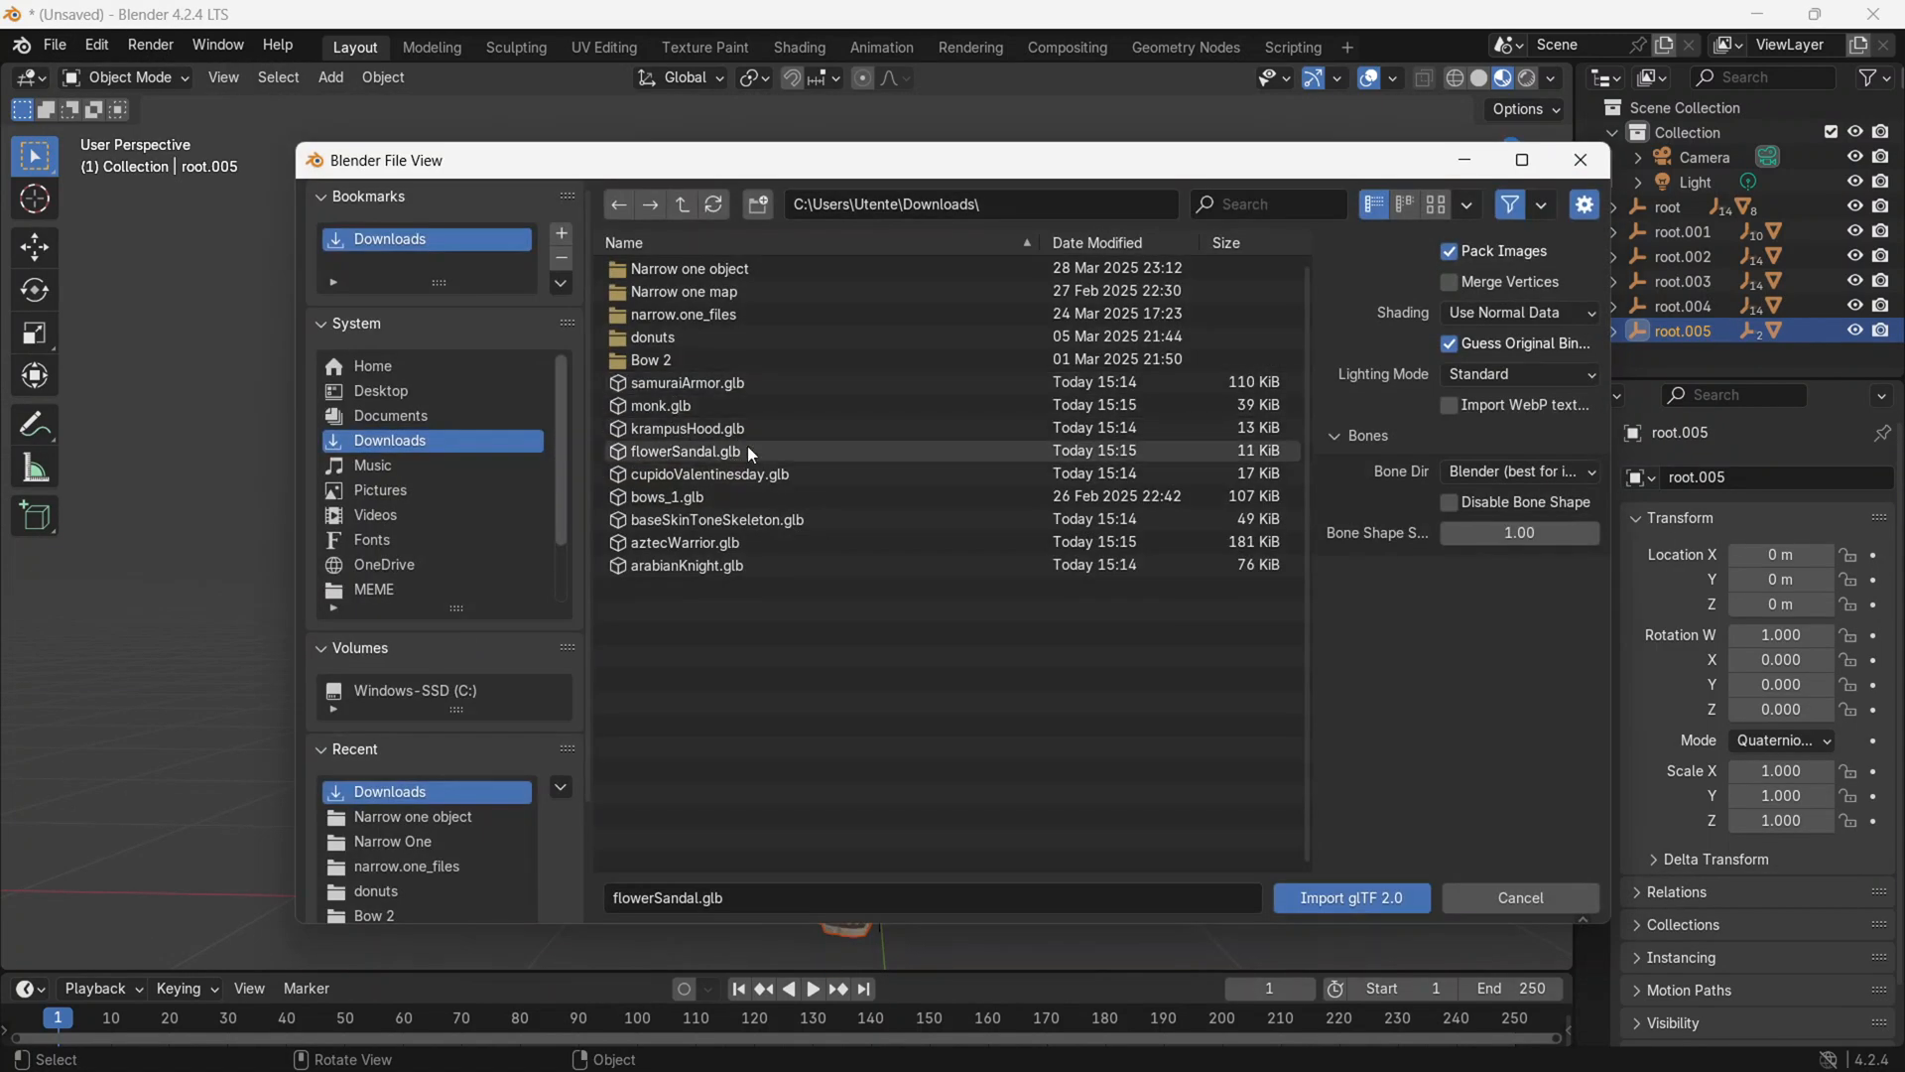
pyautogui.click(686, 428)
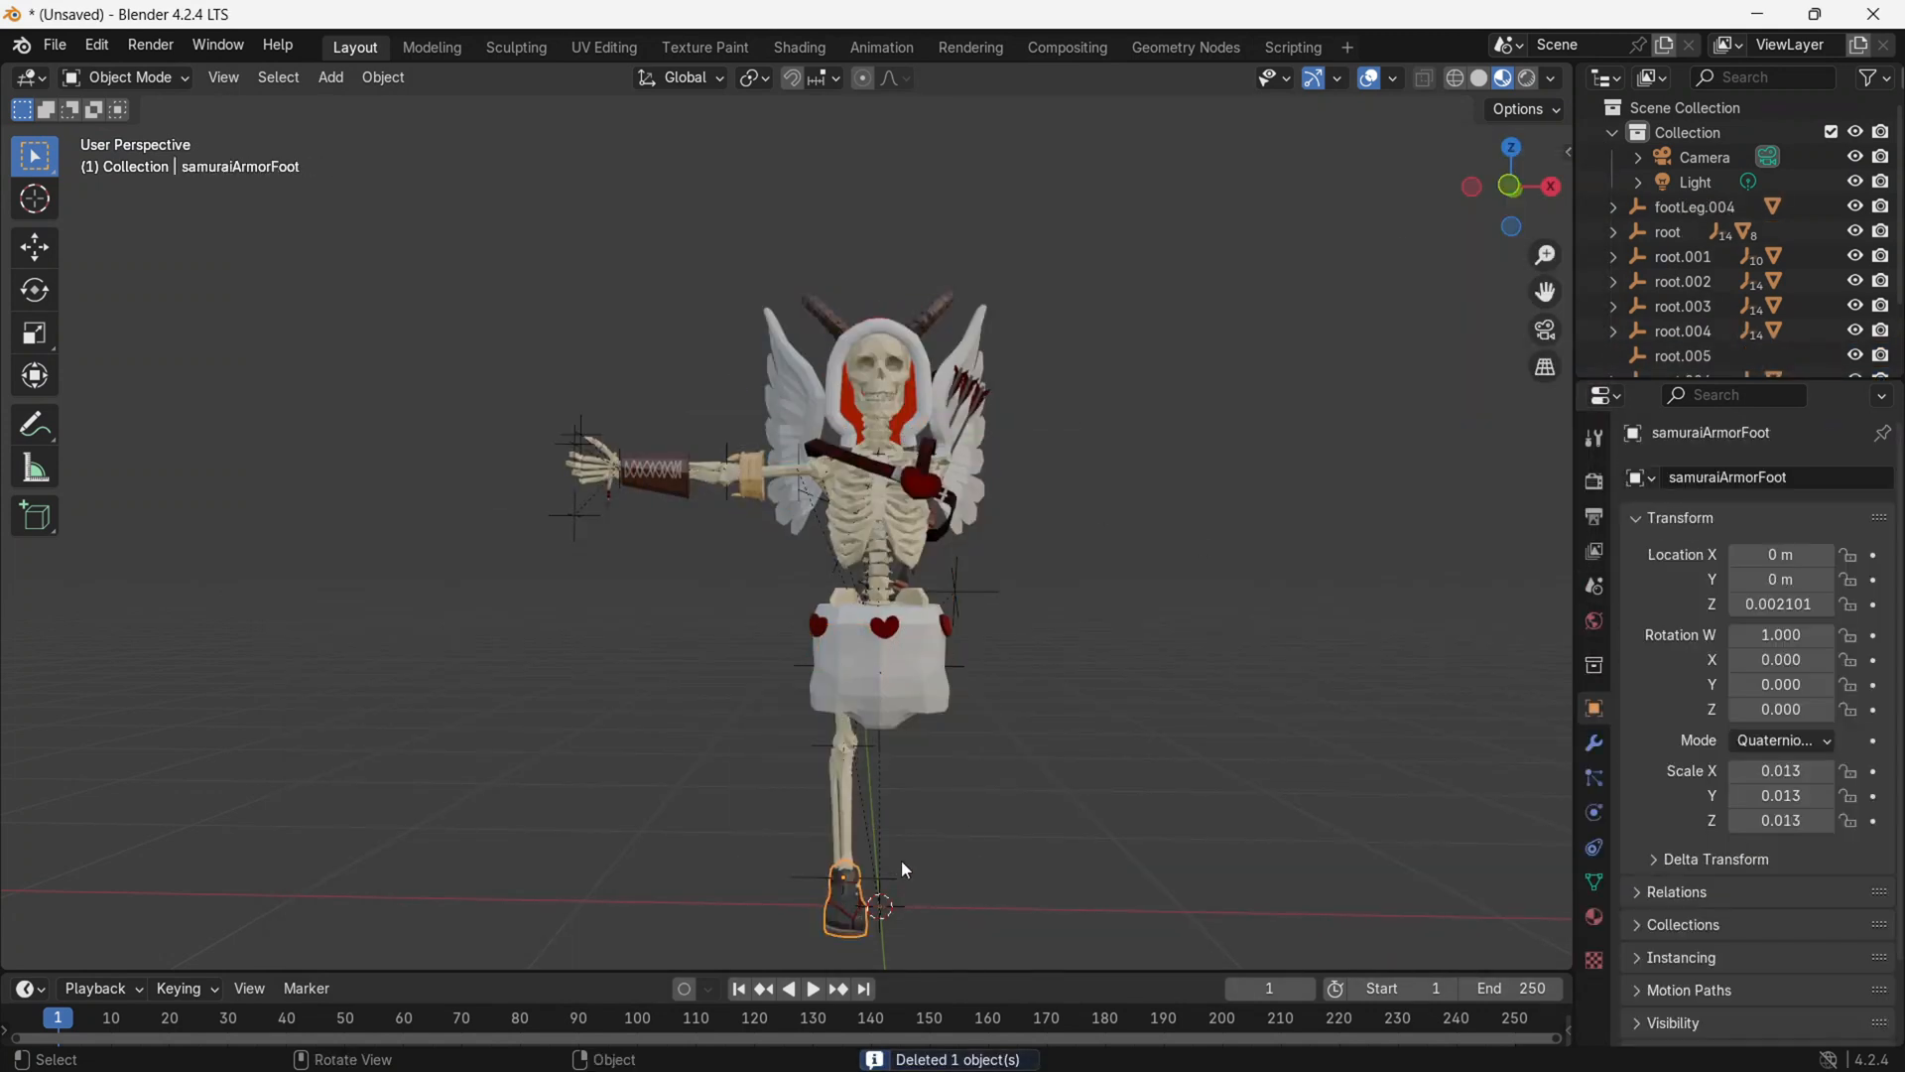
pyautogui.click(844, 905)
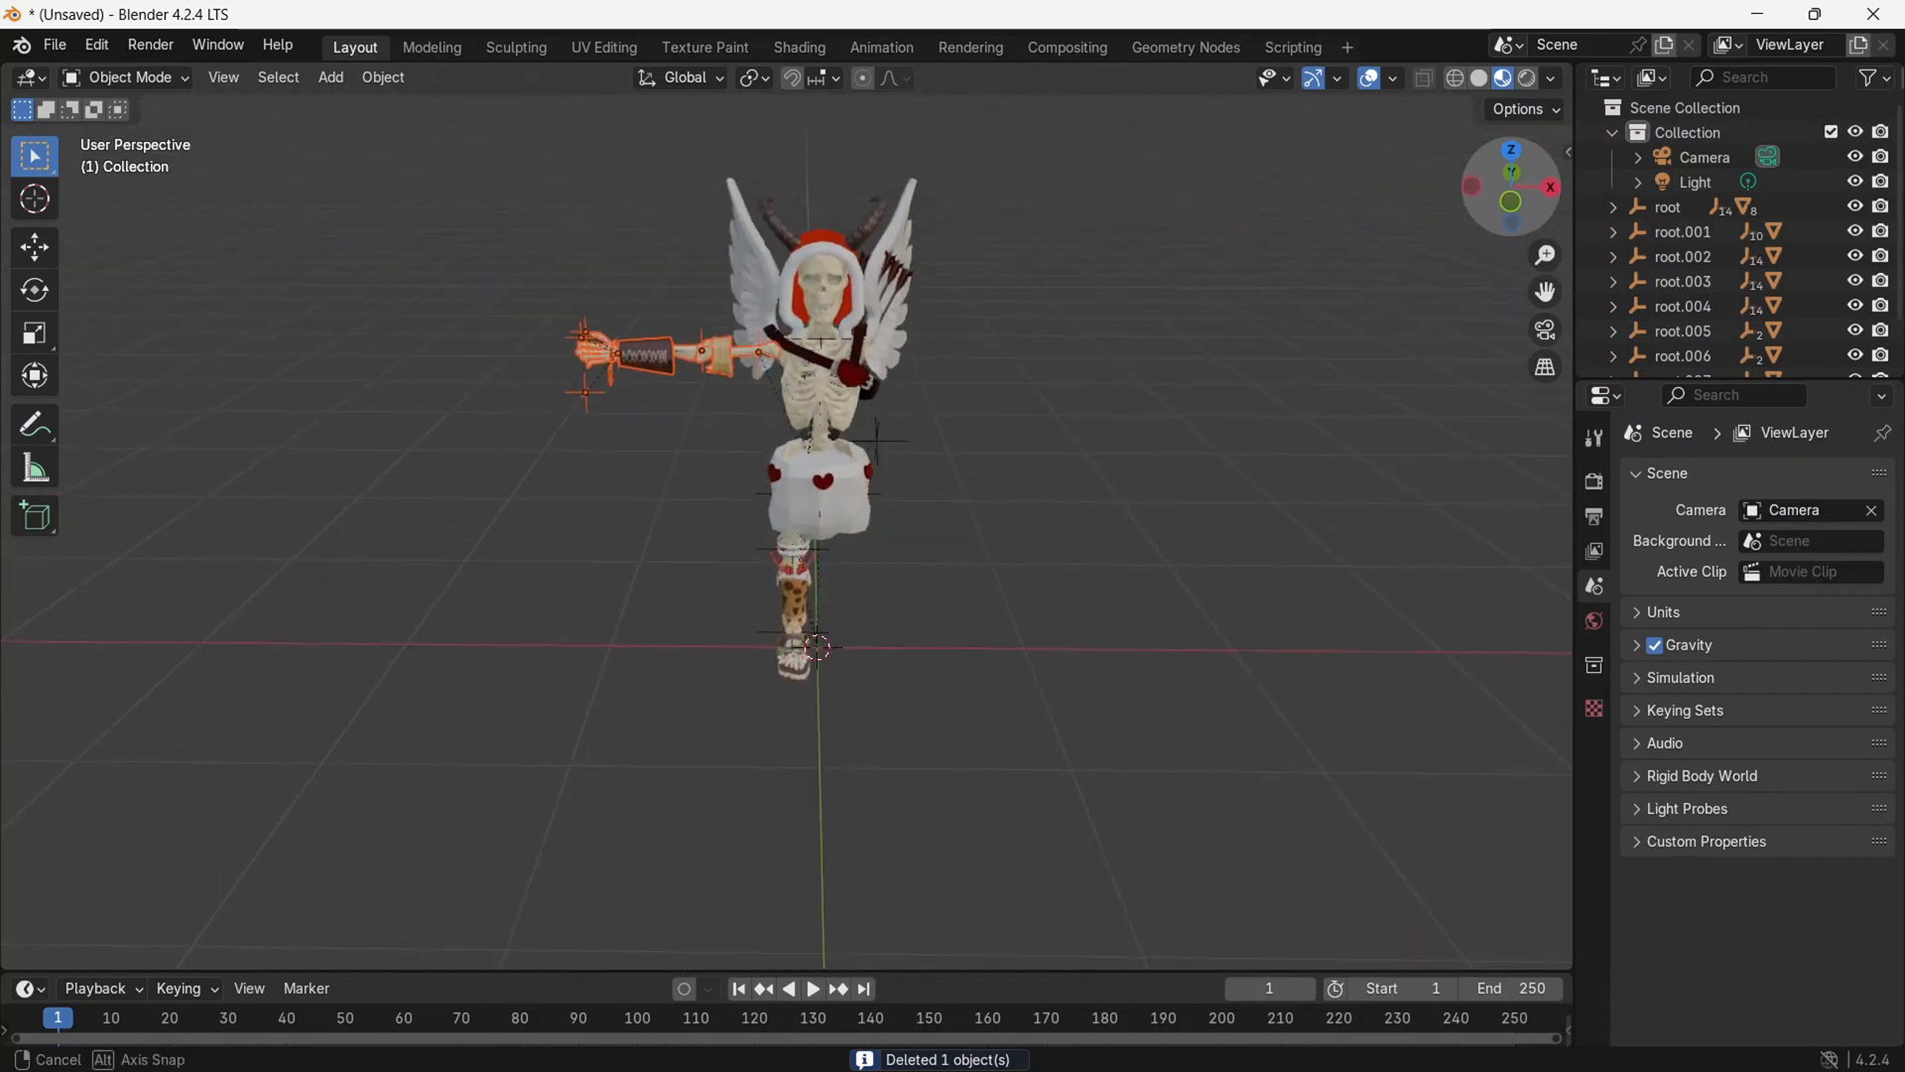
# Duplicate the arm bracer pieces and mirror the copy across the body.
pyautogui.press('Shift+D')
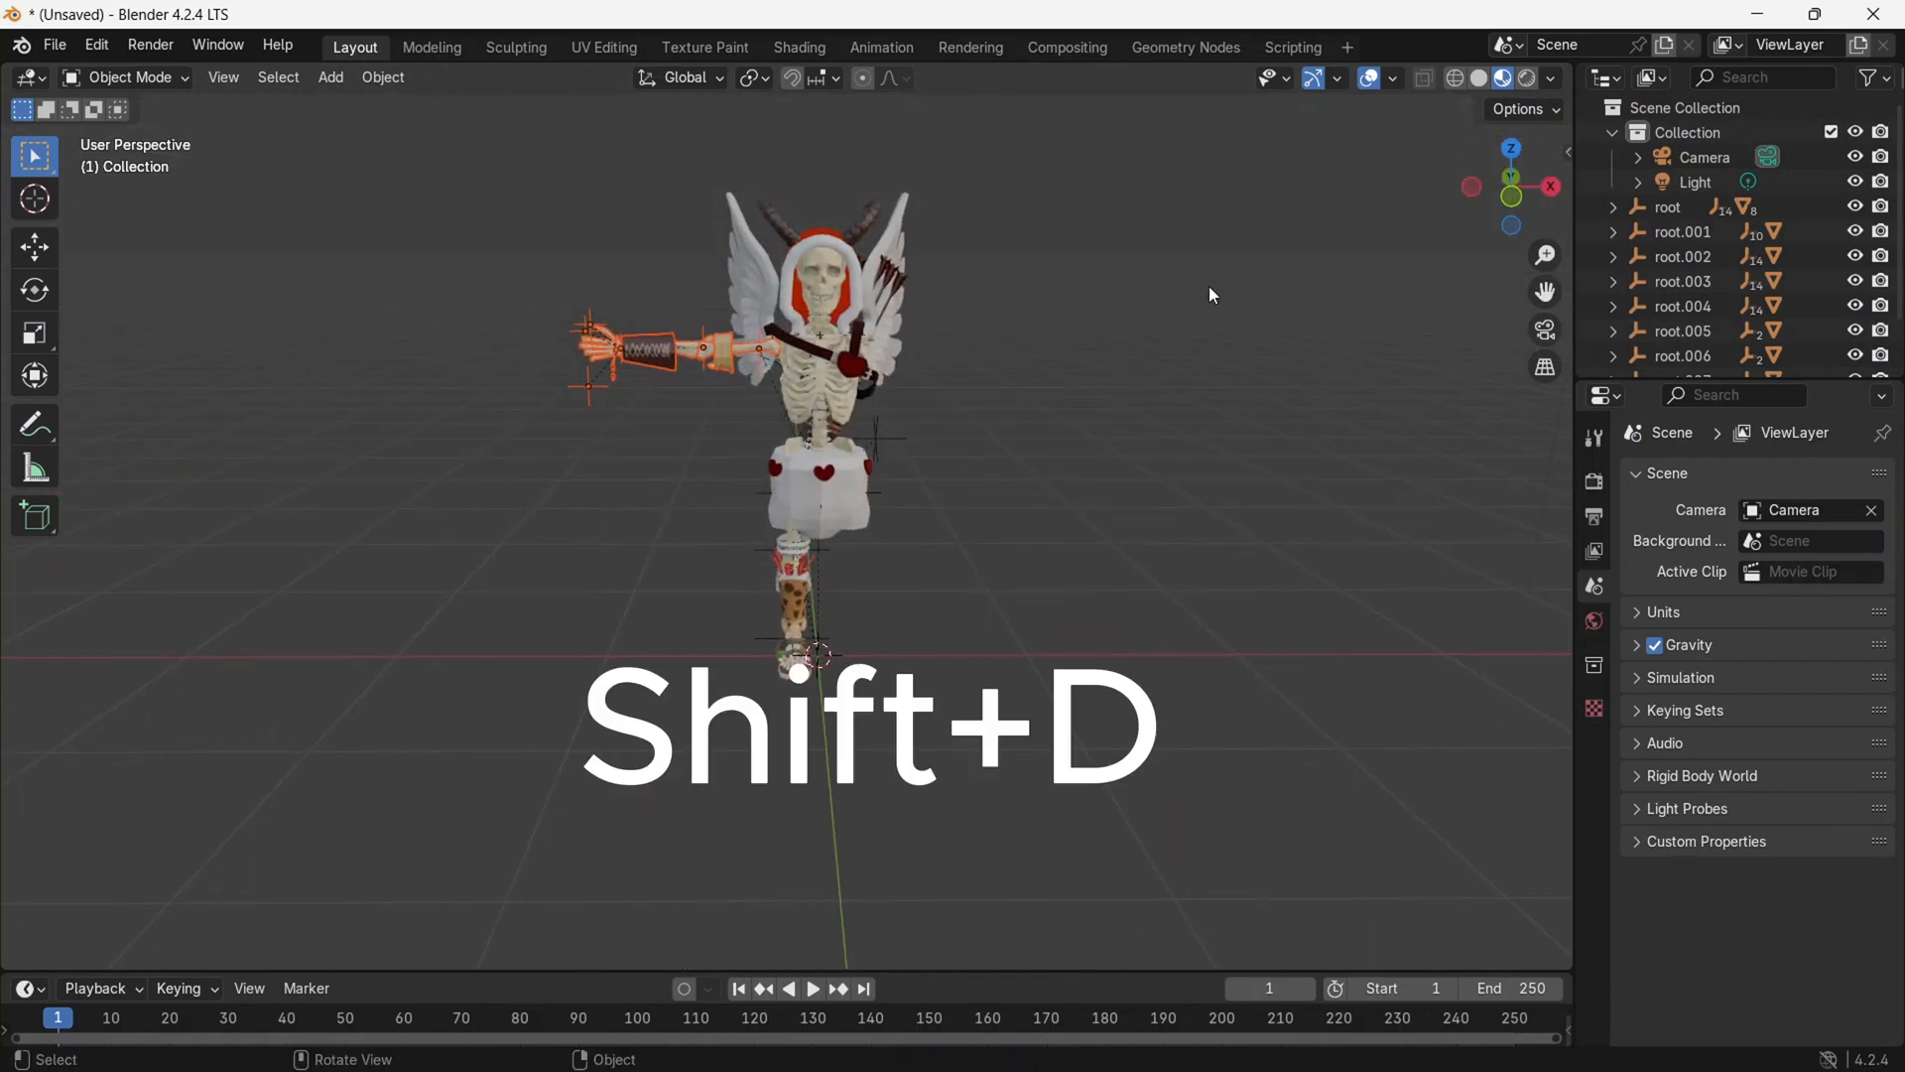
pyautogui.press('shift+d')
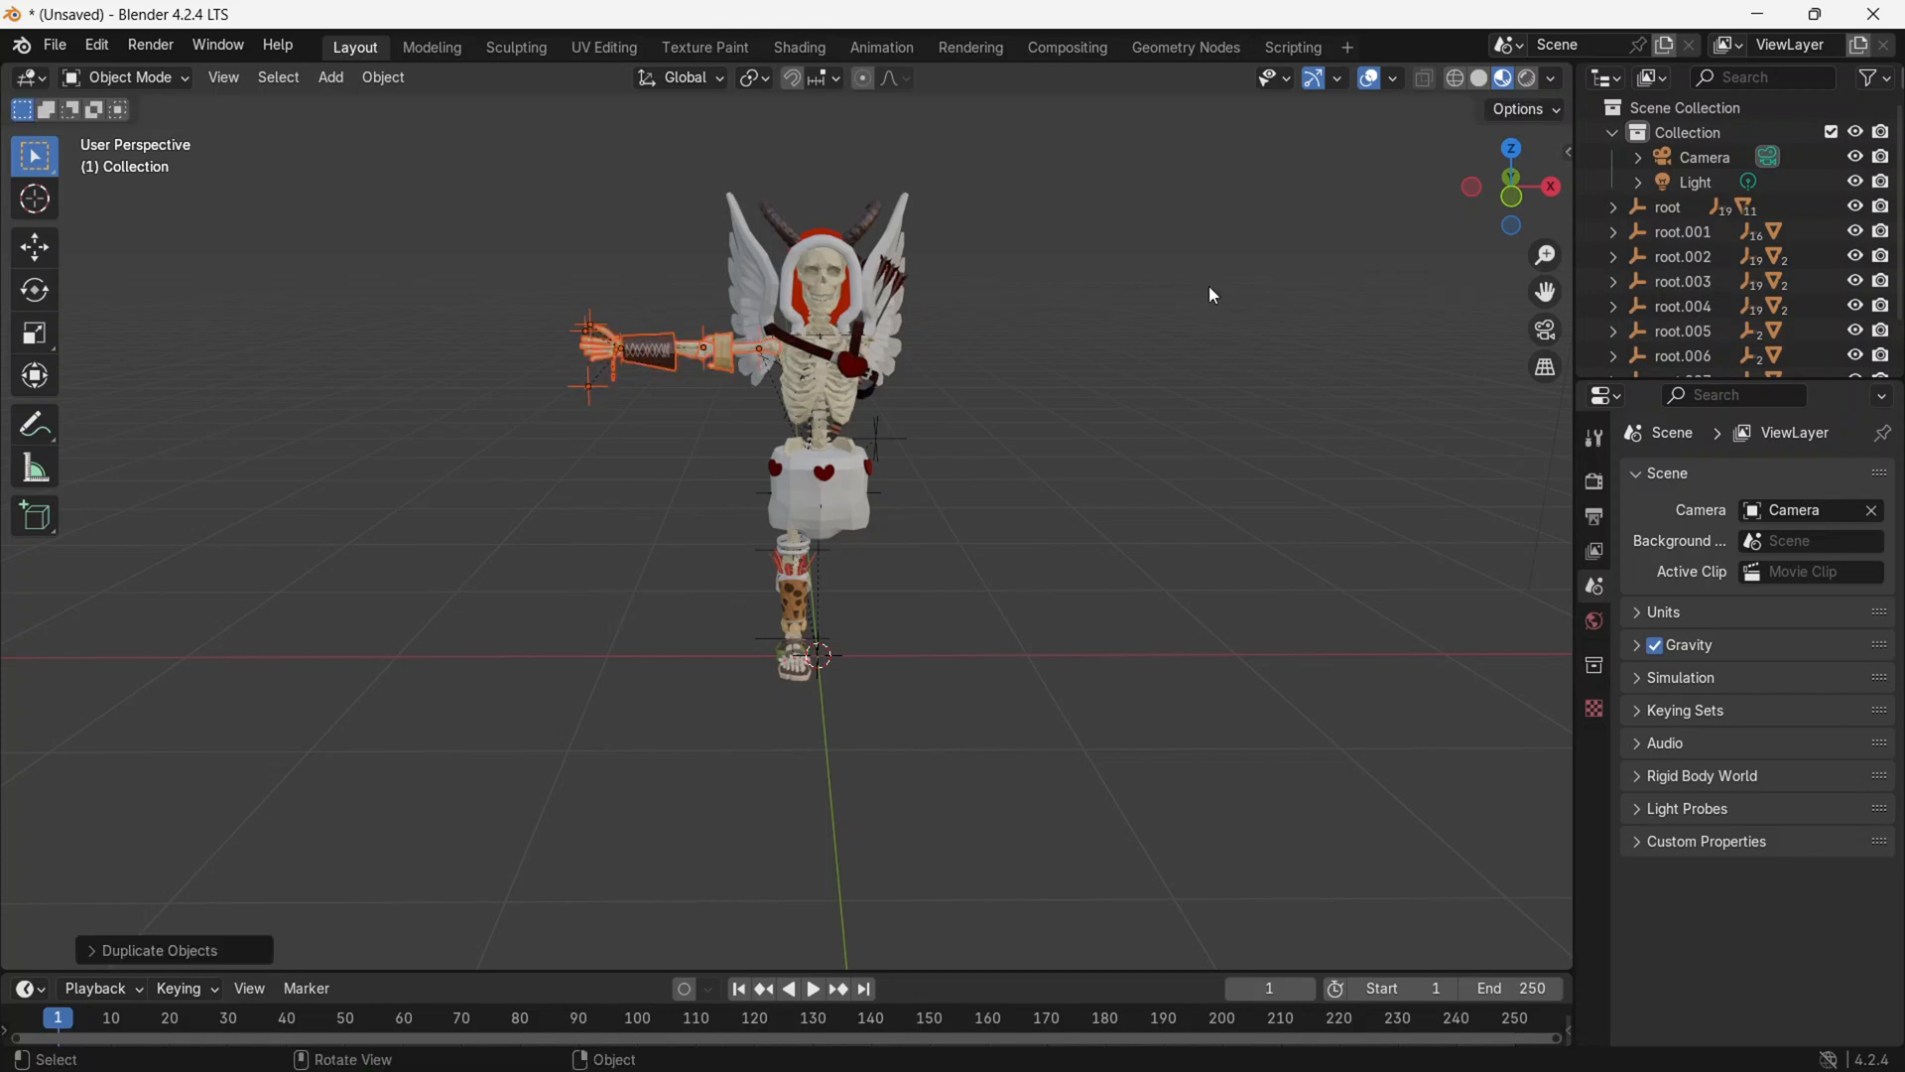
pyautogui.click(381, 76)
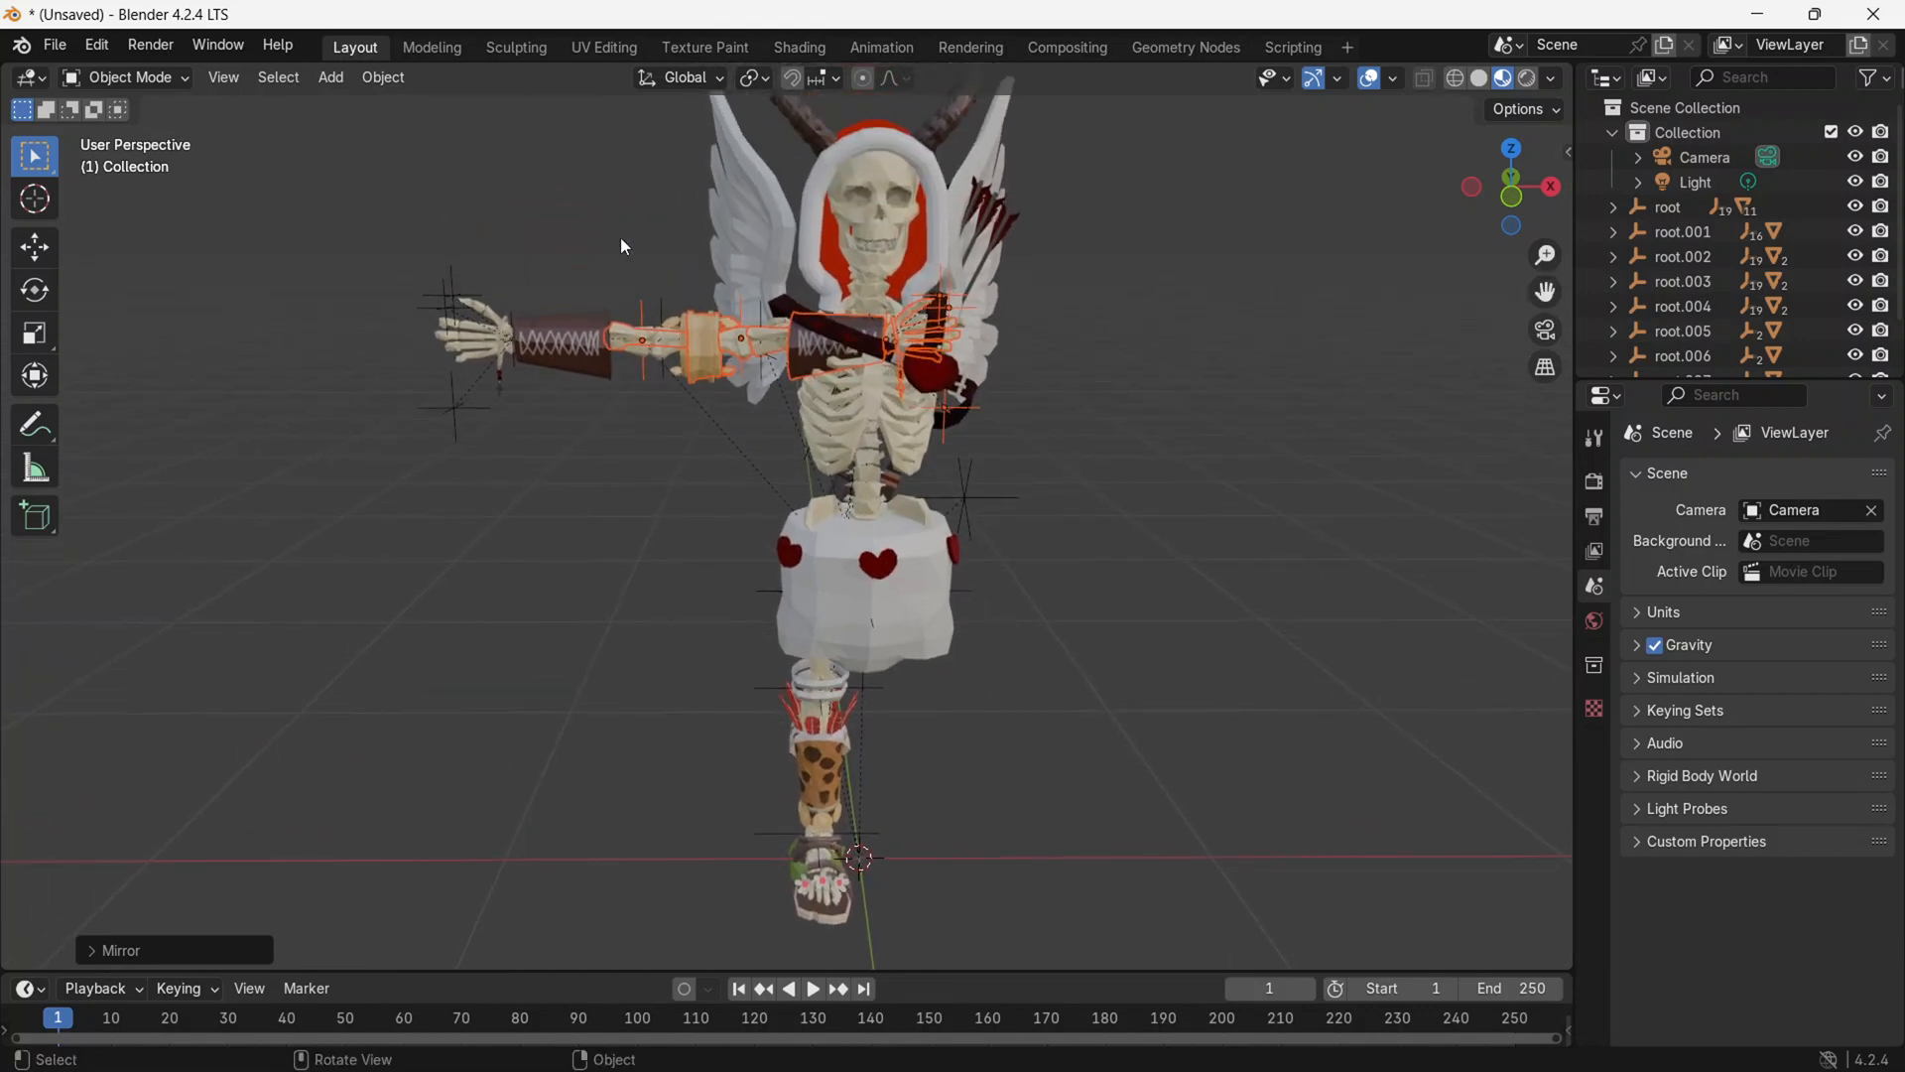
pyautogui.click(35, 247)
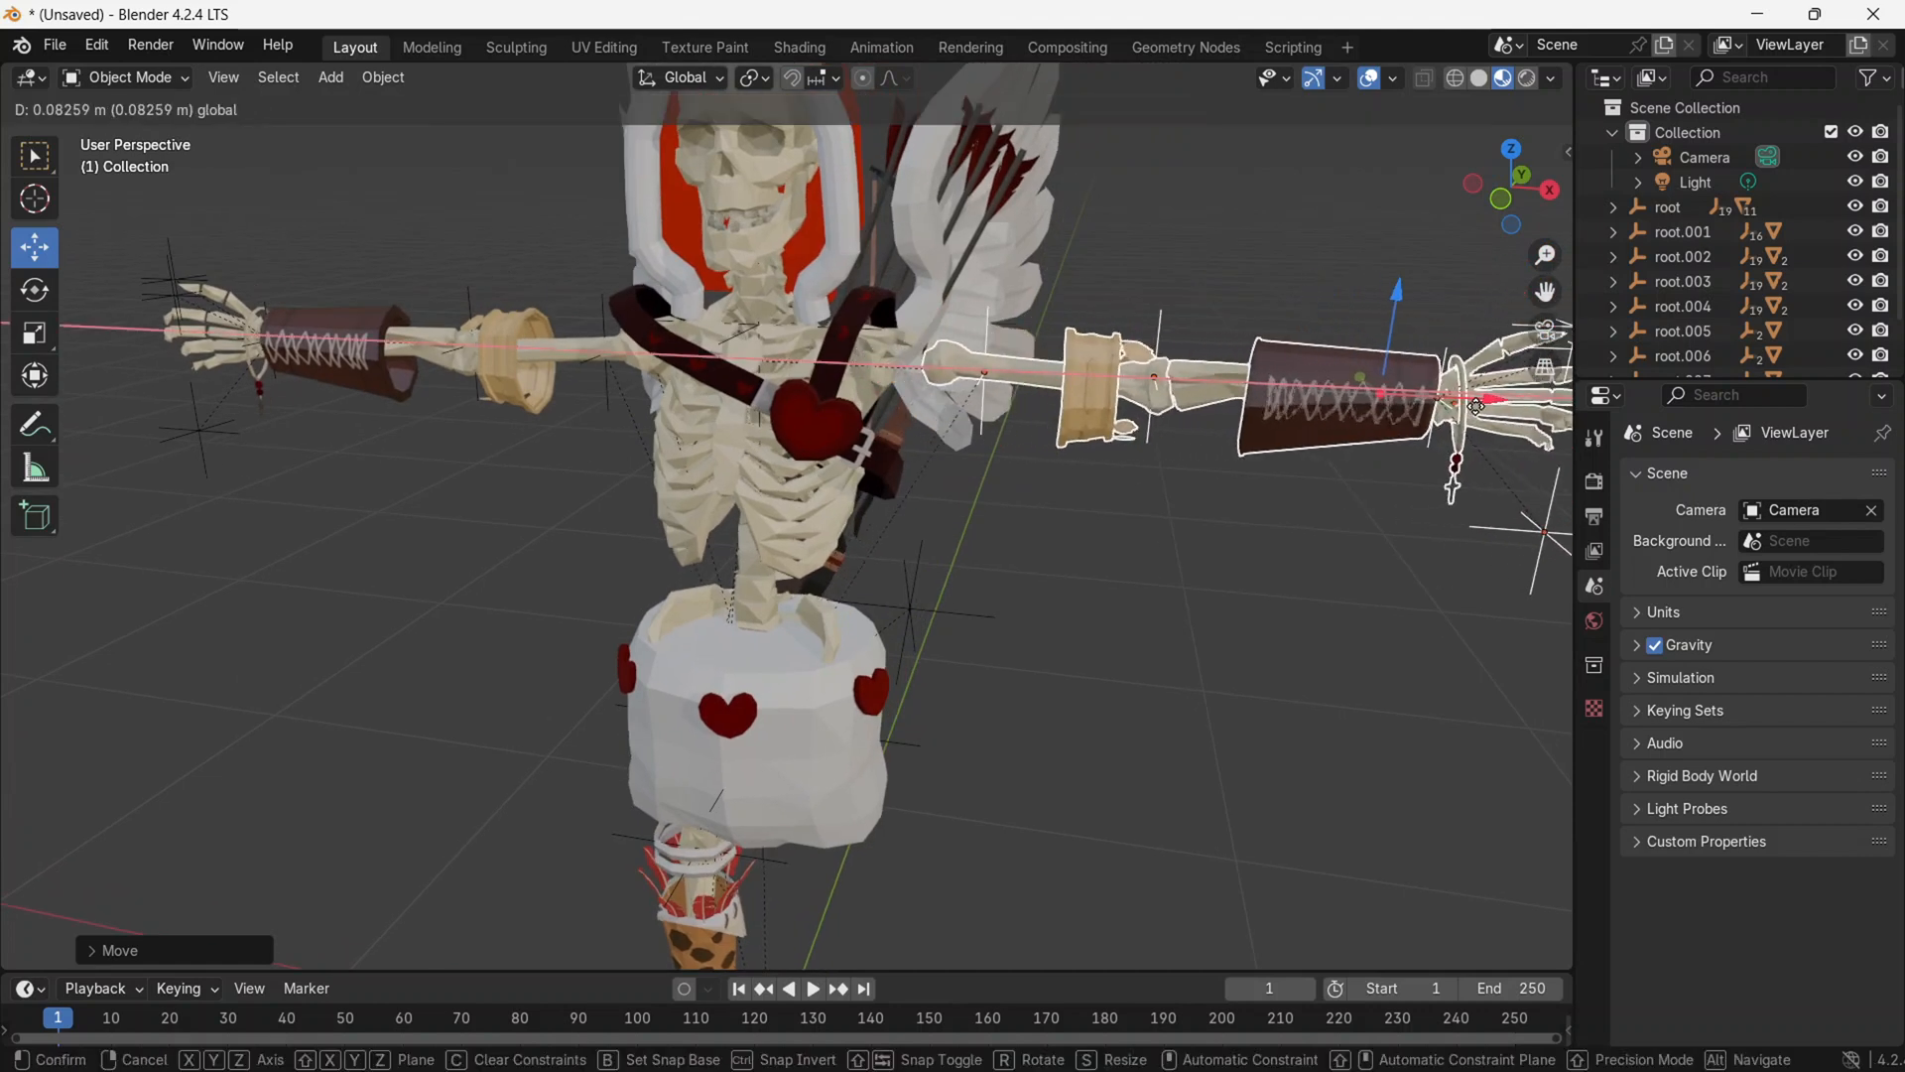
# Drag the mirrored bracer onto the other arm and delete aztecWarriorUpperLegStraps.
pyautogui.moveTo(1476, 405); pyautogui.dragTo(1413, 400)
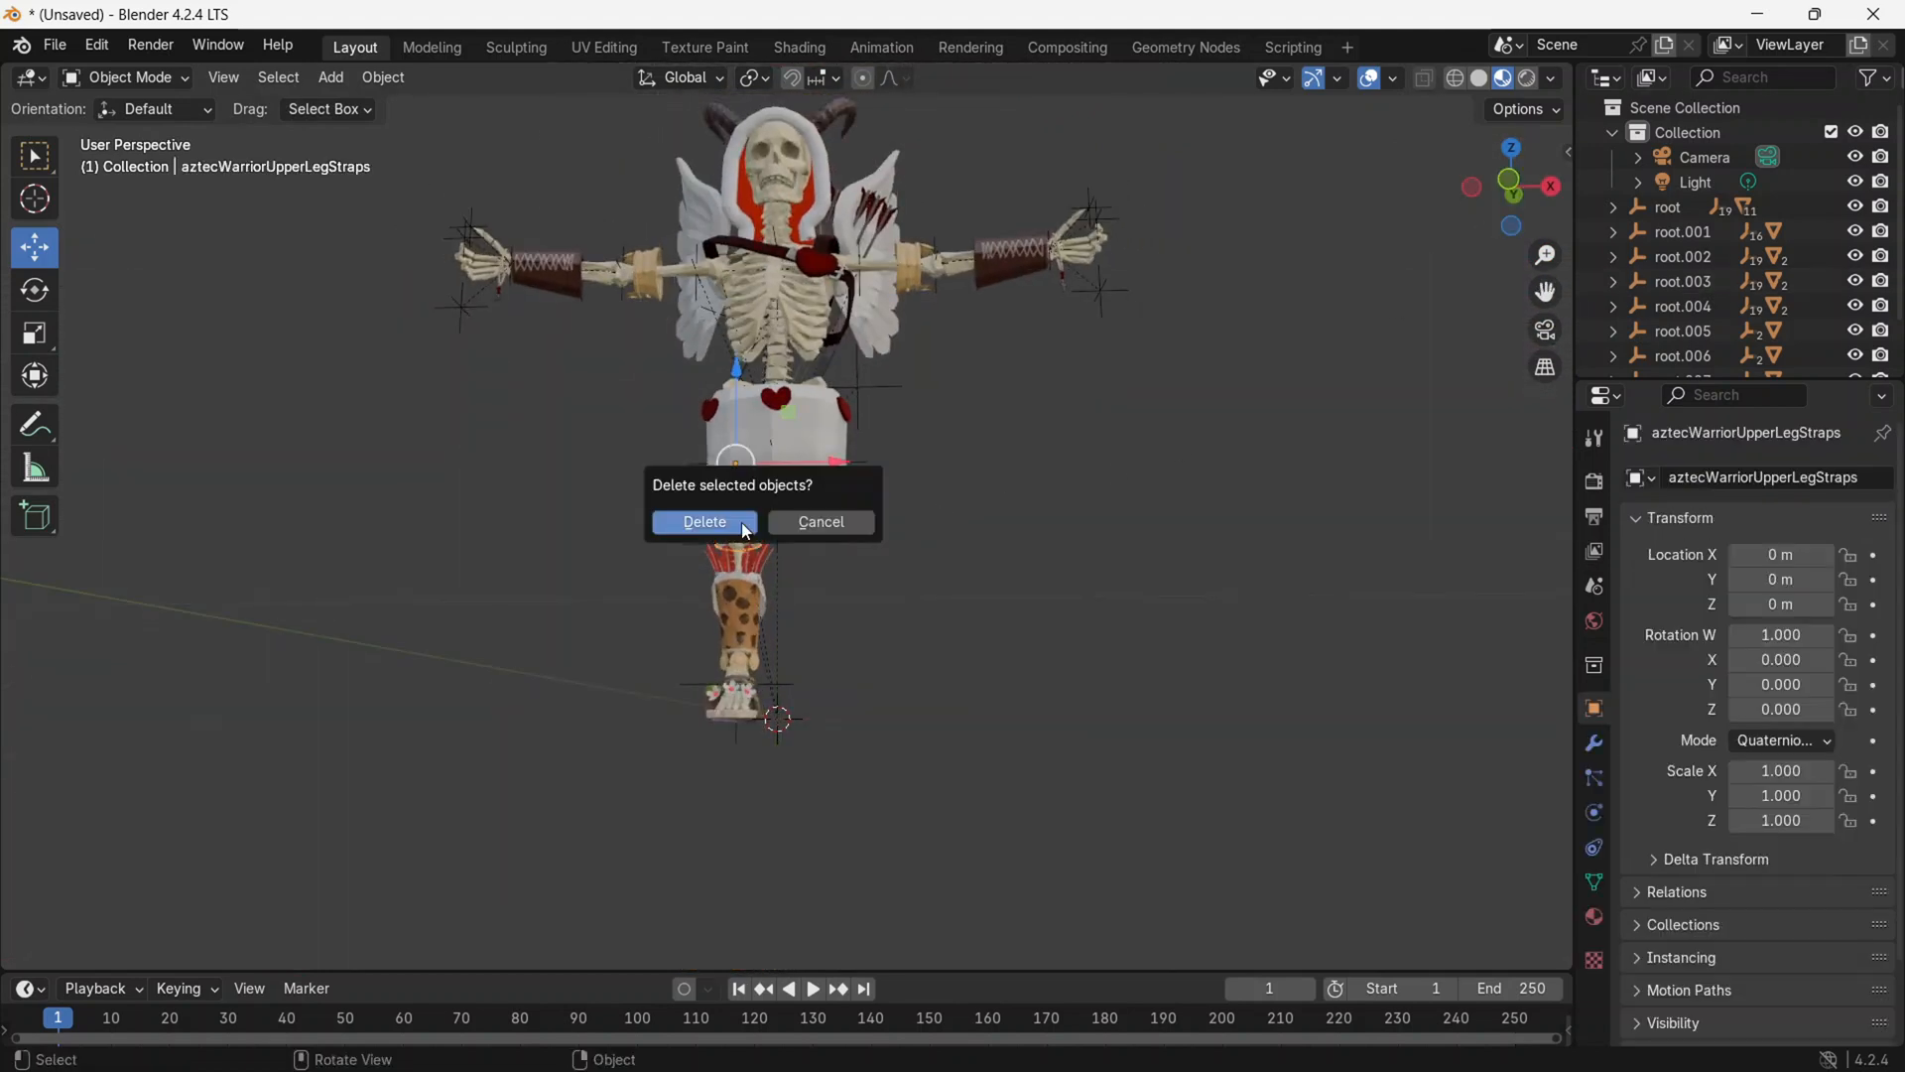
pyautogui.click(704, 521)
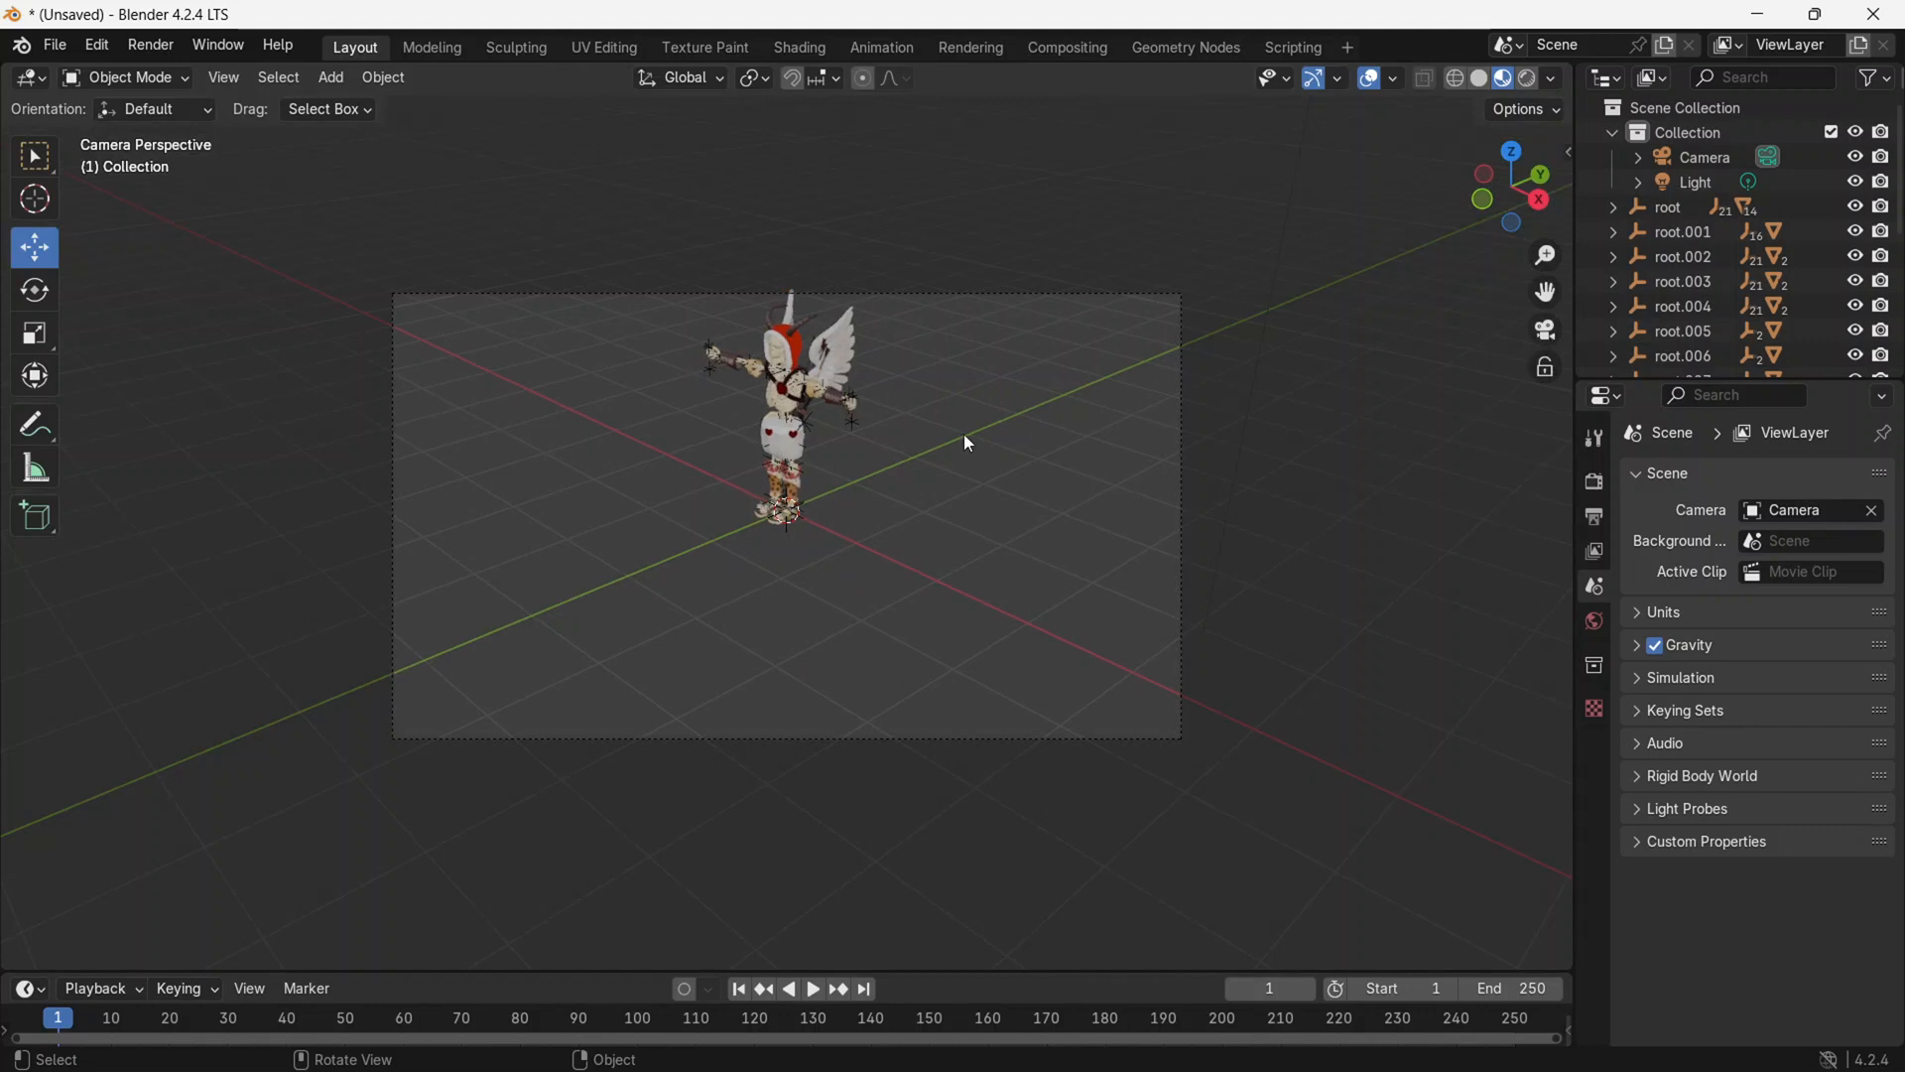
# Start Fly Navigation from the View menu to bring the camera closer to the skeleton.
pyautogui.click(222, 76)
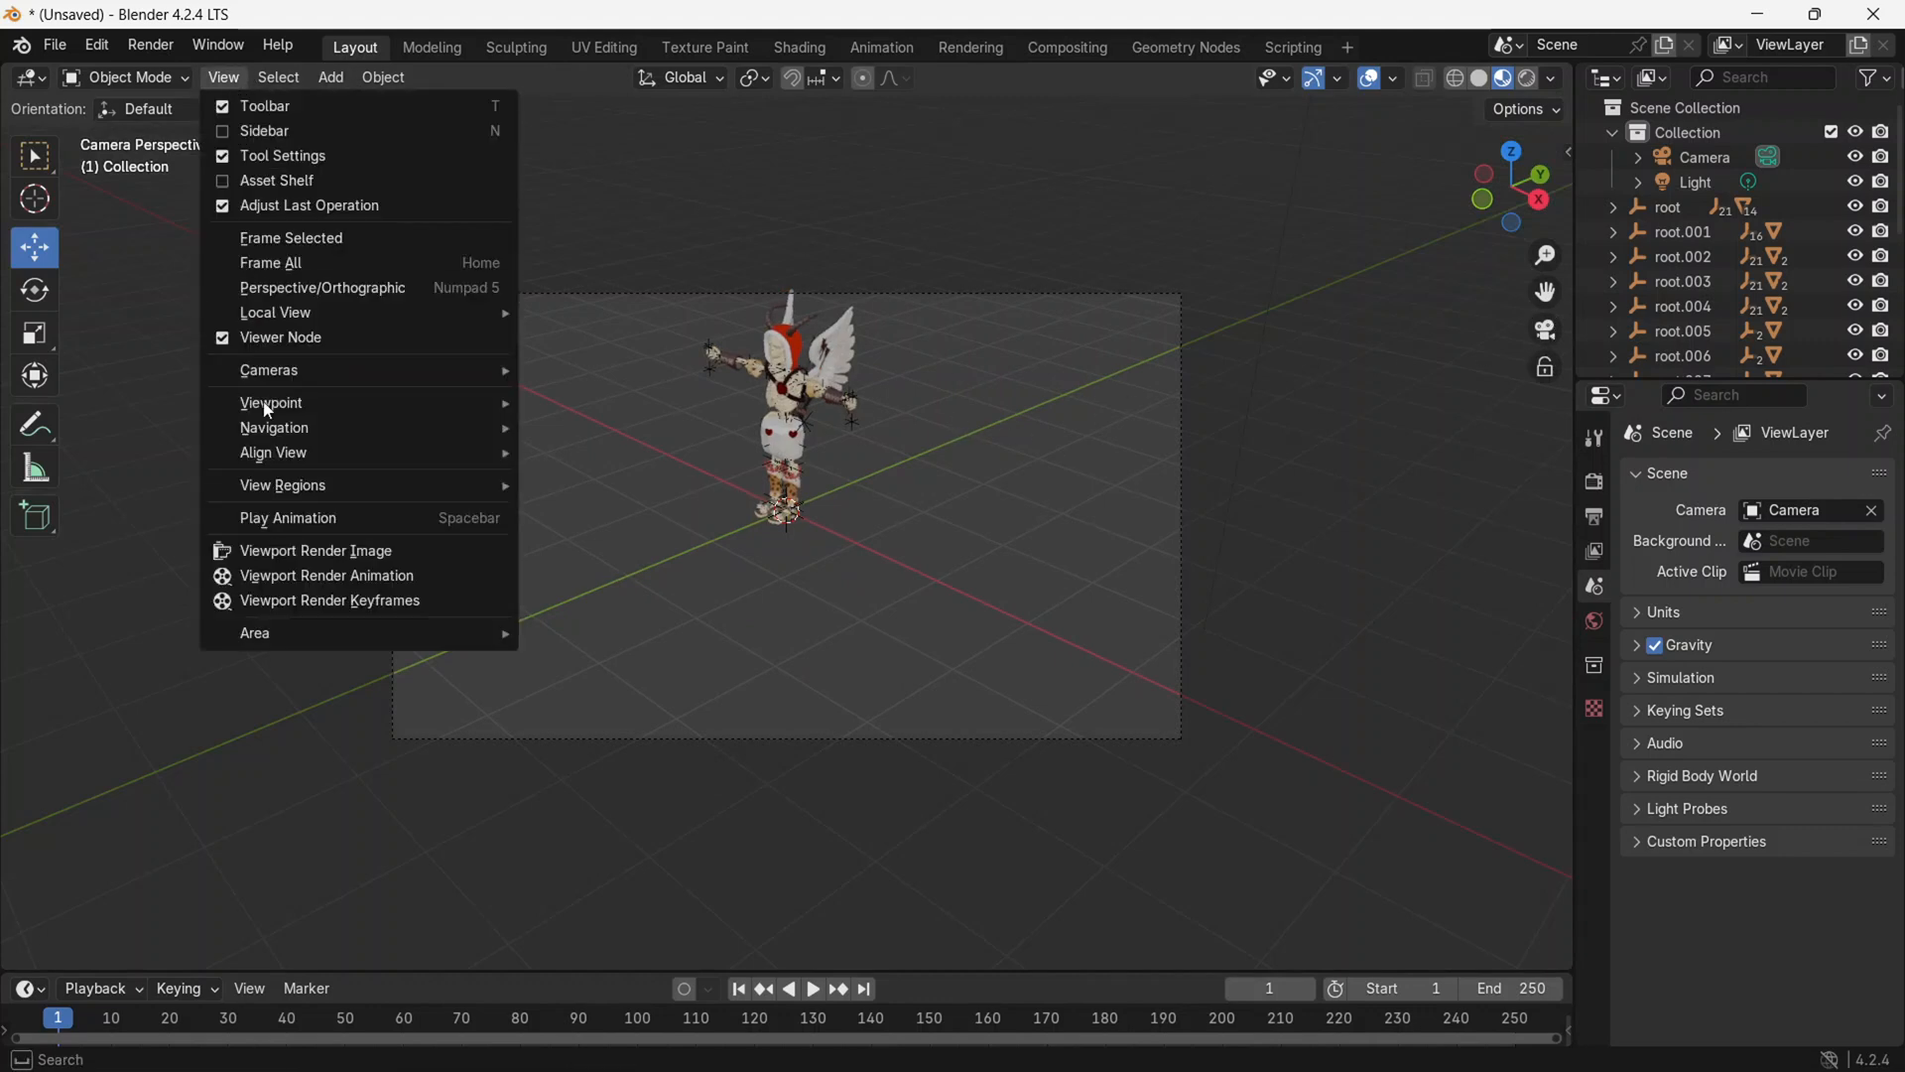
pyautogui.moveTo(274, 427)
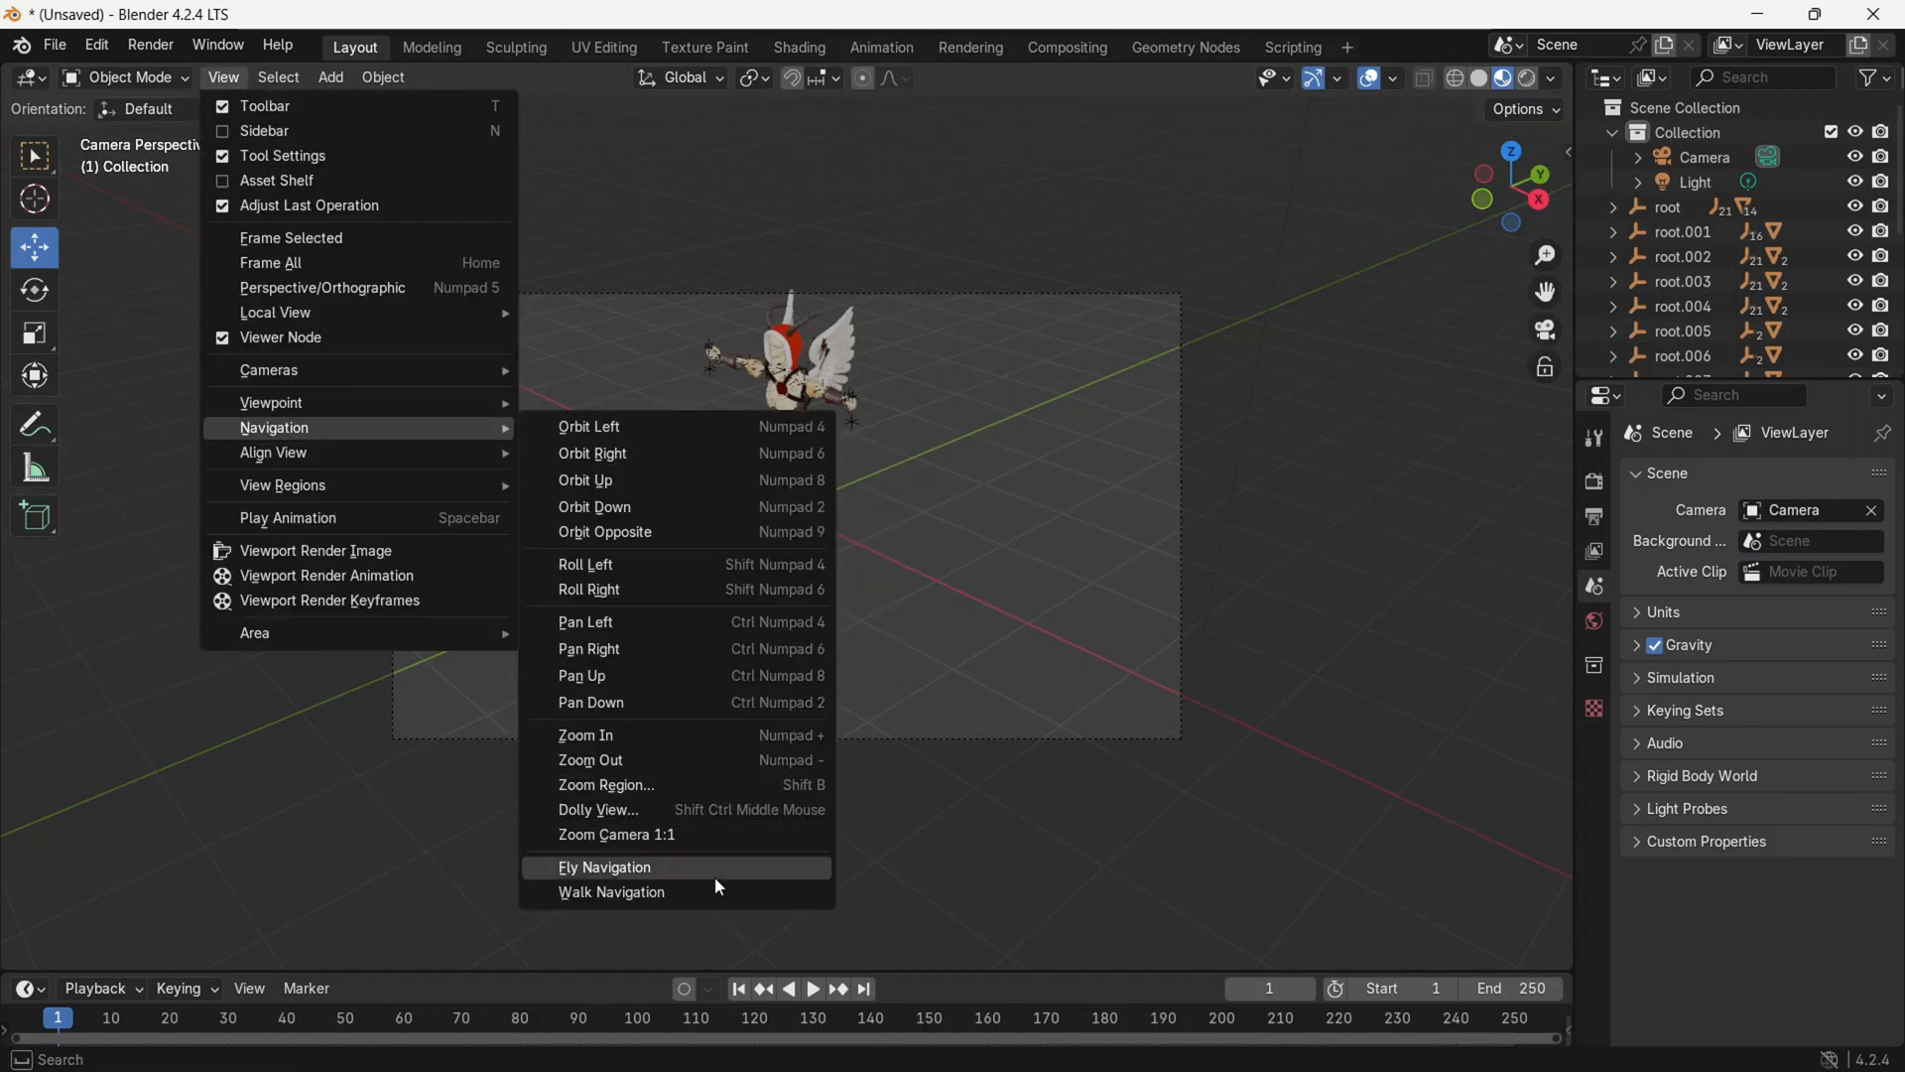
pyautogui.click(604, 866)
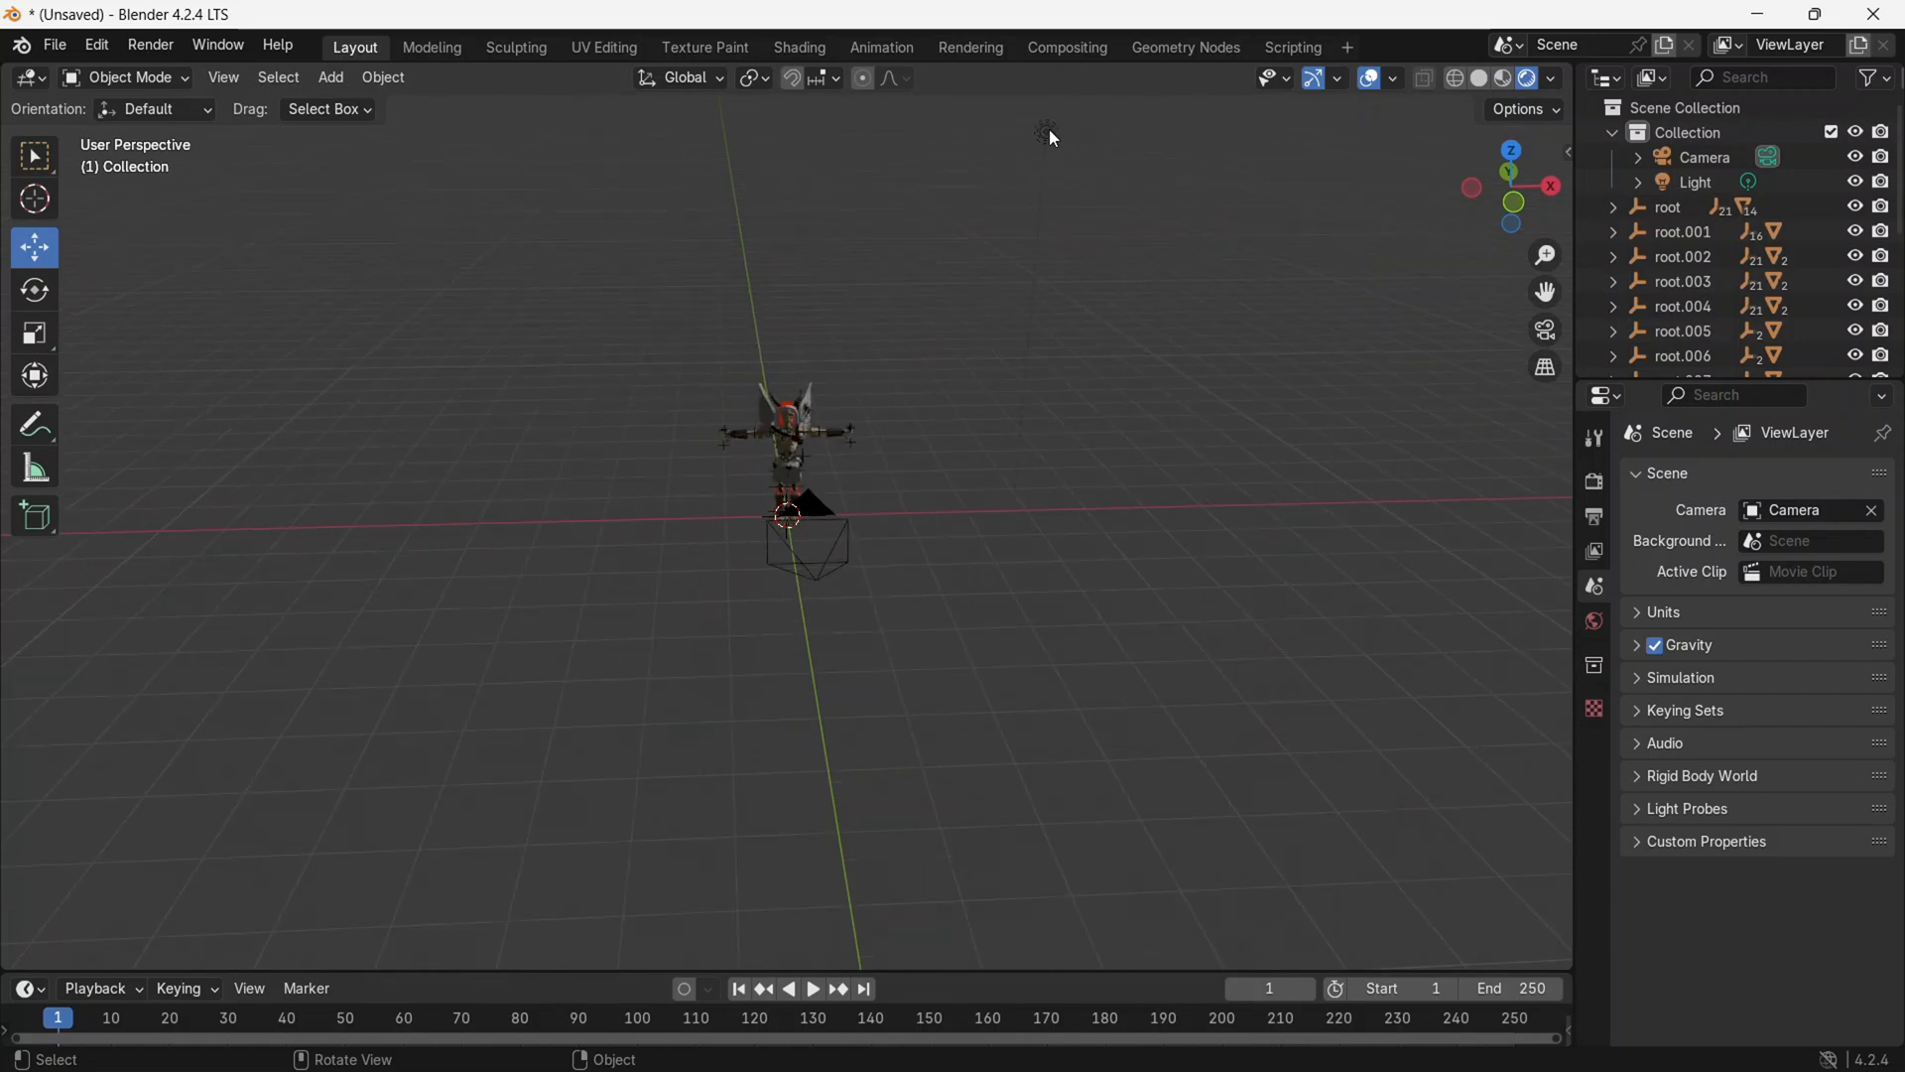
# Move the light about 1.5 m along Y from top view, off to the model's side.
pyautogui.press('g')
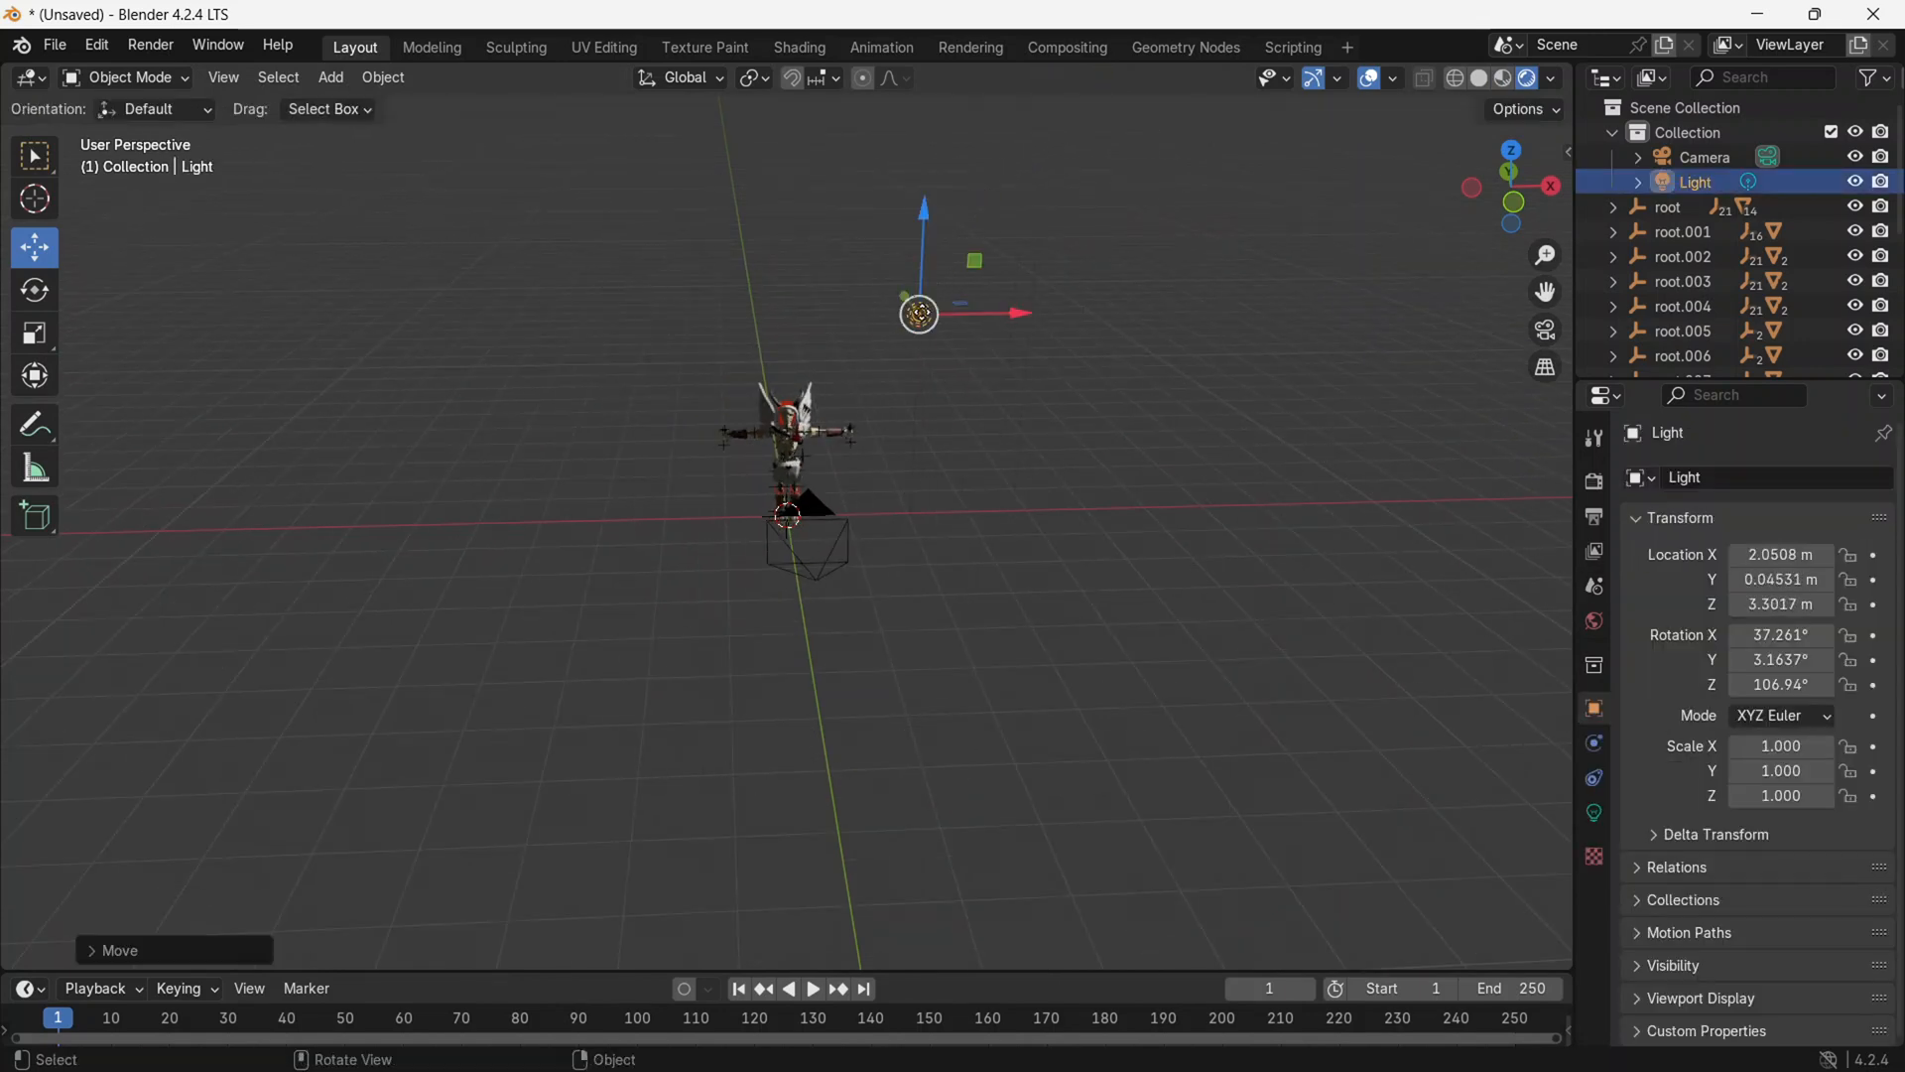
pyautogui.moveTo(1511, 185); pyautogui.dragTo(1506, 200)
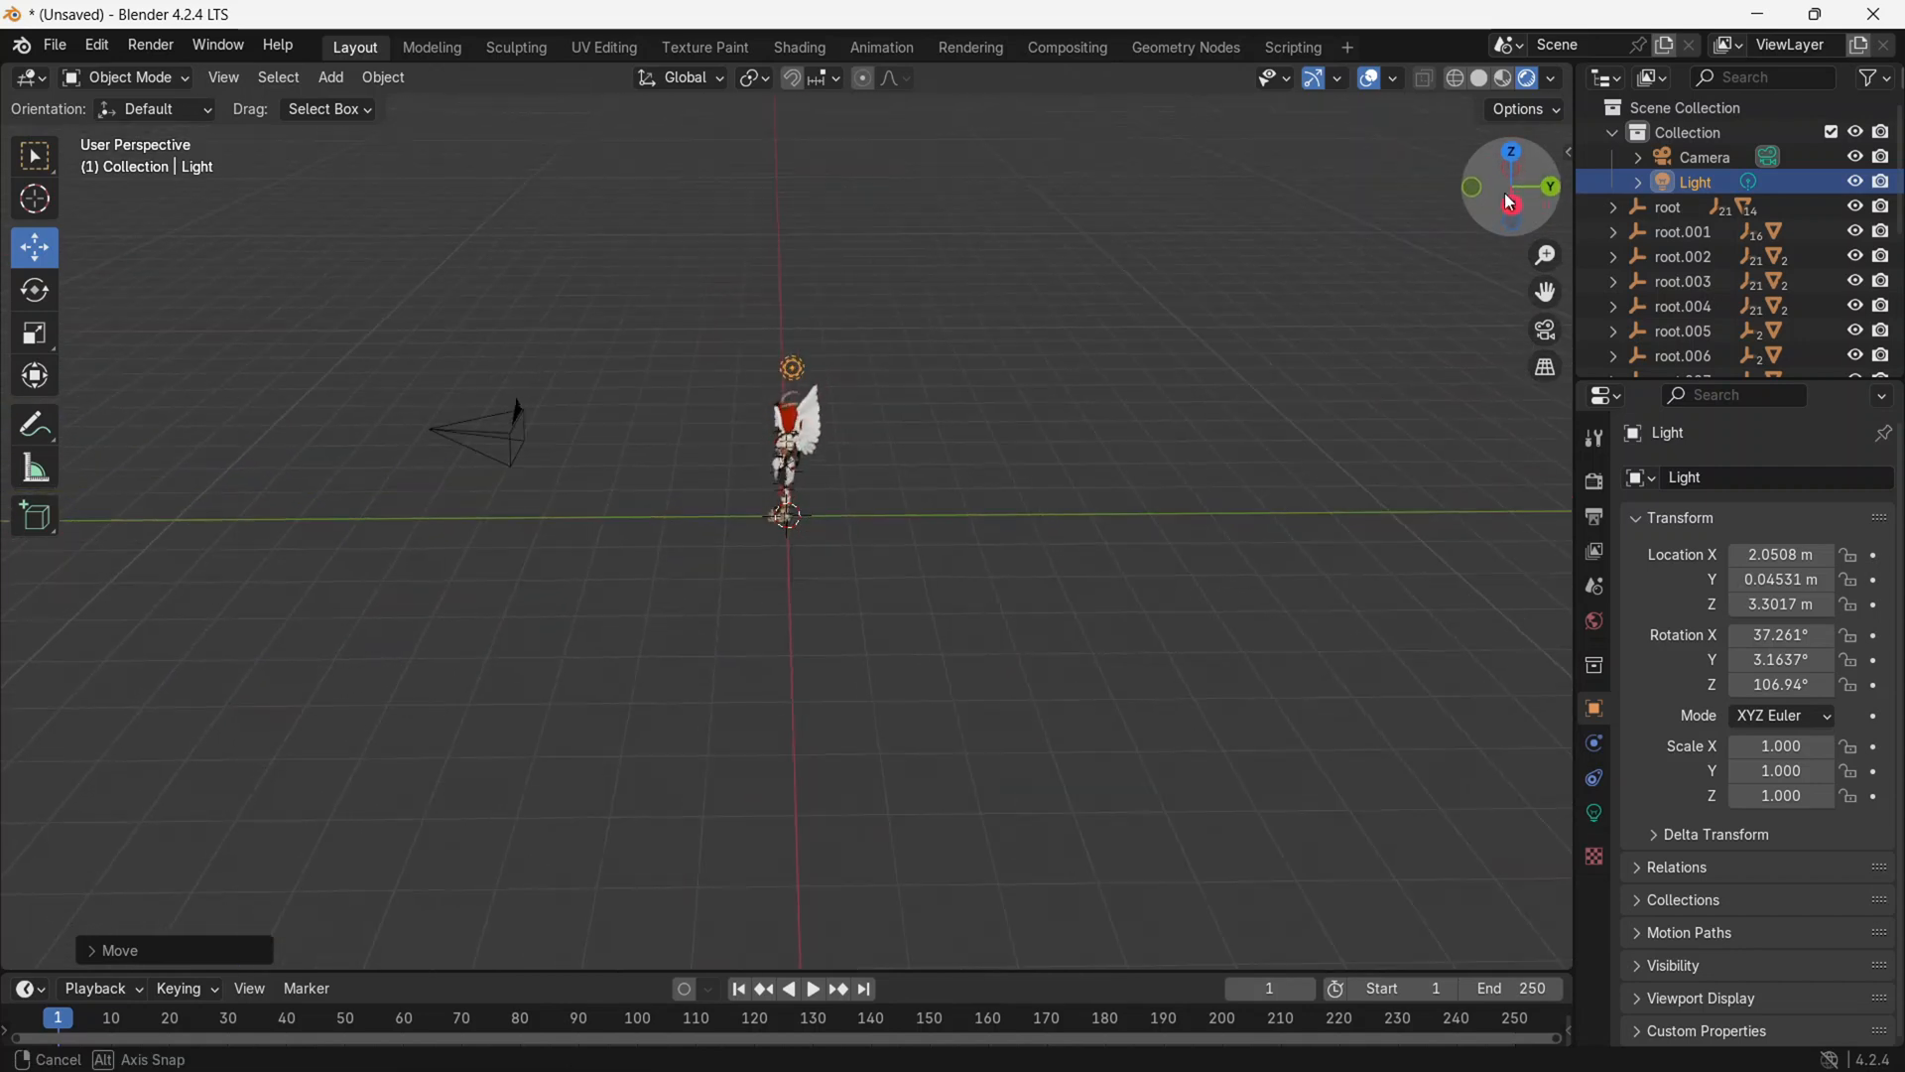
pyautogui.press('g')
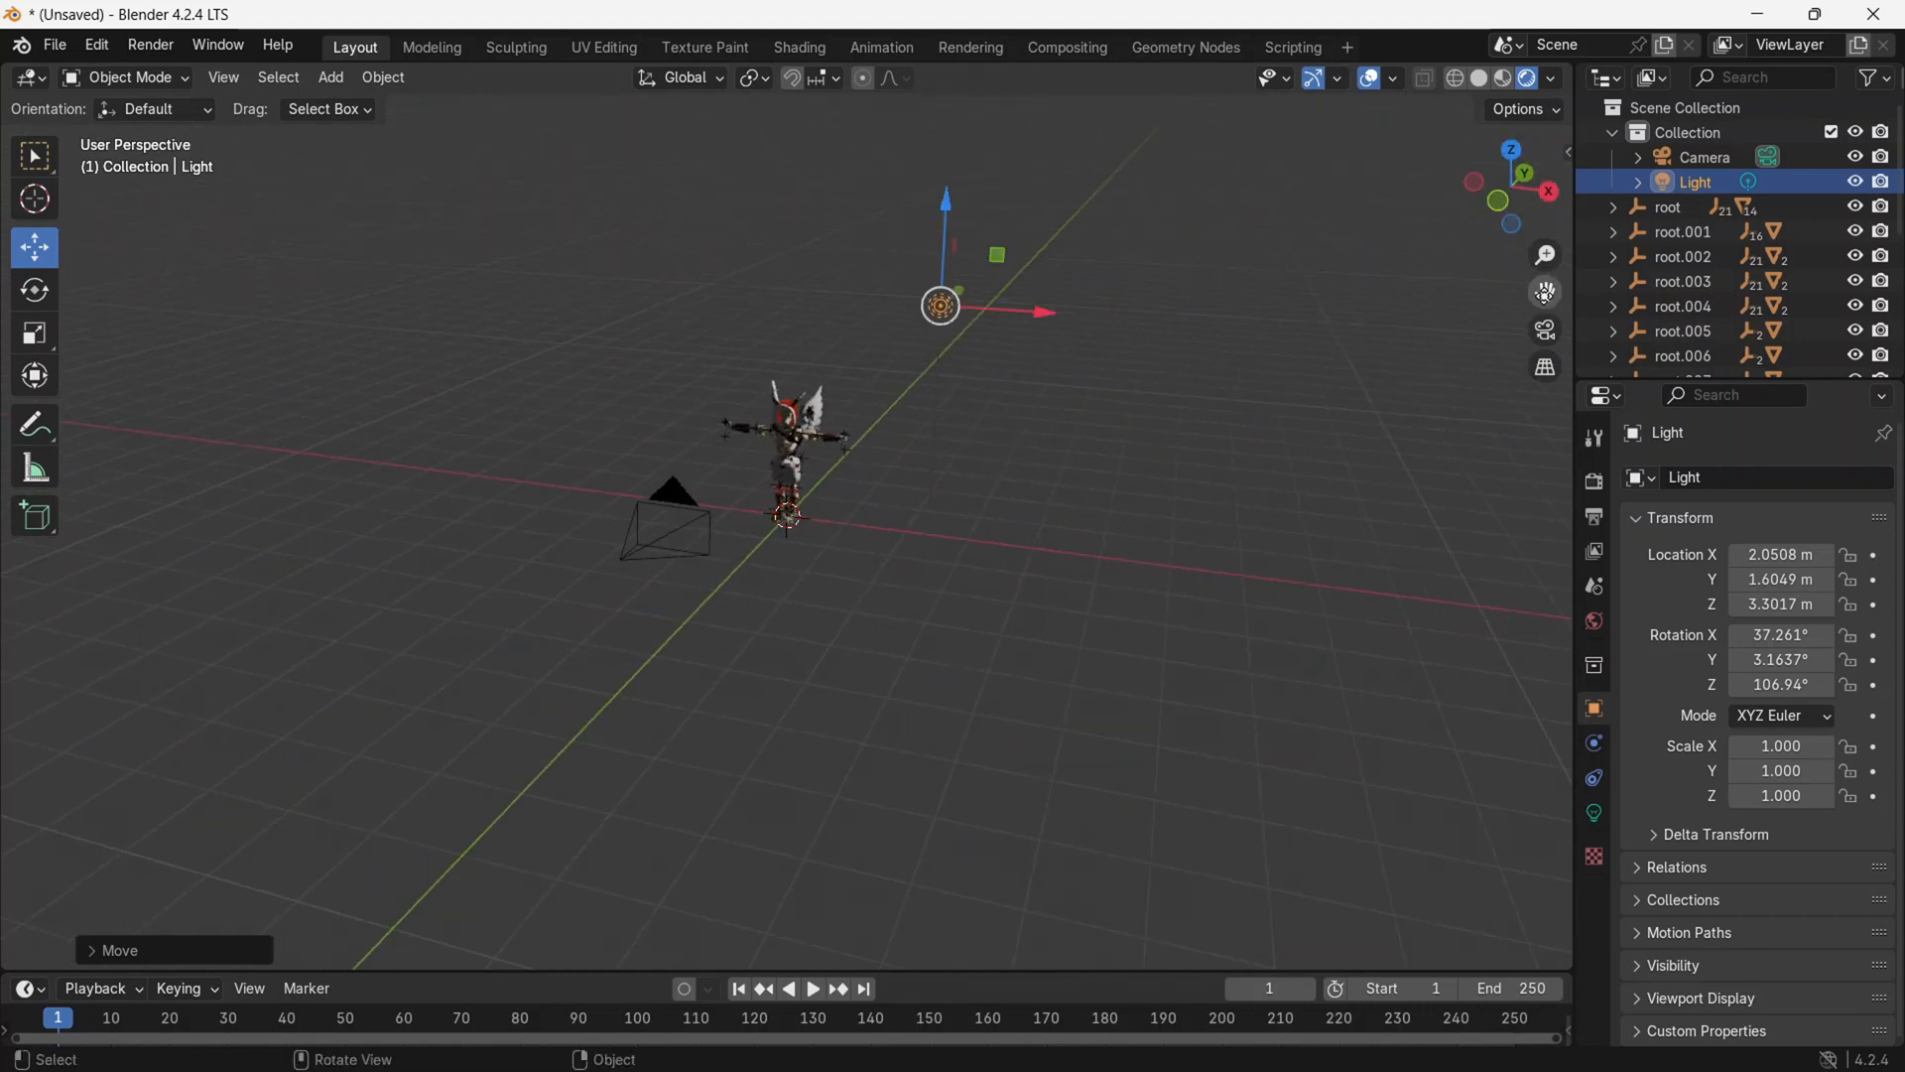
pyautogui.press('KP_0')
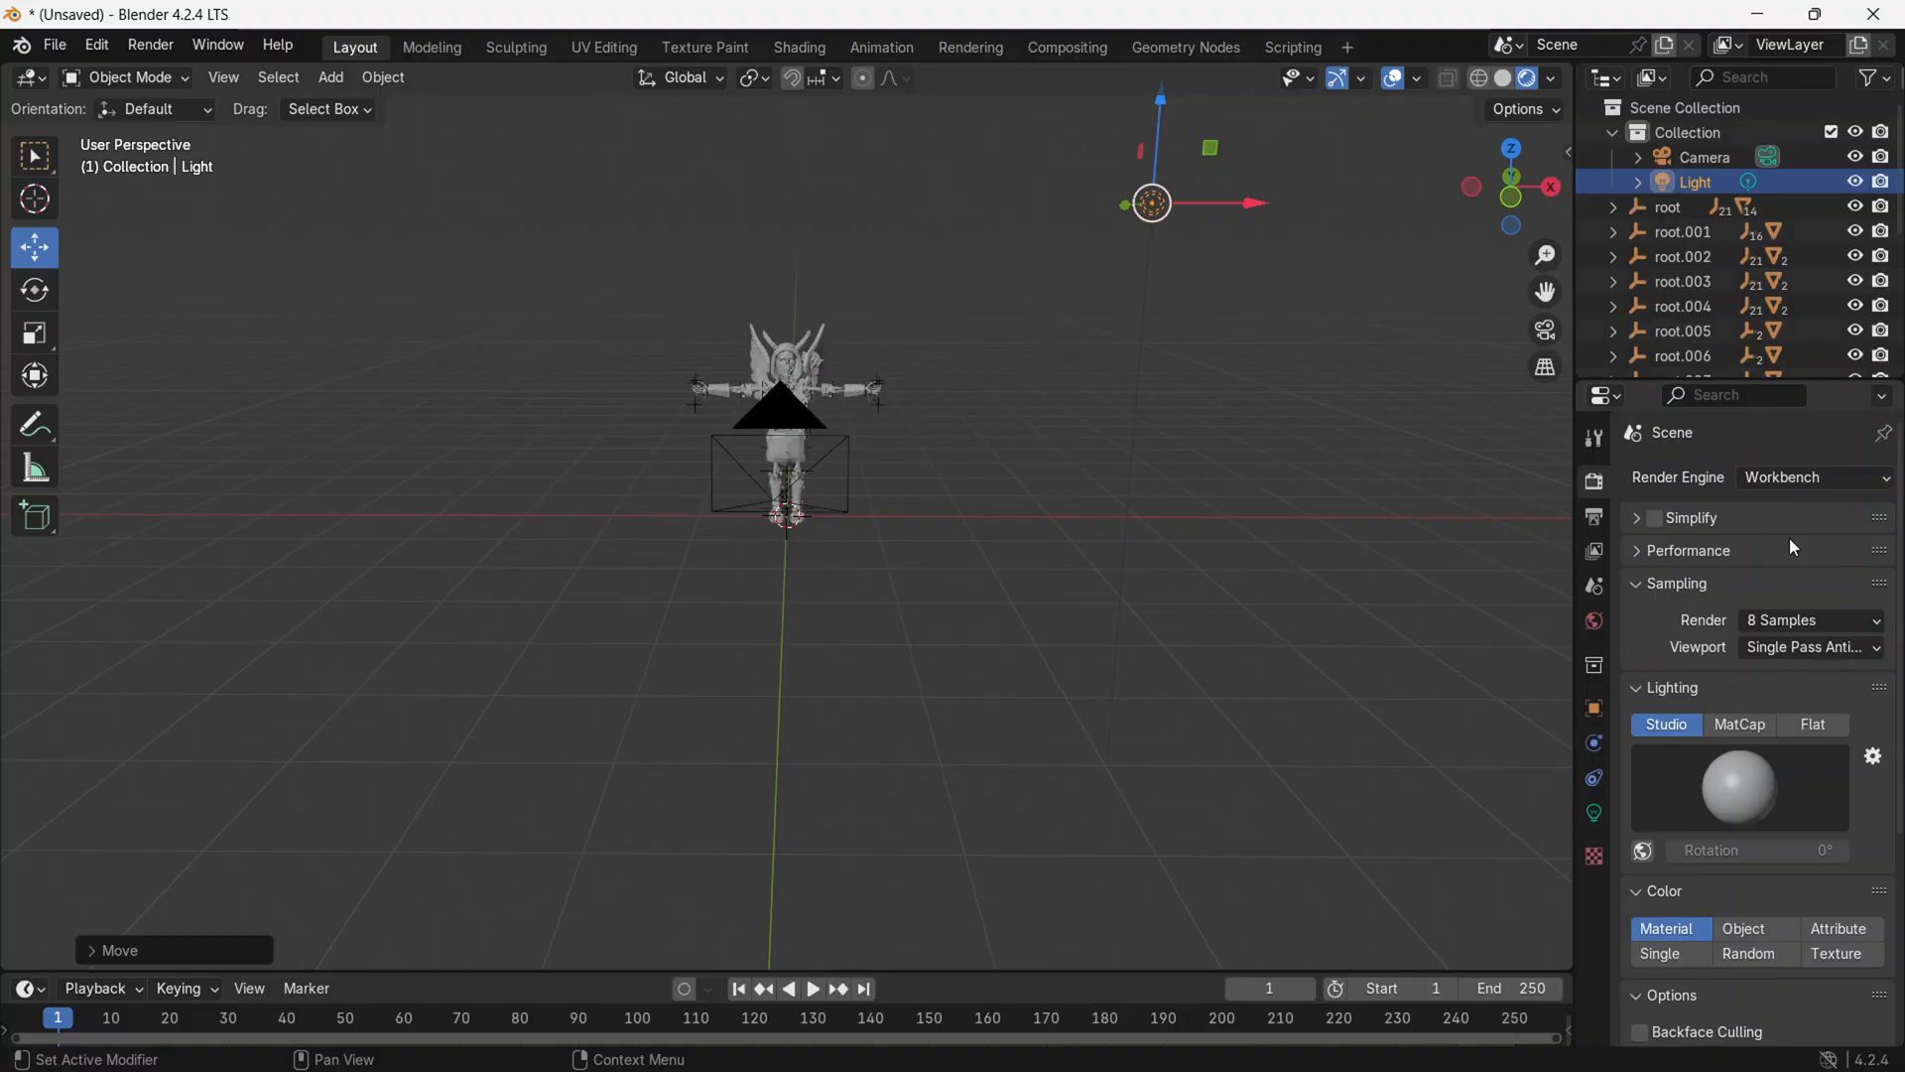
# Try MatCap then Flat Workbench lighting and set colour to Attribute.
pyautogui.click(1738, 725)
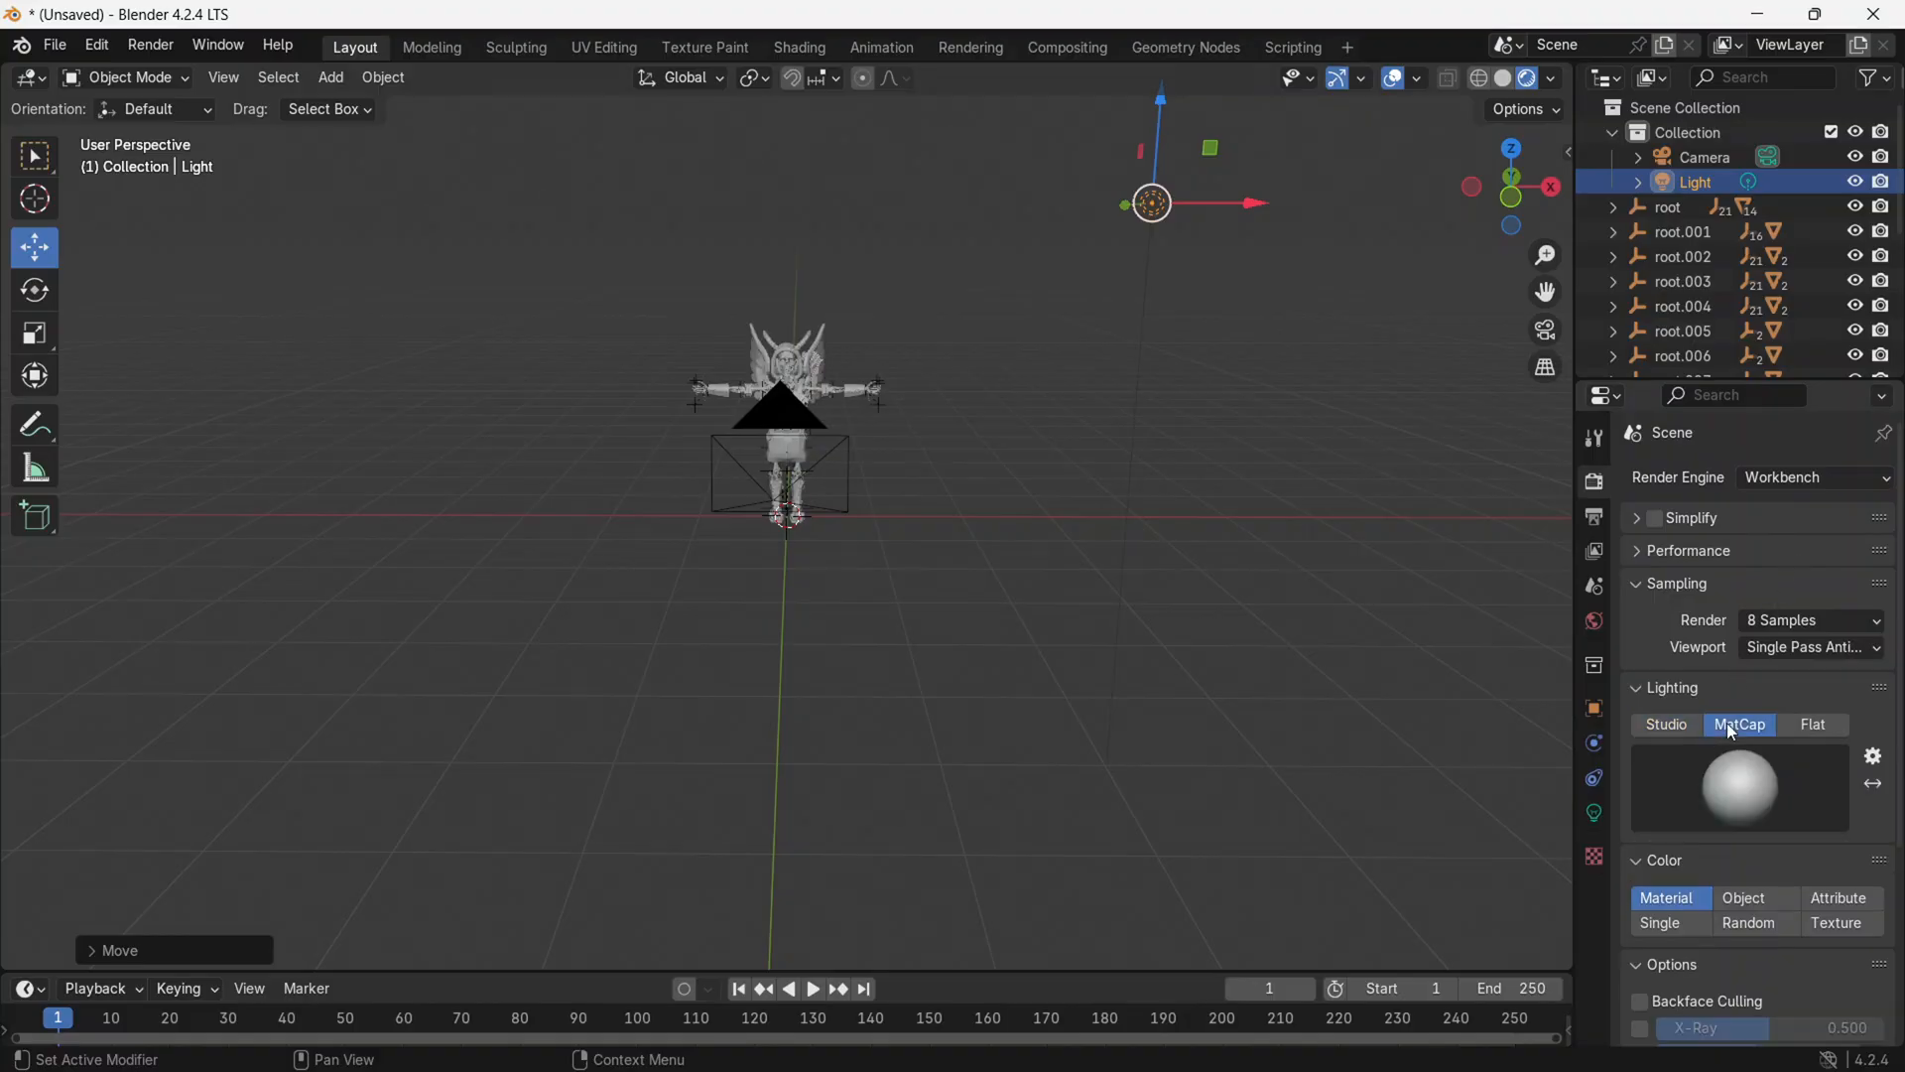
pyautogui.click(1812, 724)
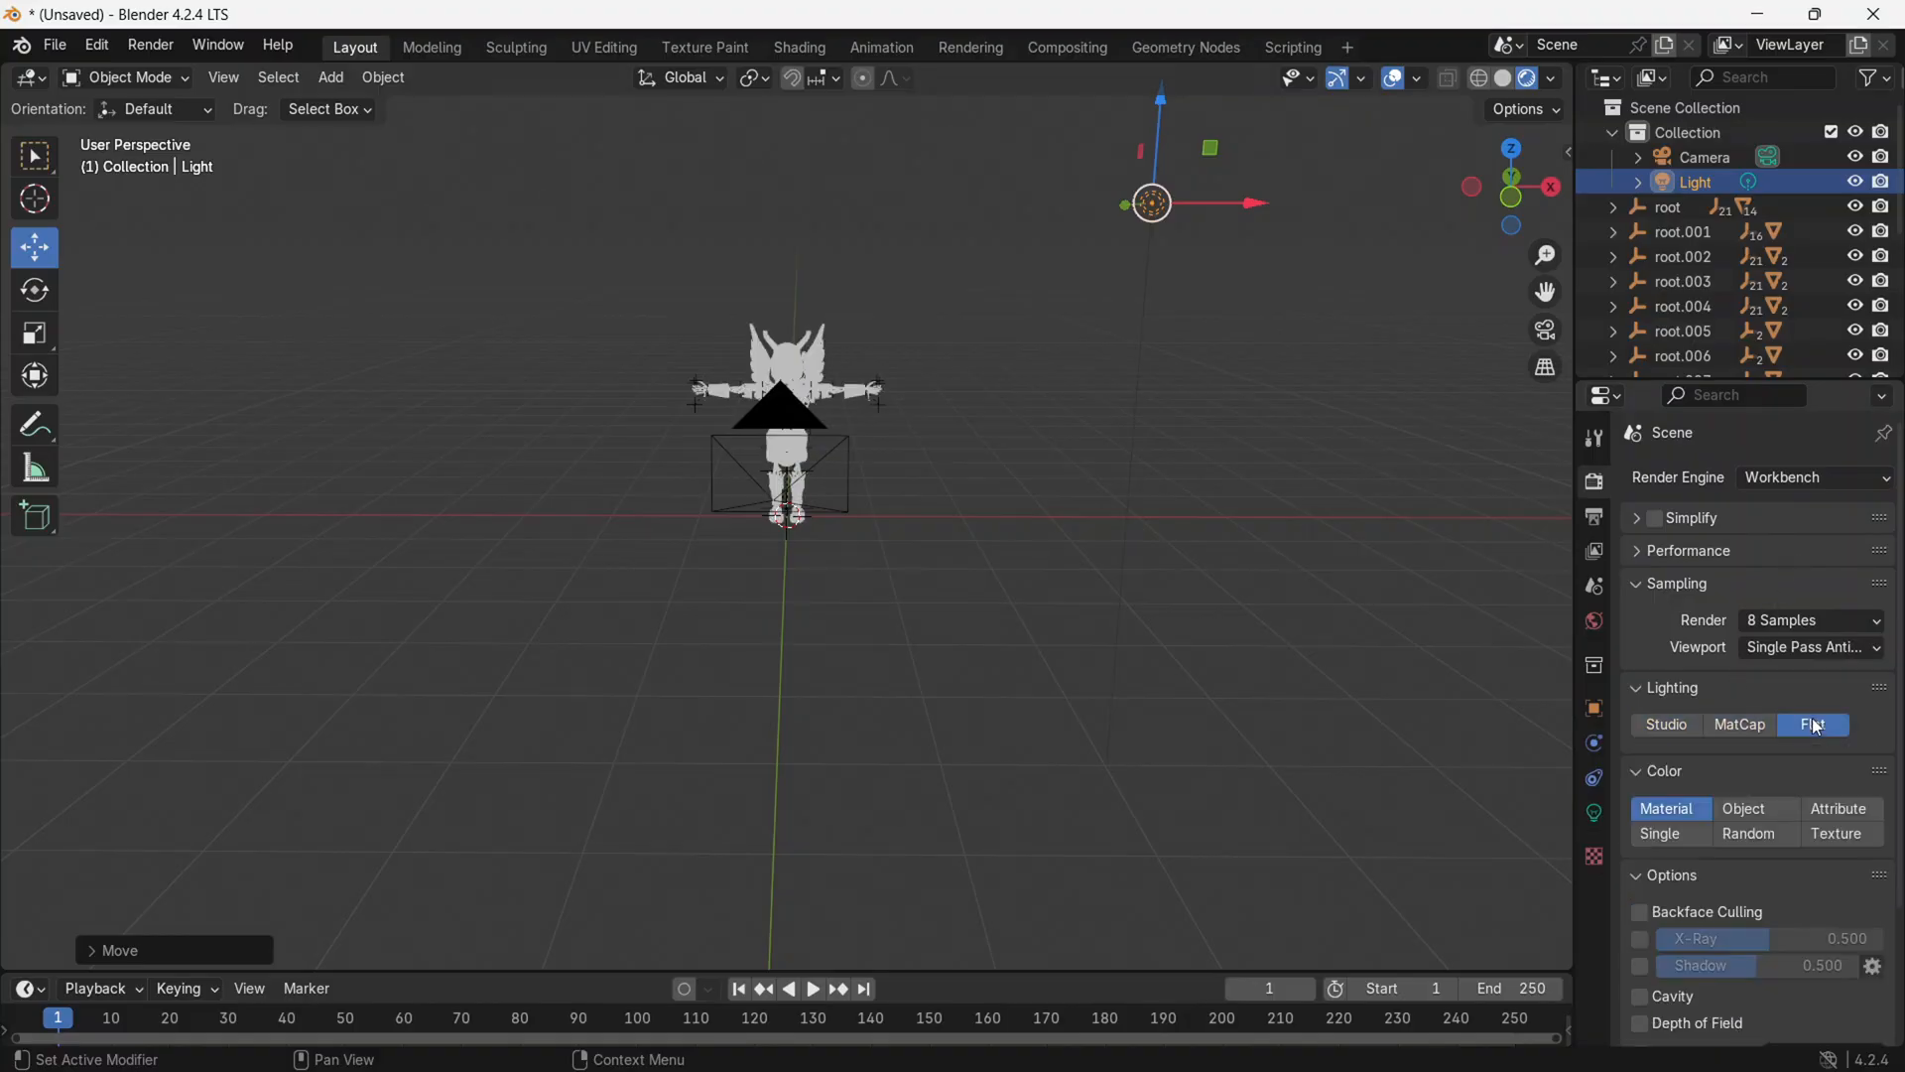
pyautogui.click(1838, 808)
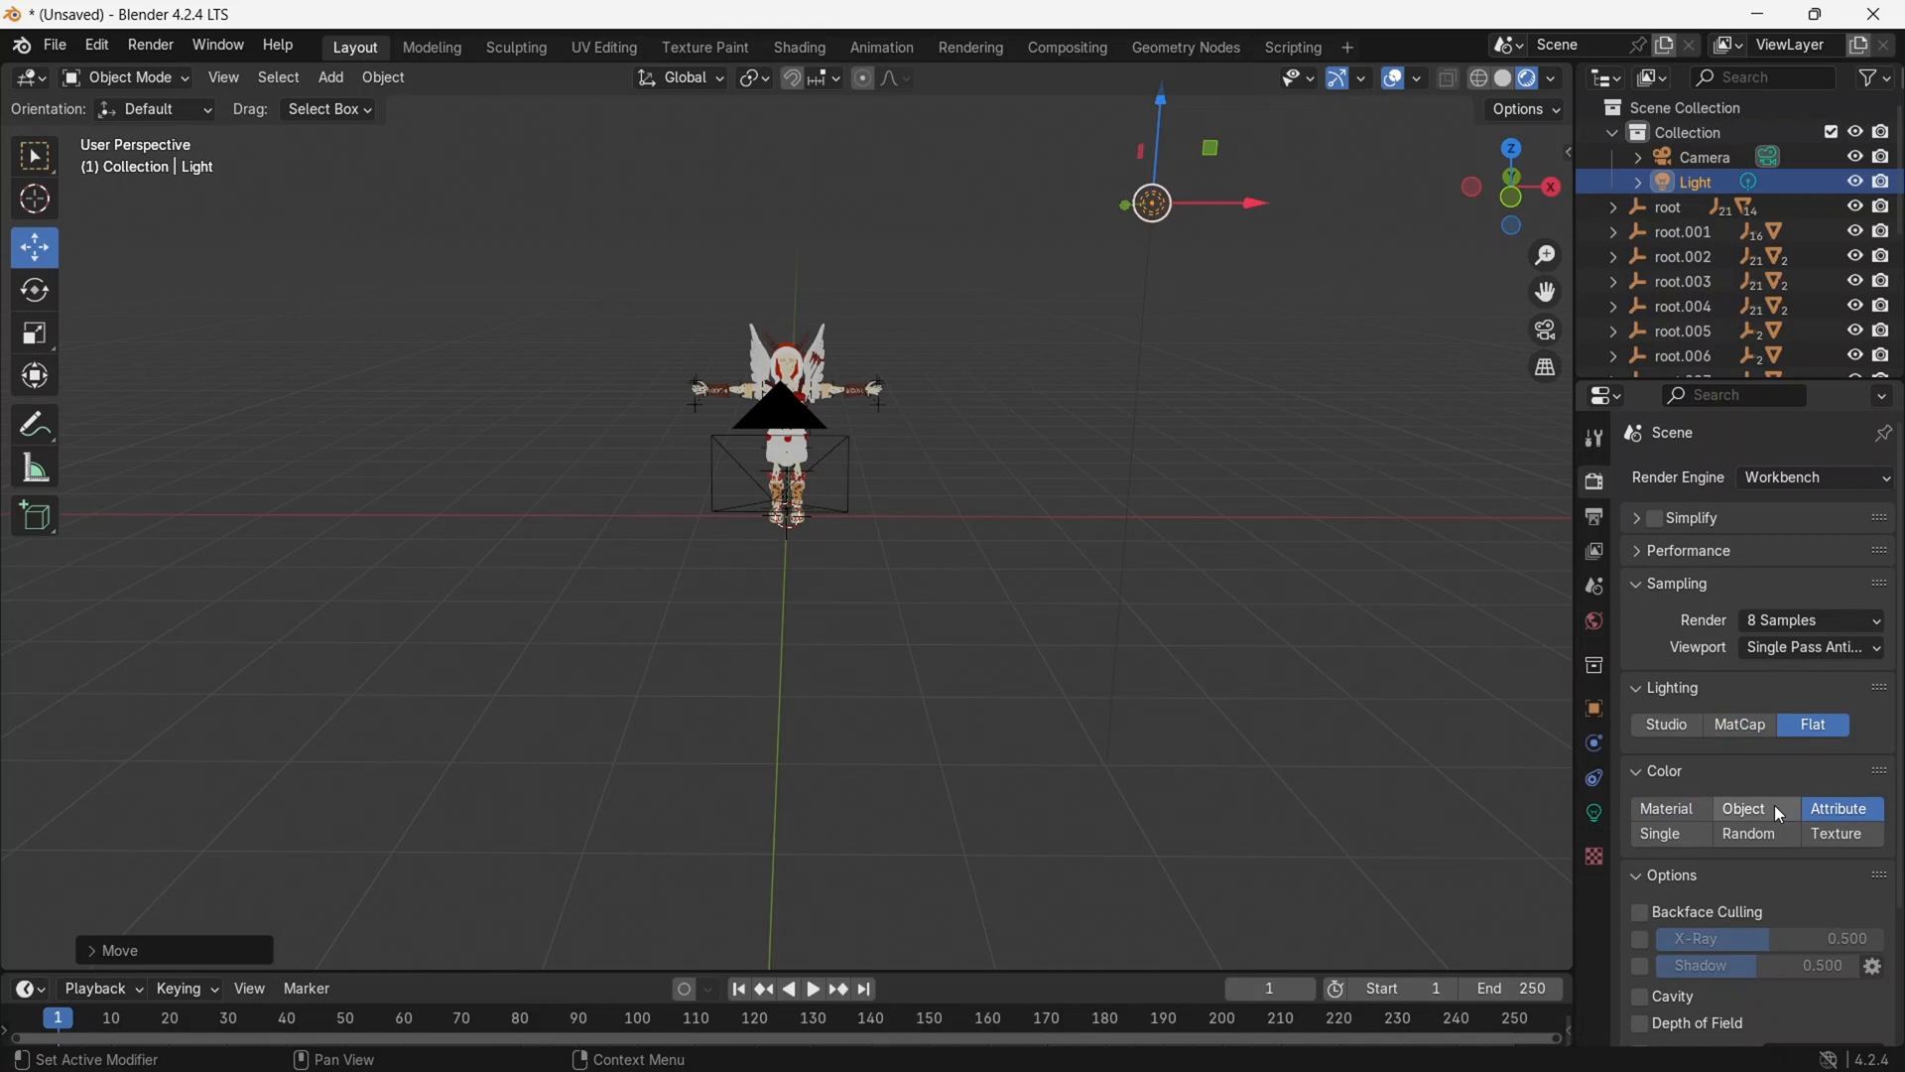
pyautogui.click(1544, 330)
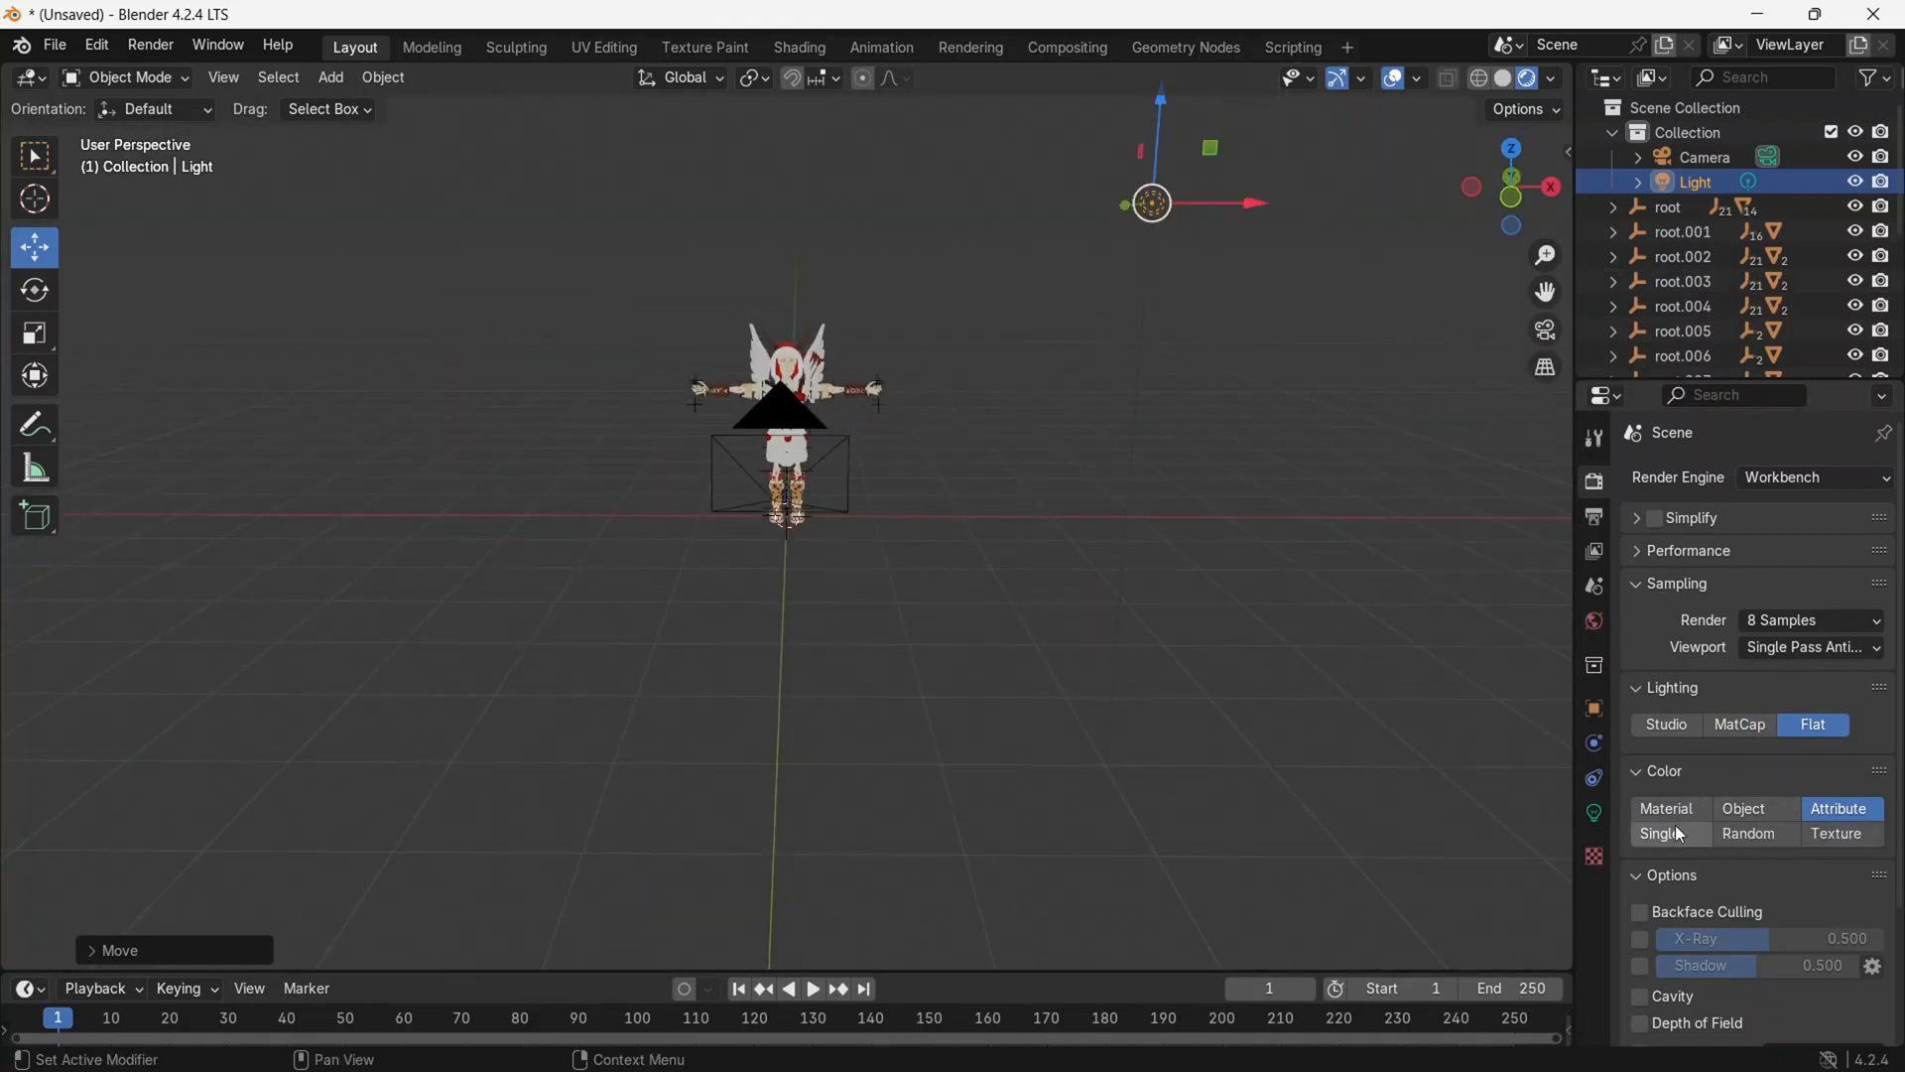
# Try Object colouring, return to Attribute, and set lighting back to Studio.
pyautogui.click(1743, 807)
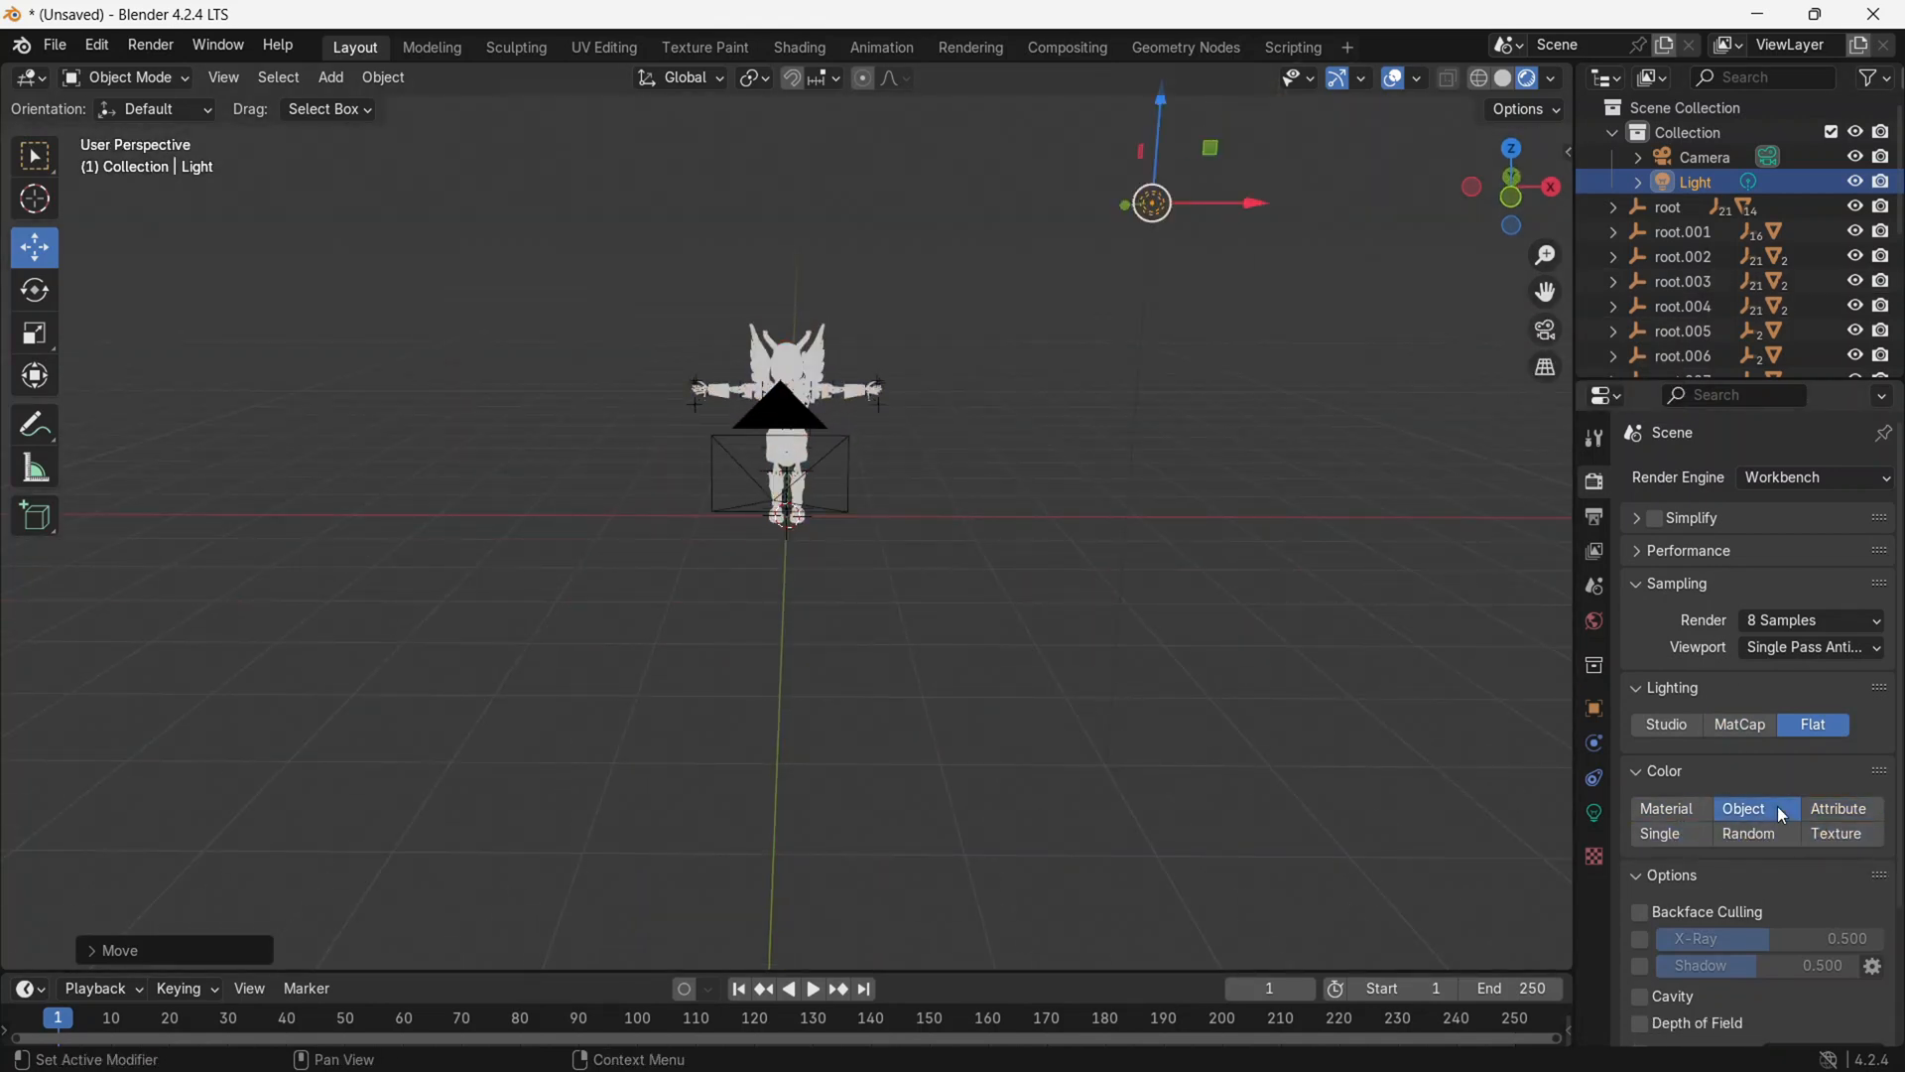
pyautogui.click(1839, 807)
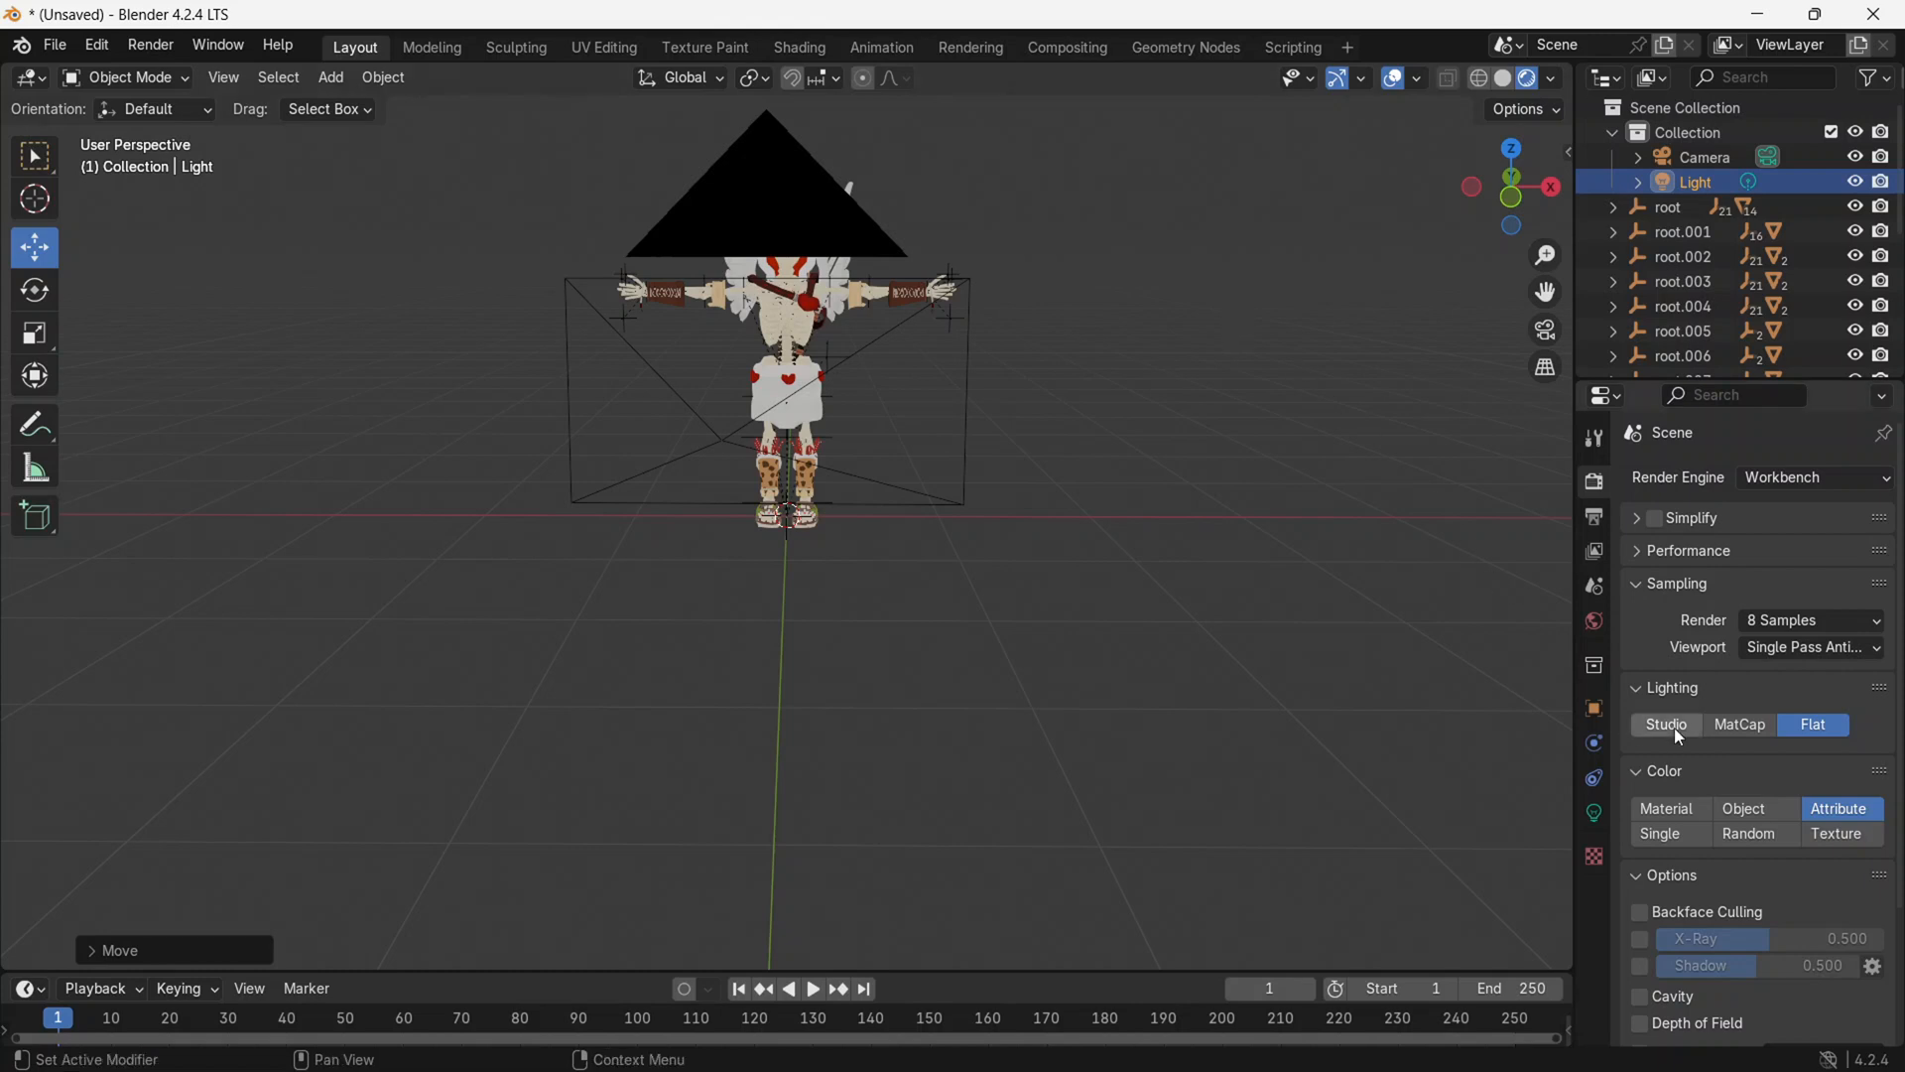
pyautogui.click(1666, 724)
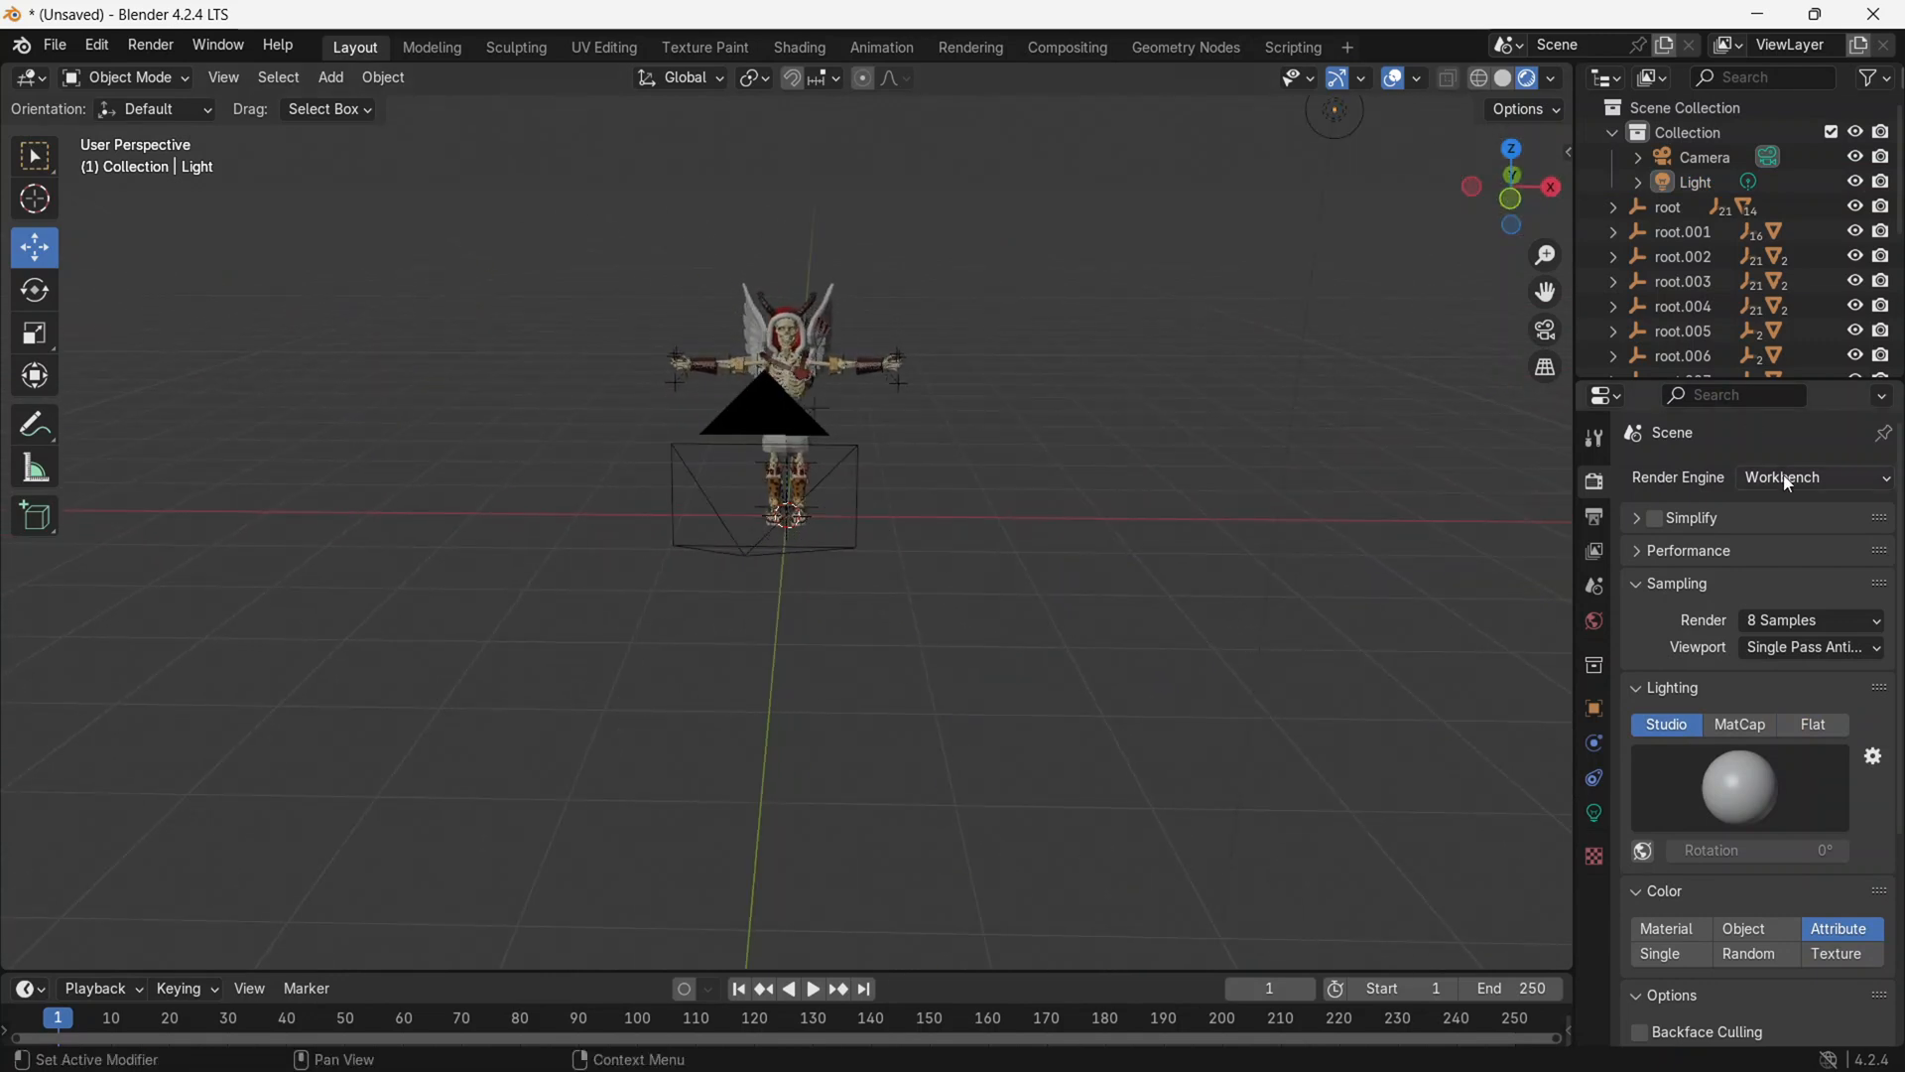
pyautogui.click(1808, 476)
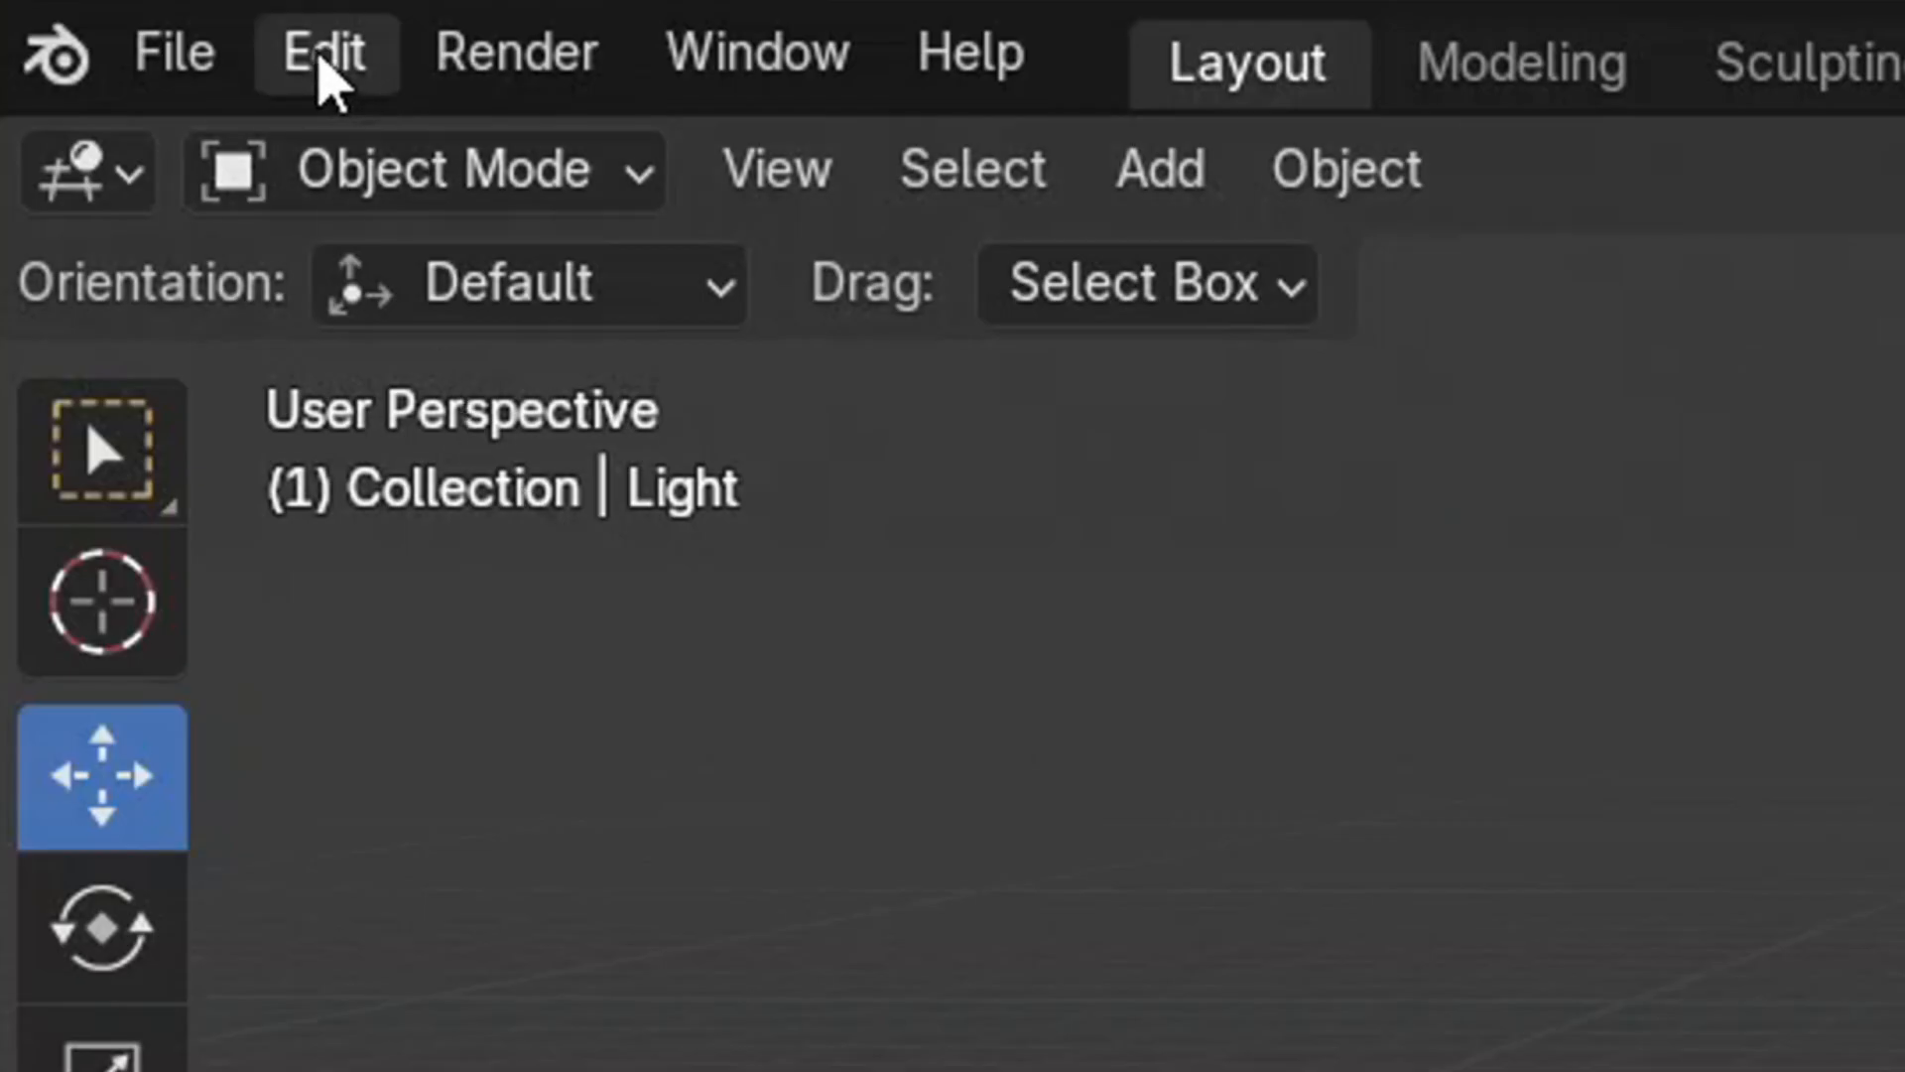
# Render the camera view of the skeleton cupid as a still image.
pyautogui.click(512, 52)
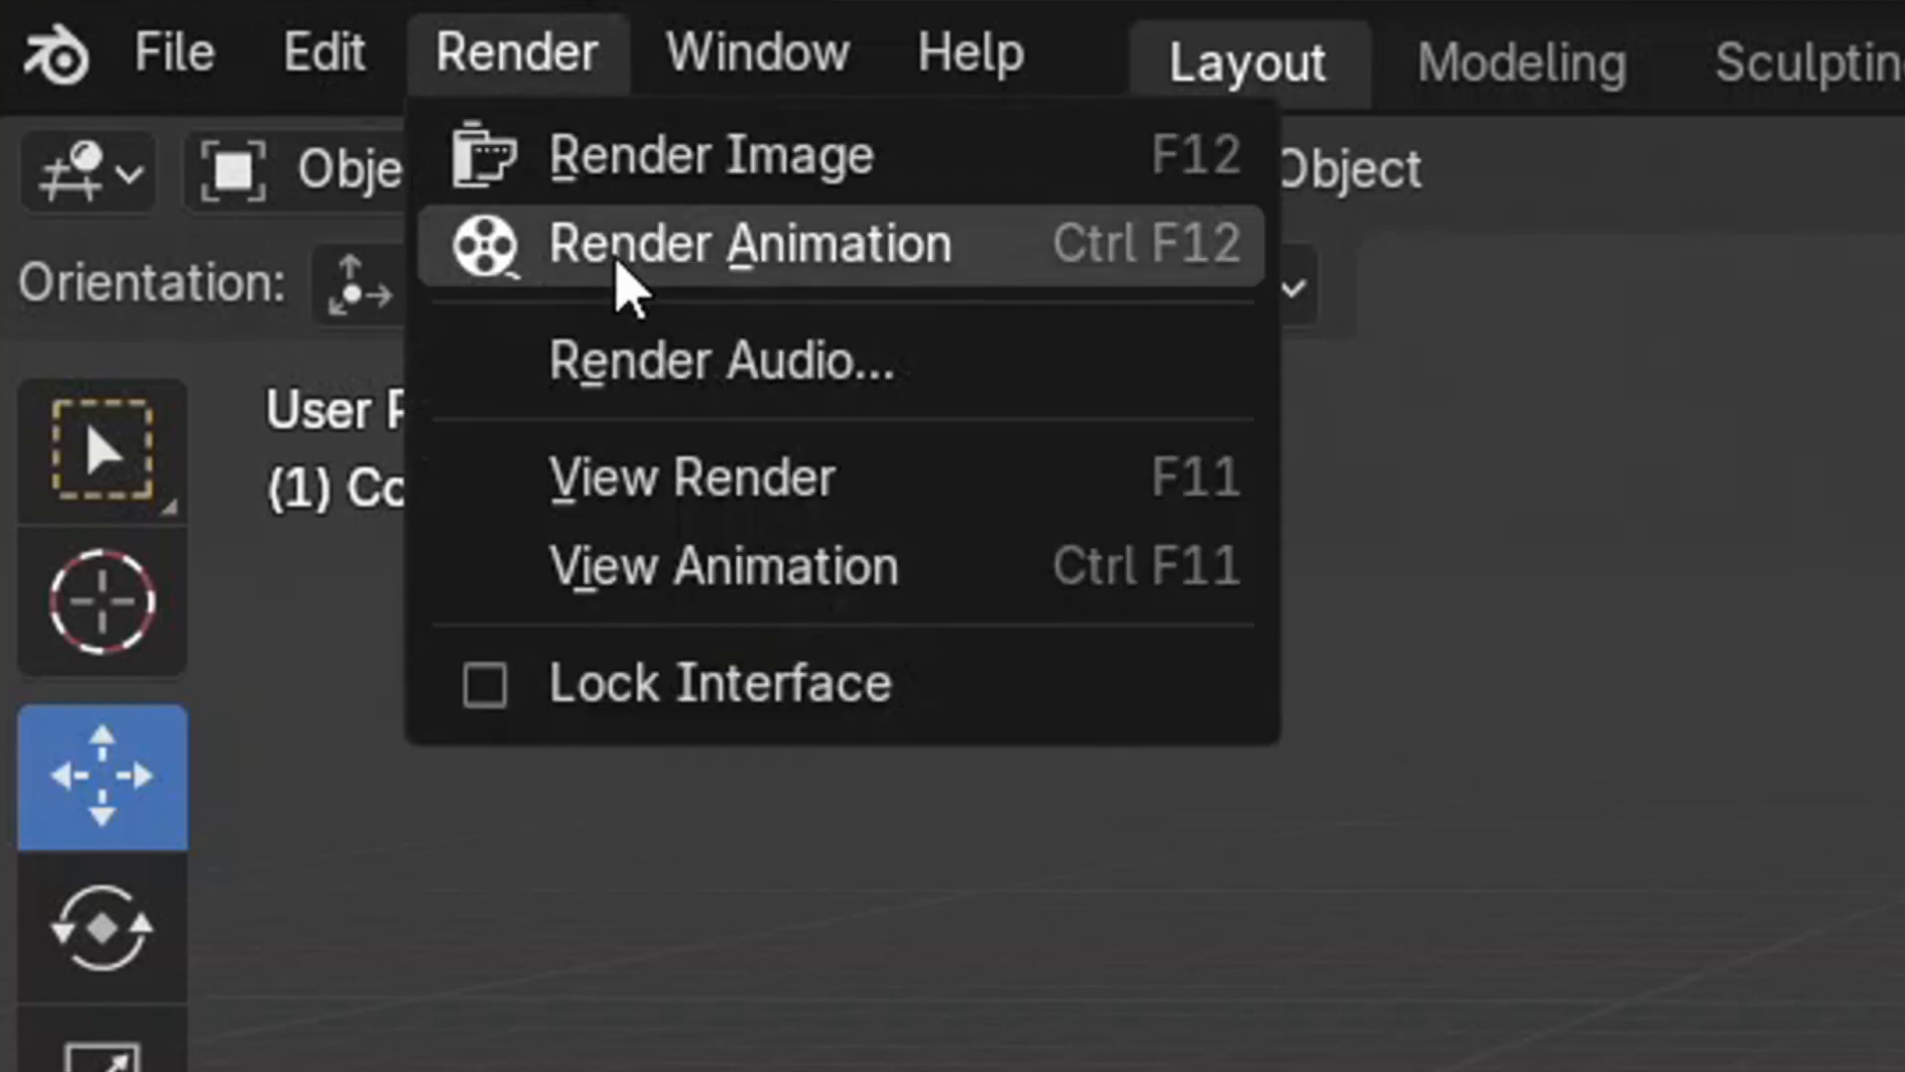
pyautogui.click(748, 243)
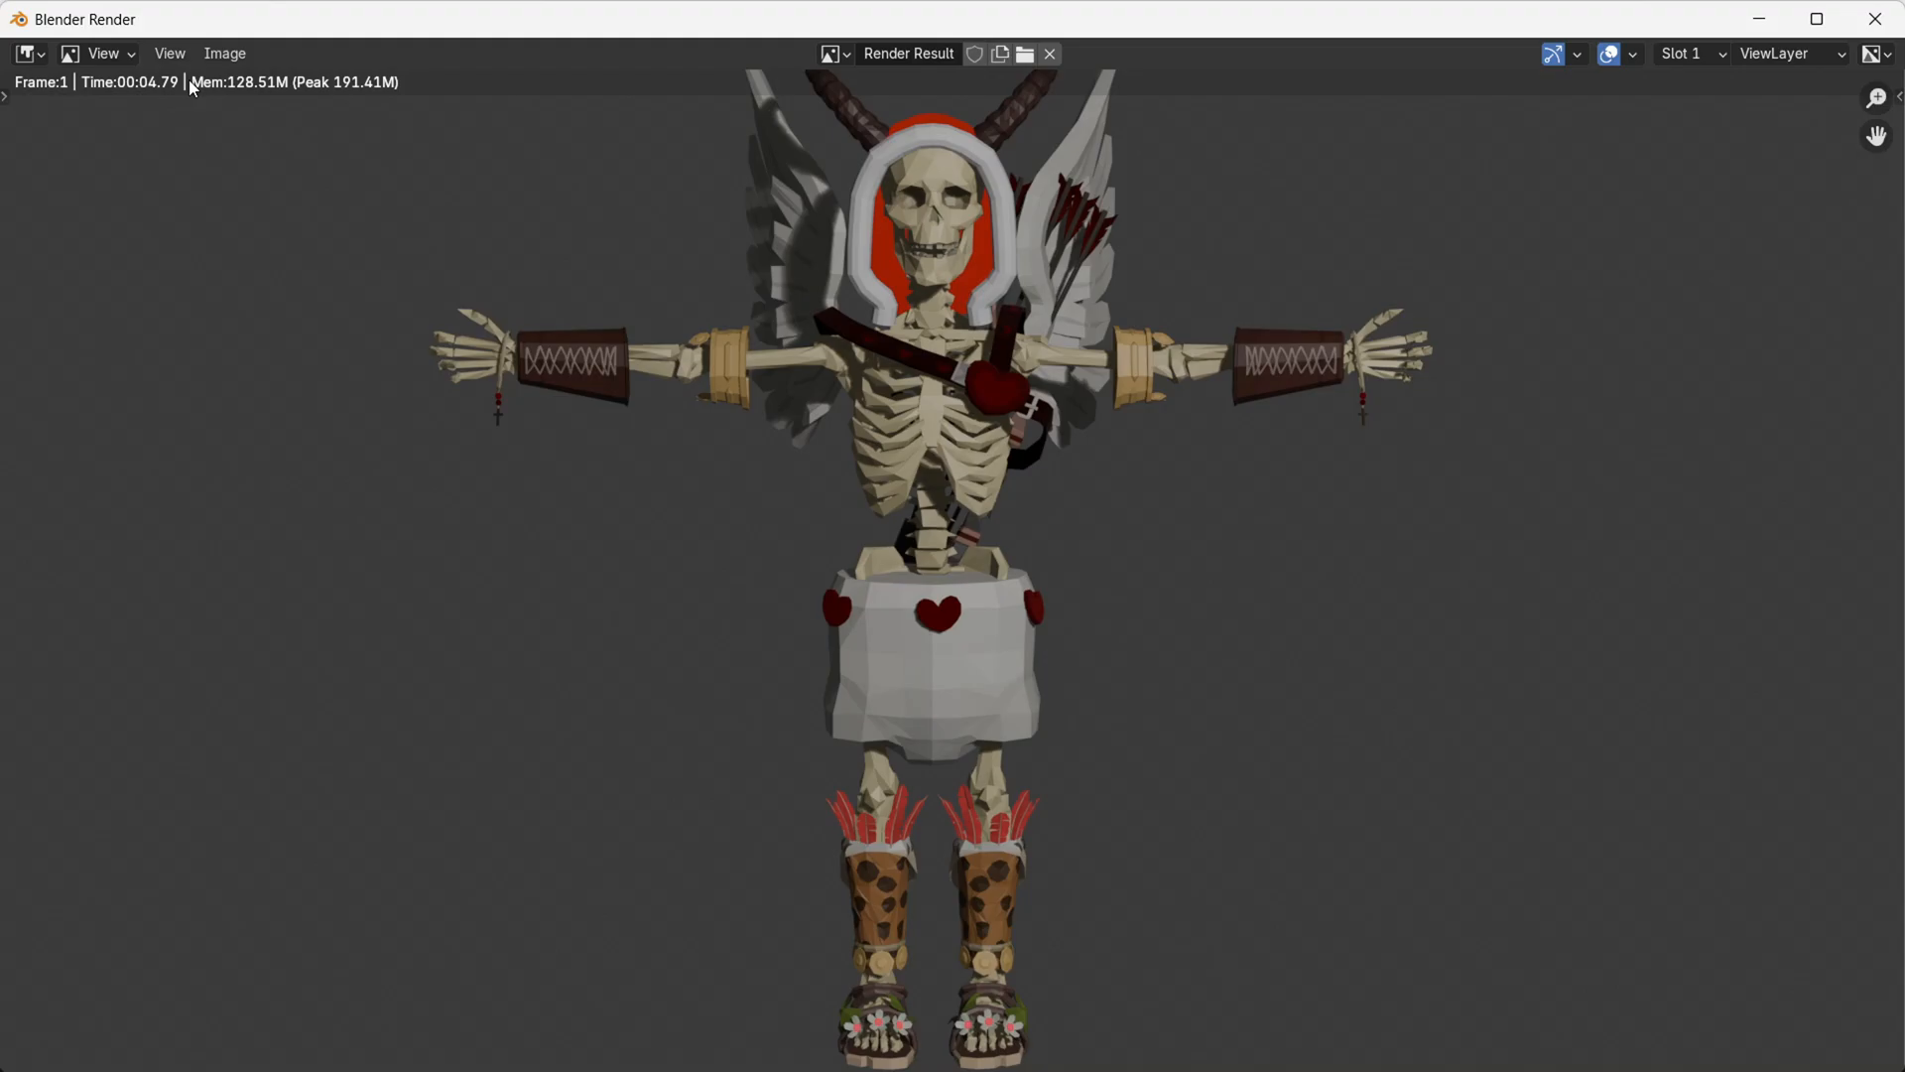
pyautogui.moveTo(1142, 828)
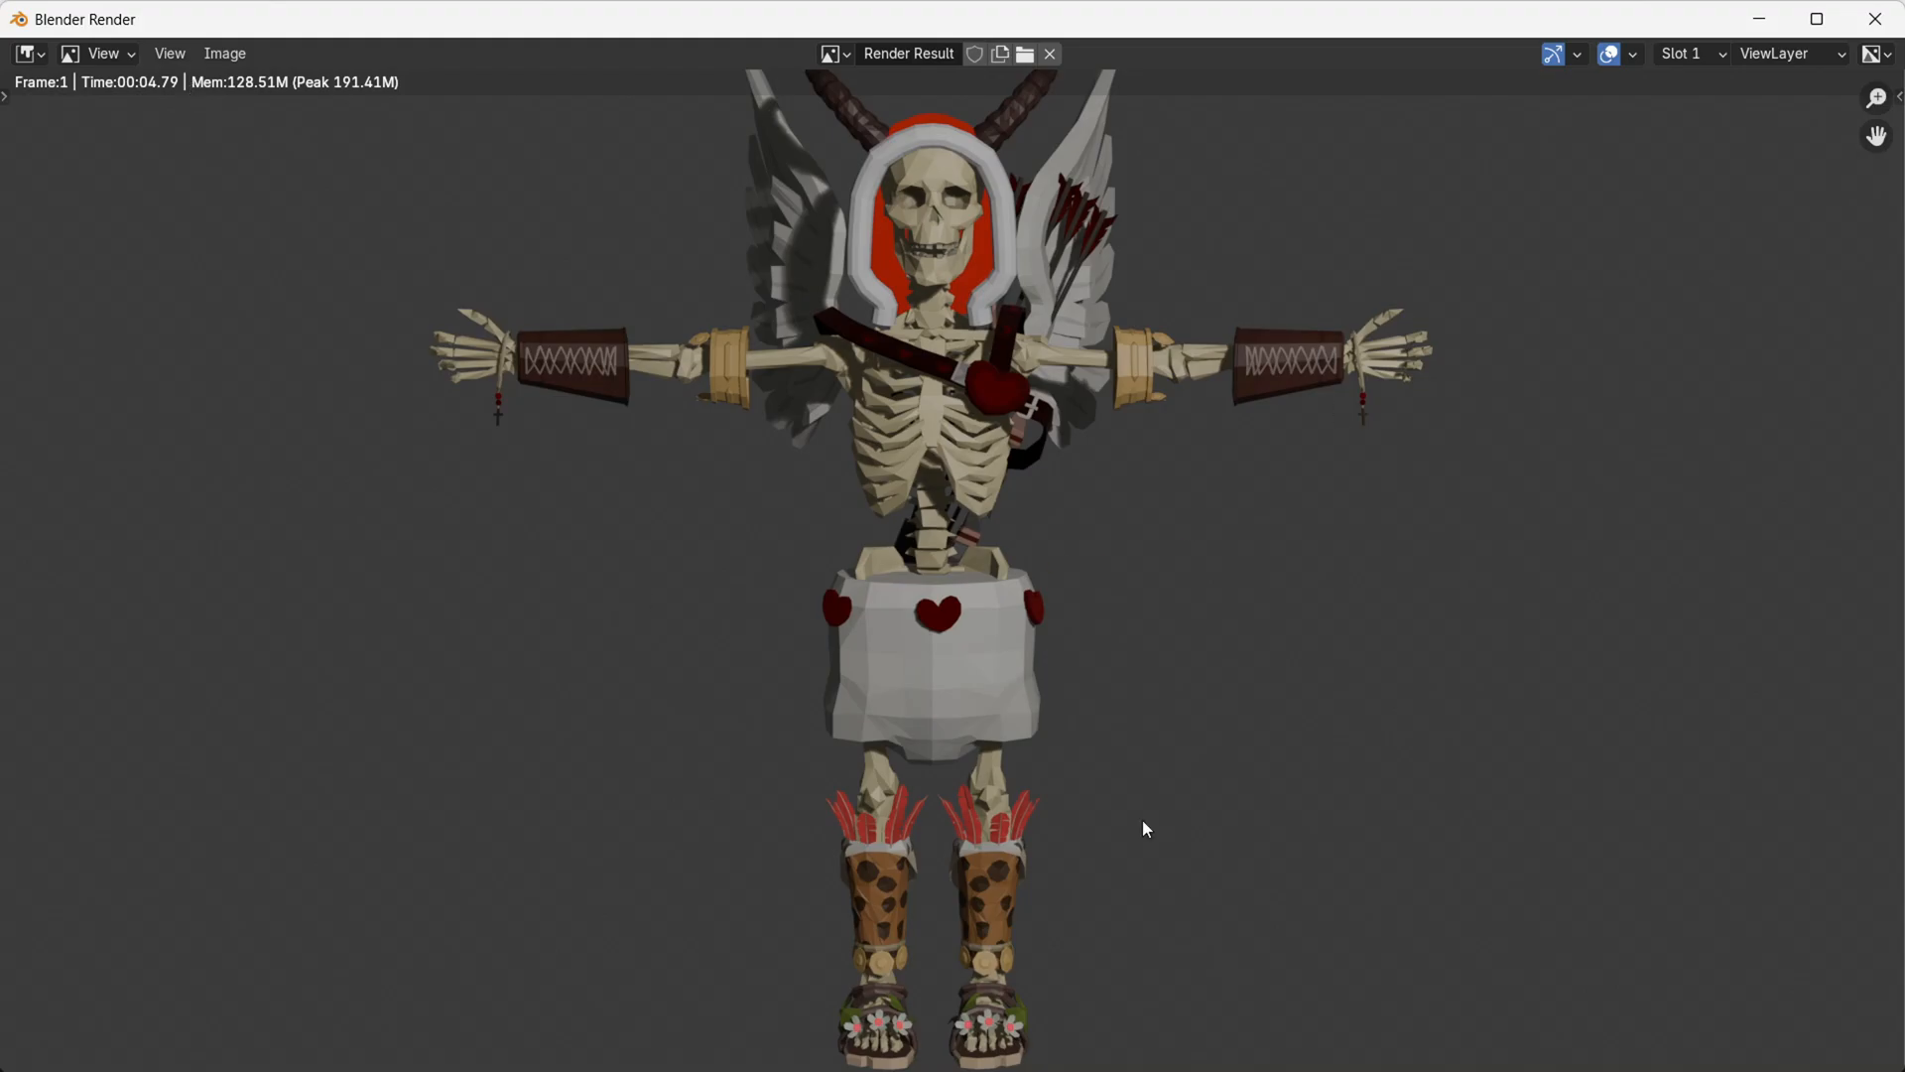
pyautogui.moveTo(748, 260)
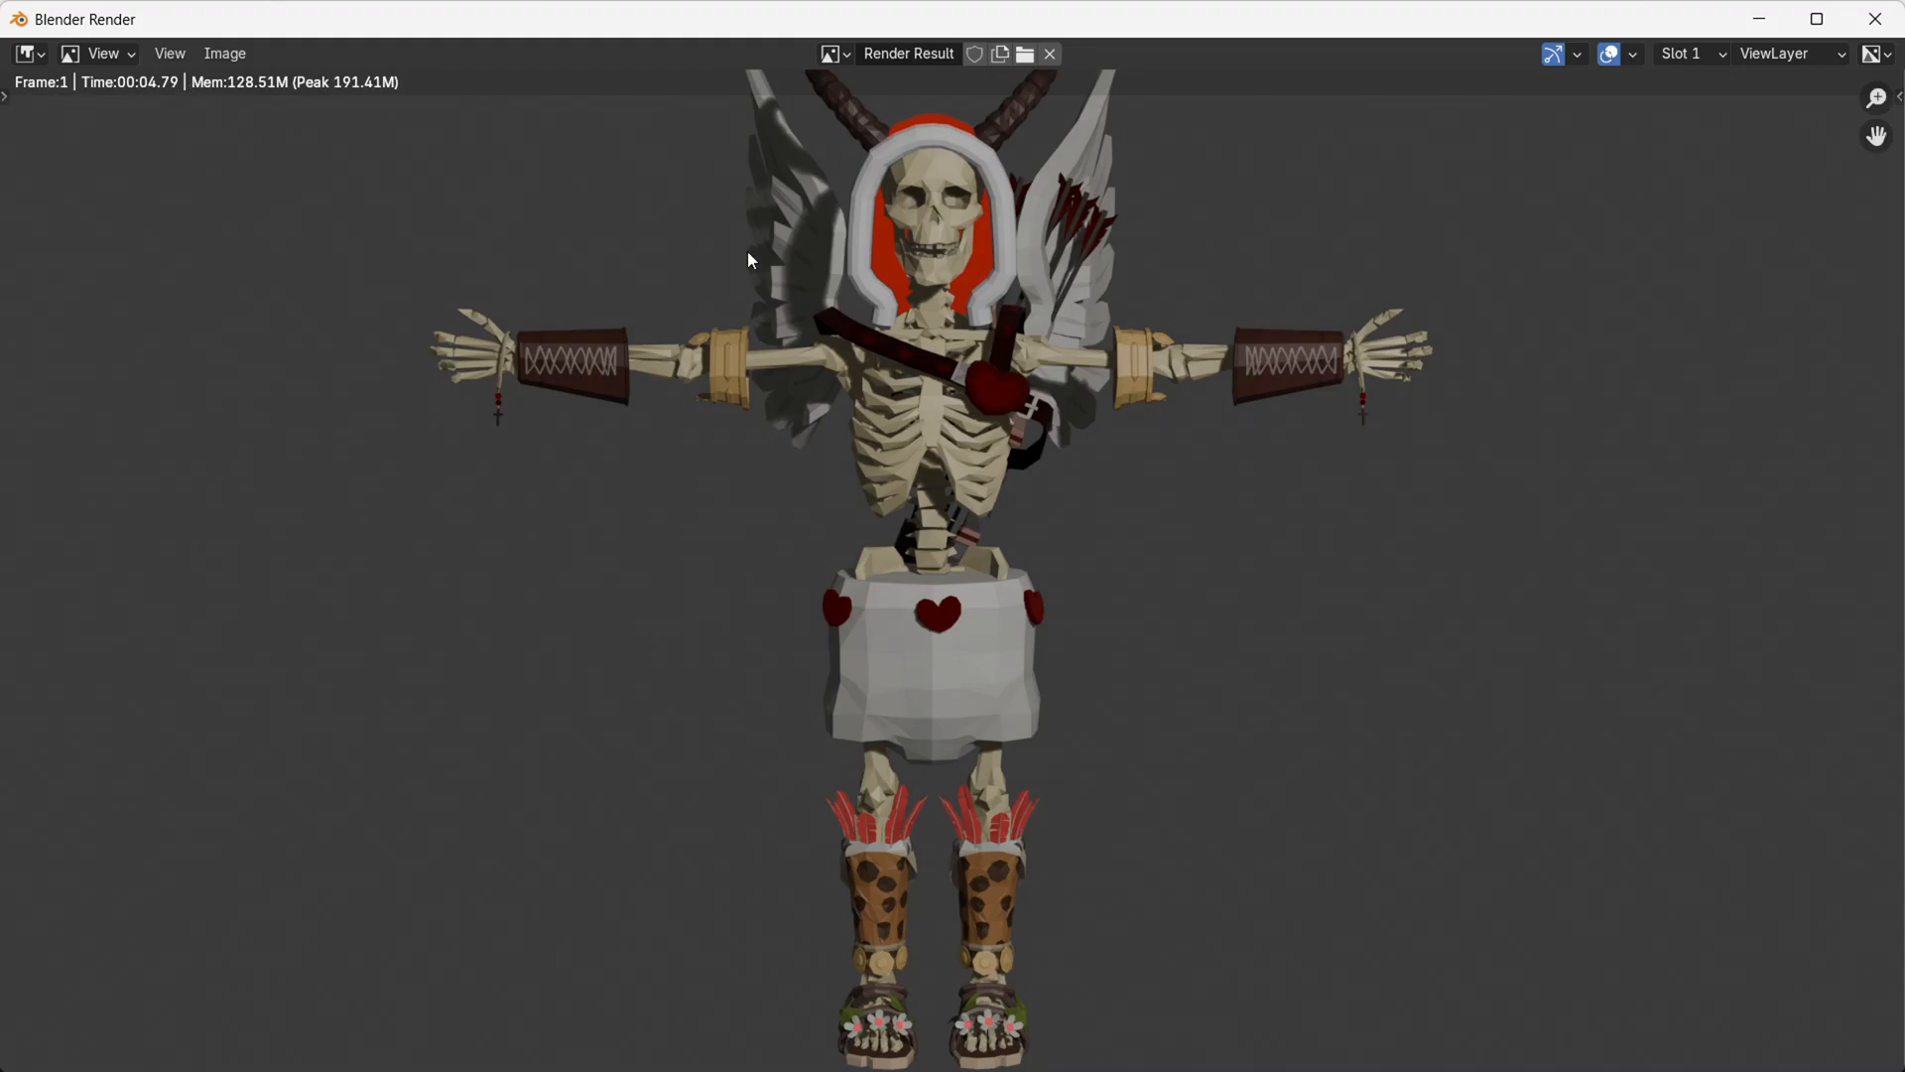
# Open the render window's Image menu to reach the Save options.
pyautogui.click(223, 53)
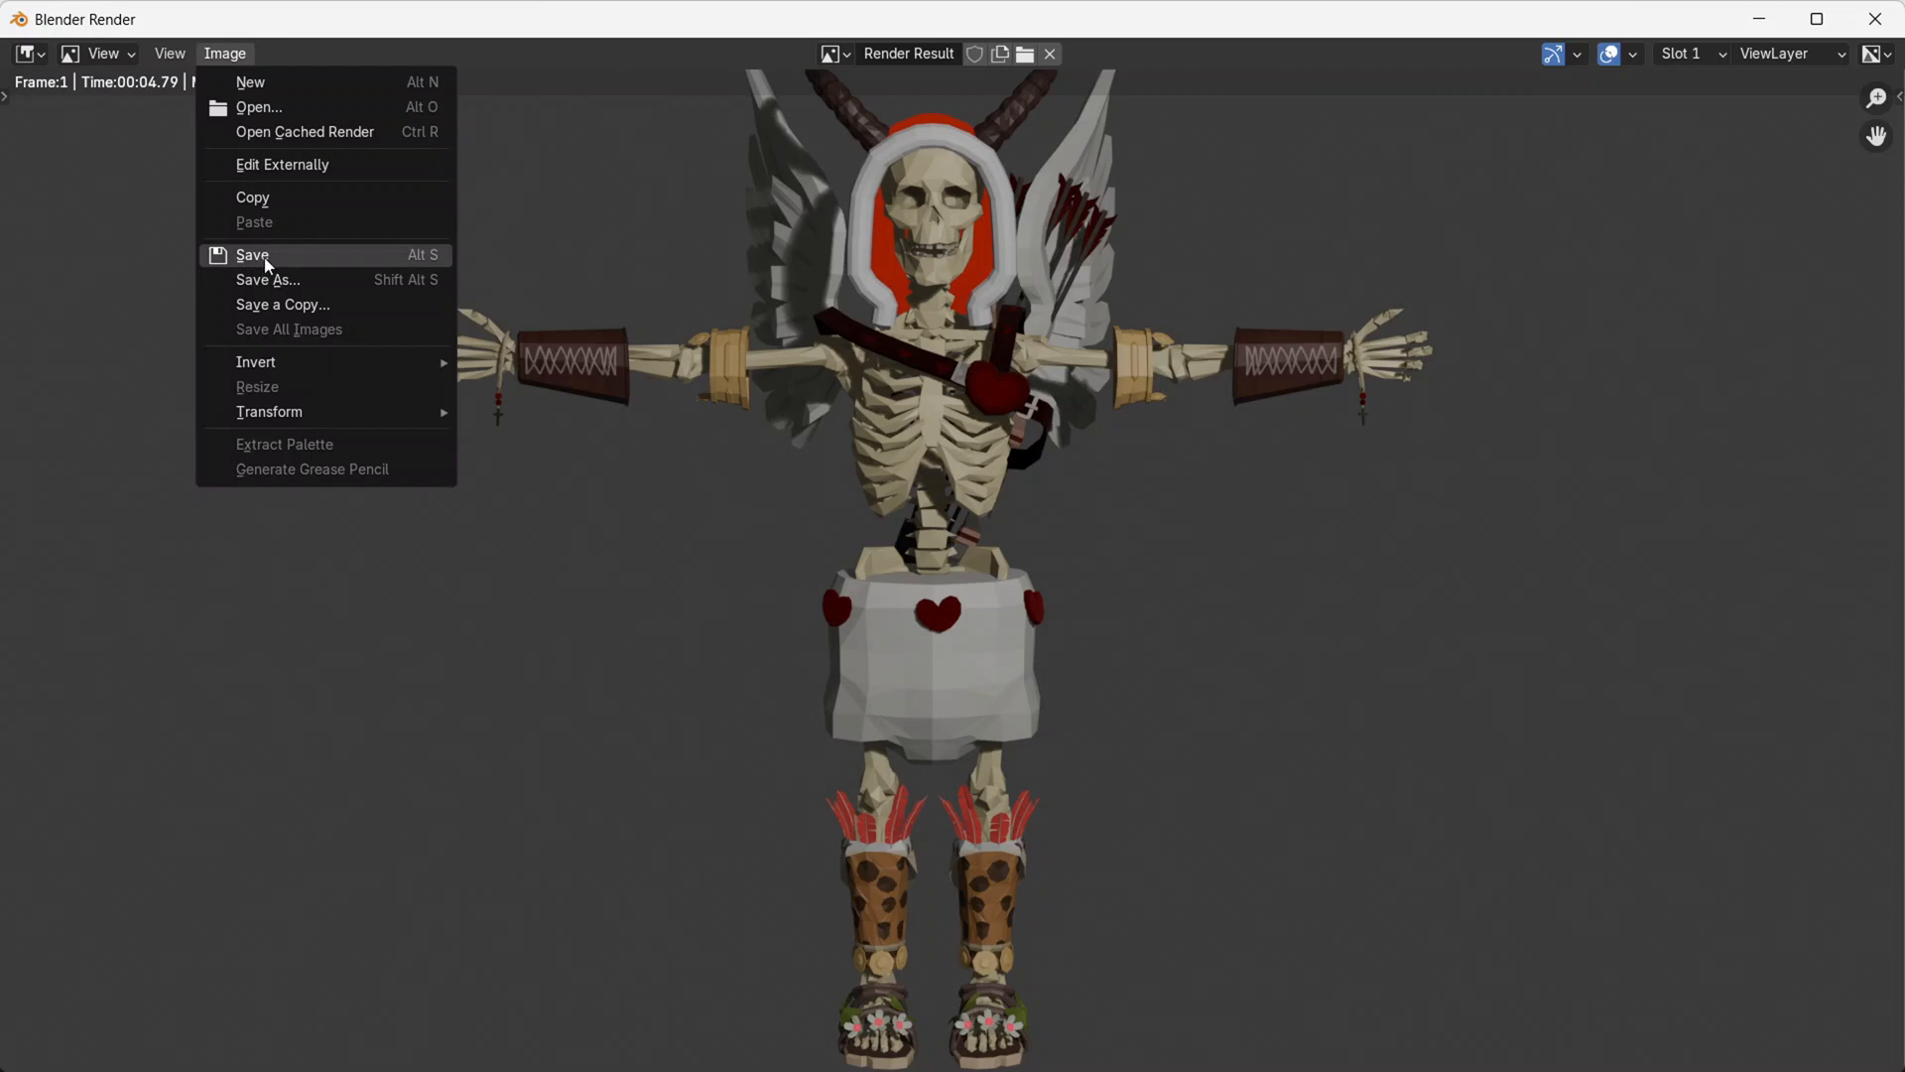